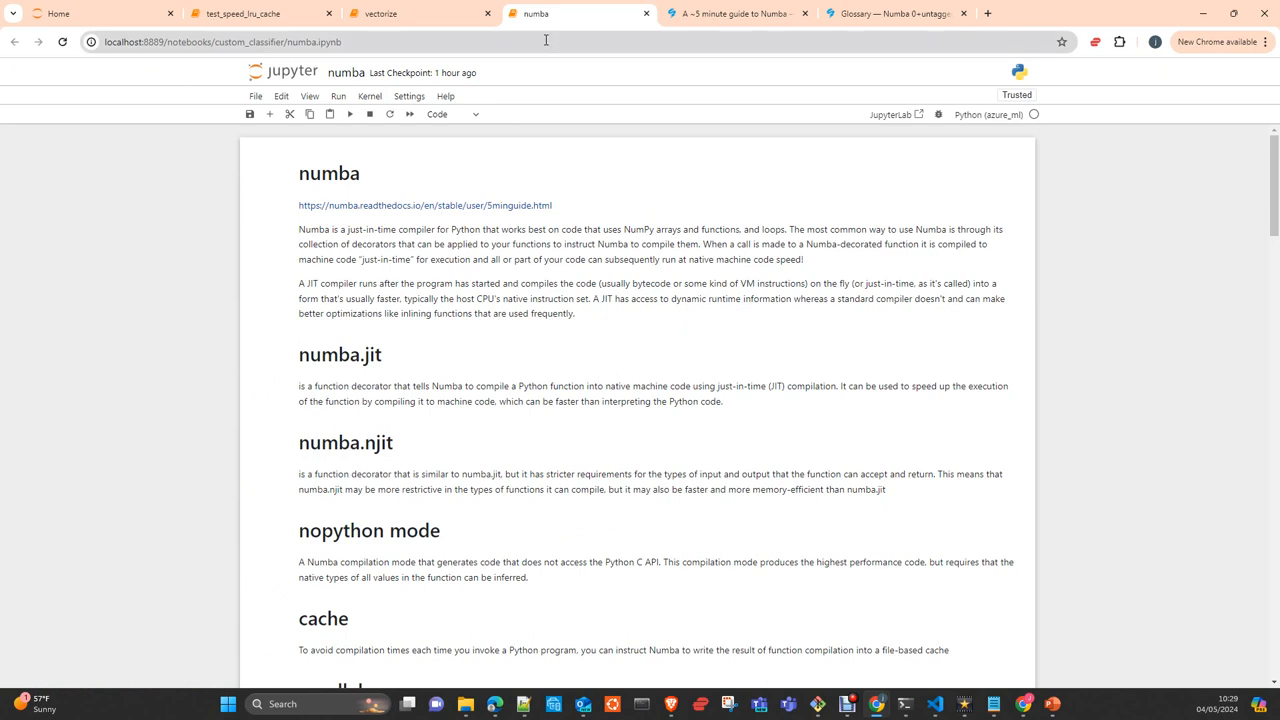
mouse_move(528, 78)
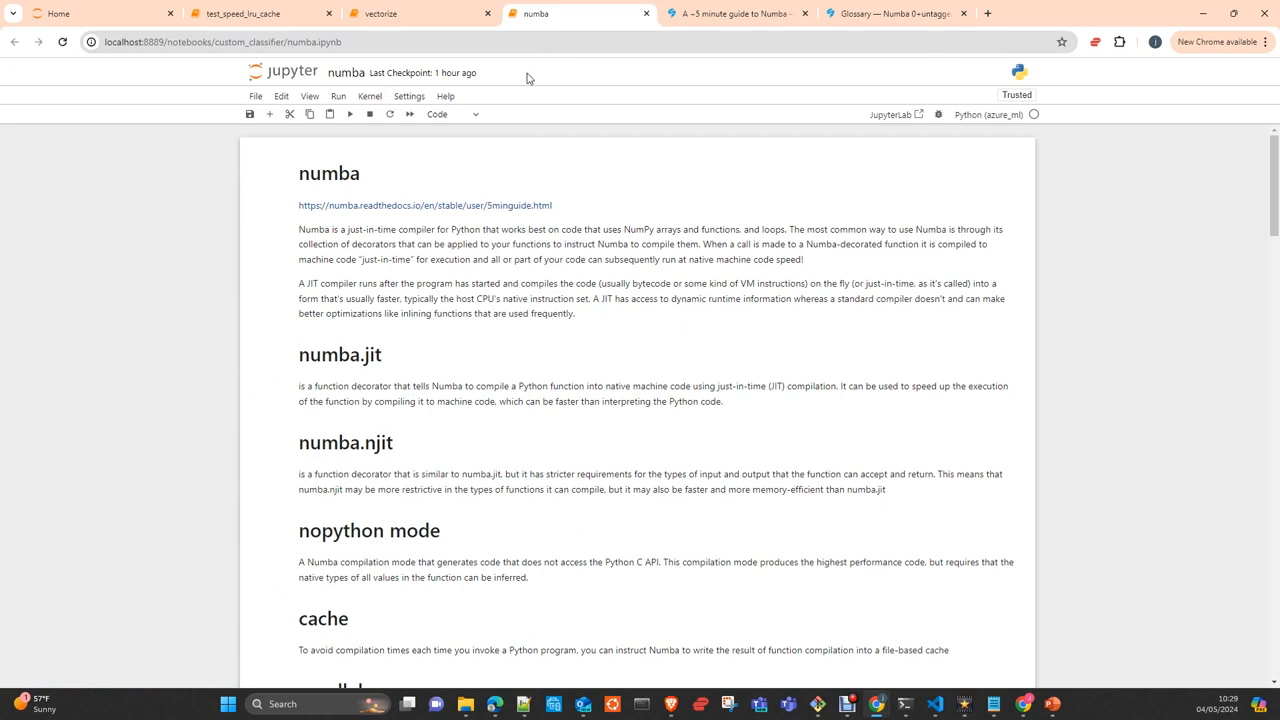
mouse_move(528, 85)
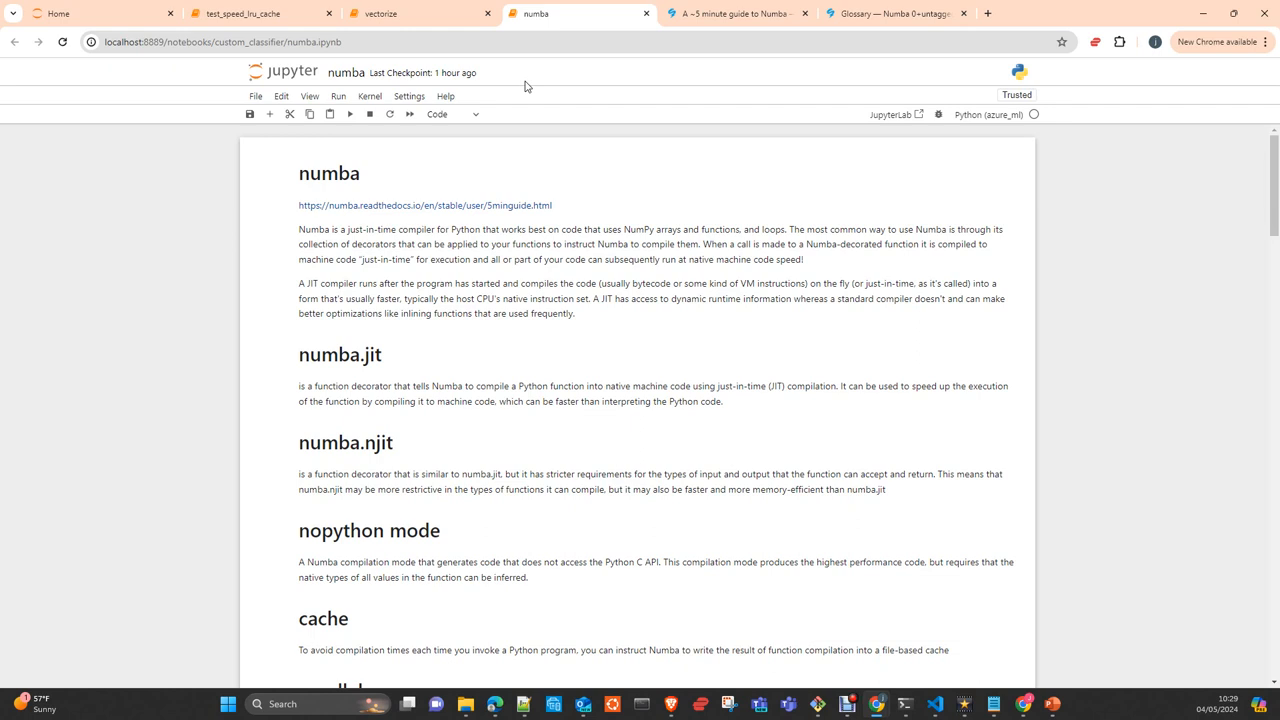
mouse_move(511, 95)
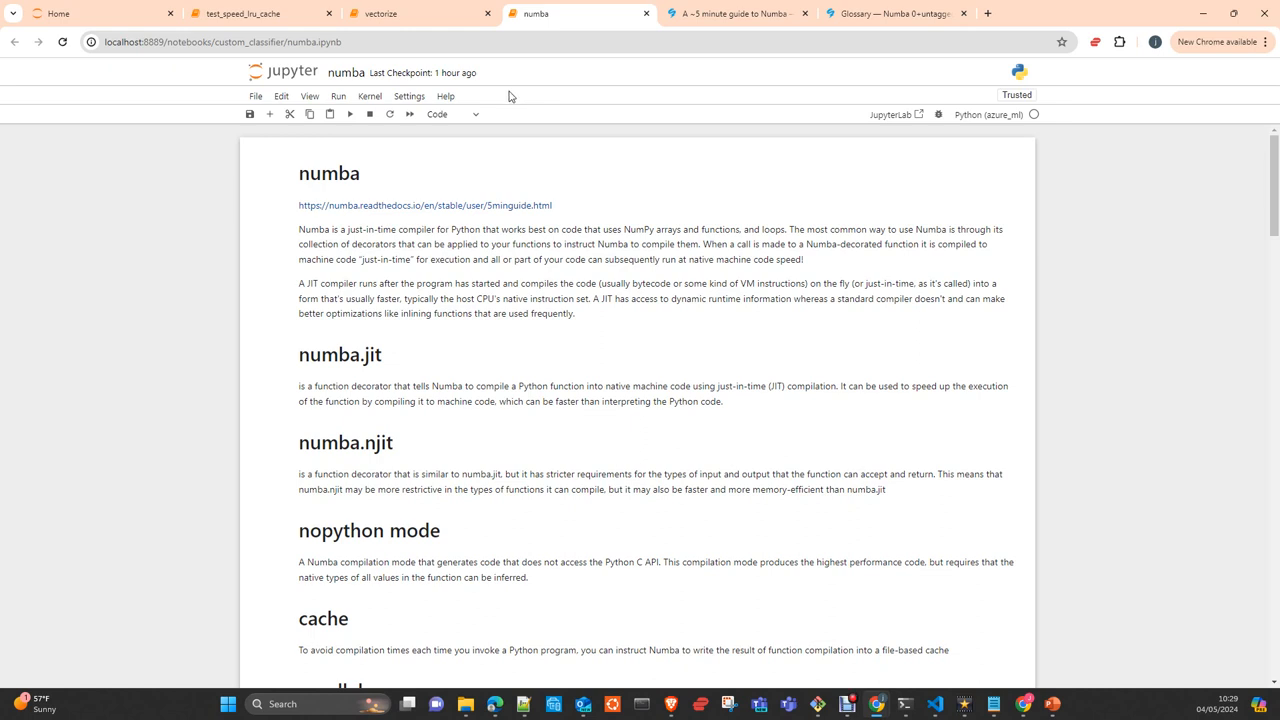
mouse_move(509, 103)
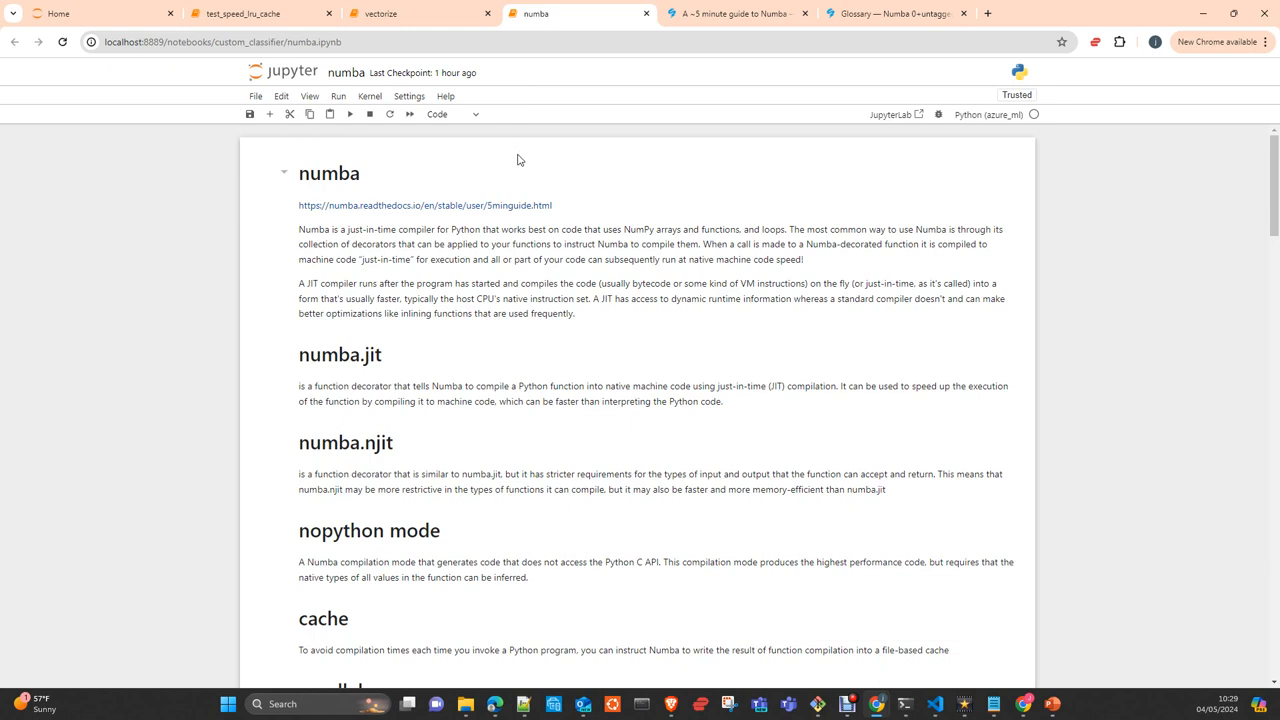
mouse_move(560, 296)
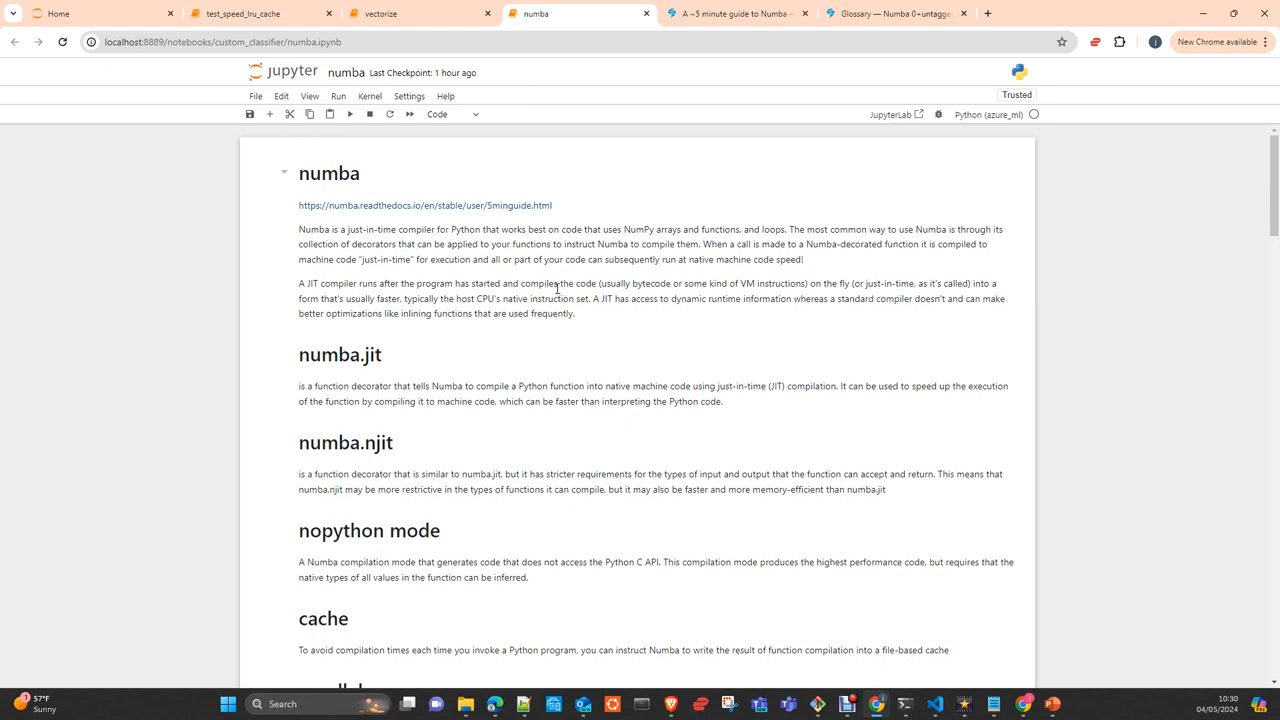
mouse_move(556, 286)
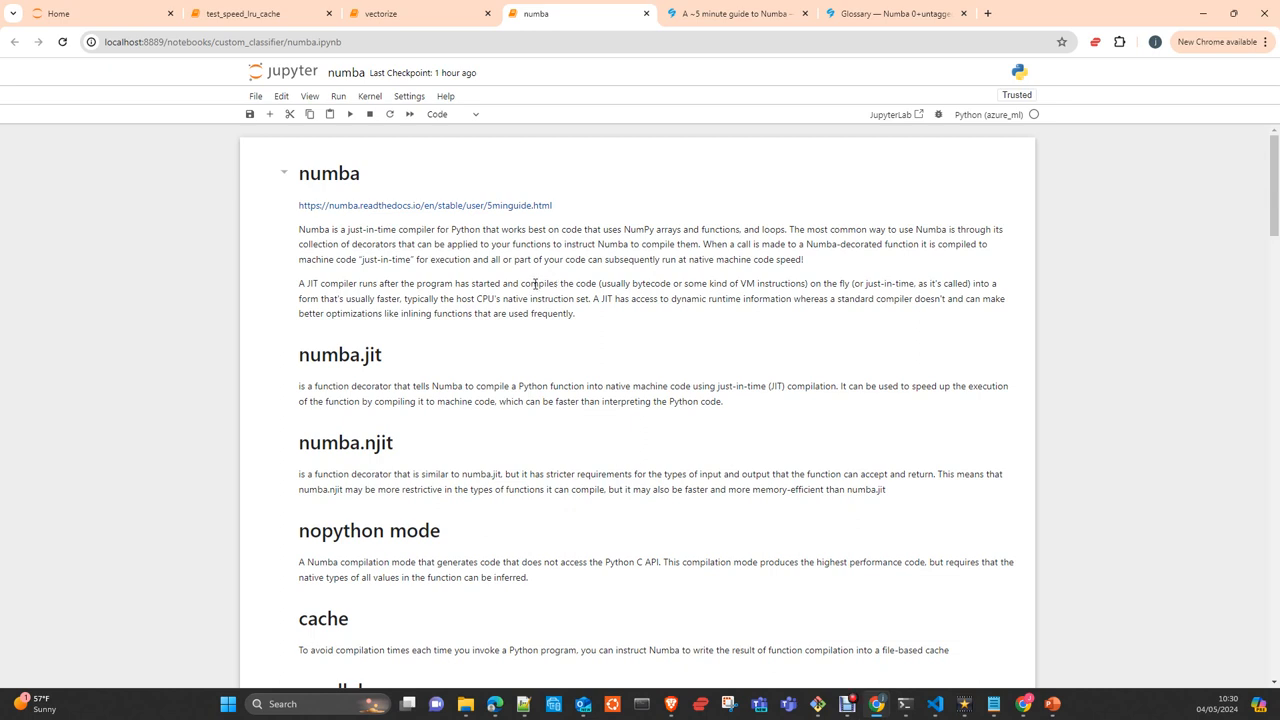
mouse_move(545, 261)
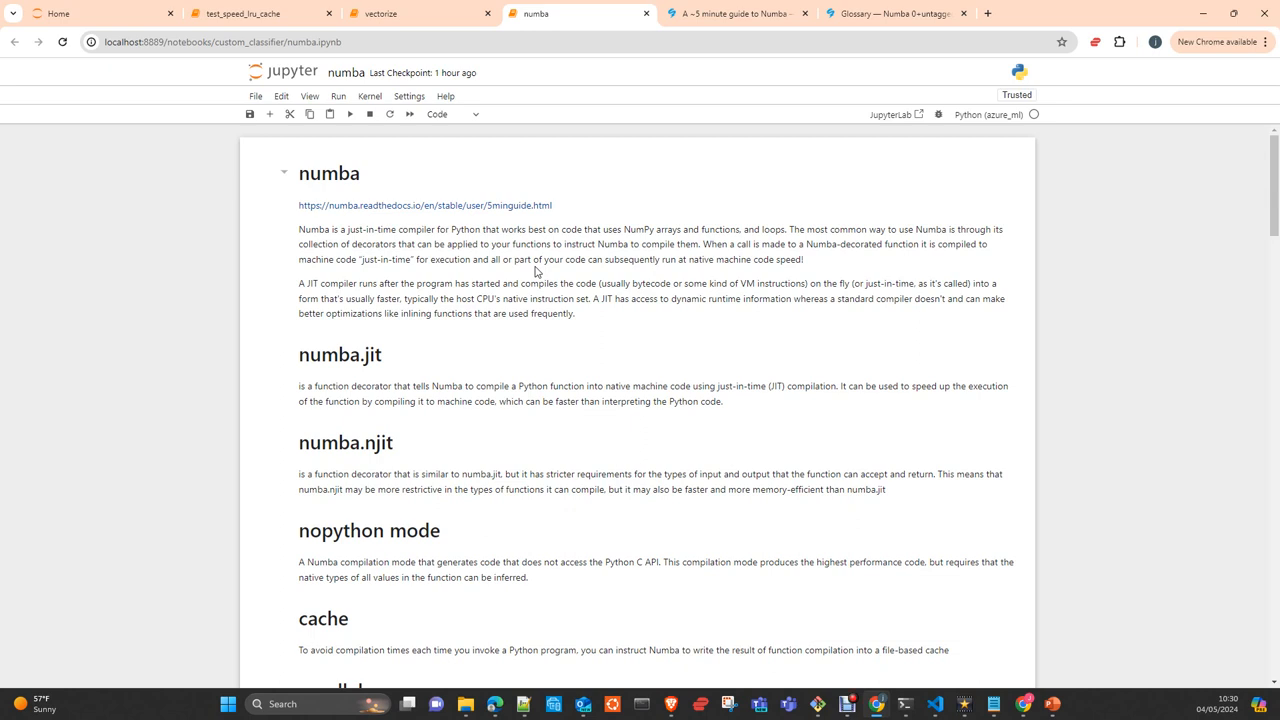
mouse_move(537, 268)
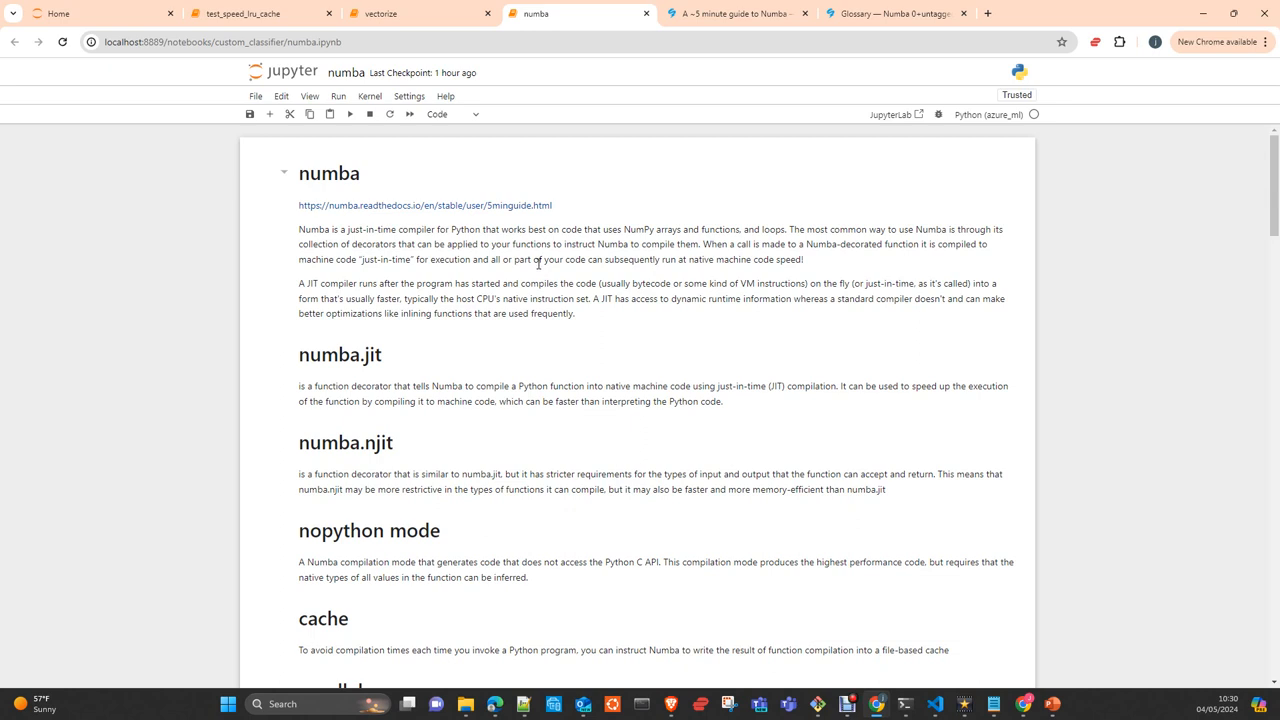
mouse_move(540, 268)
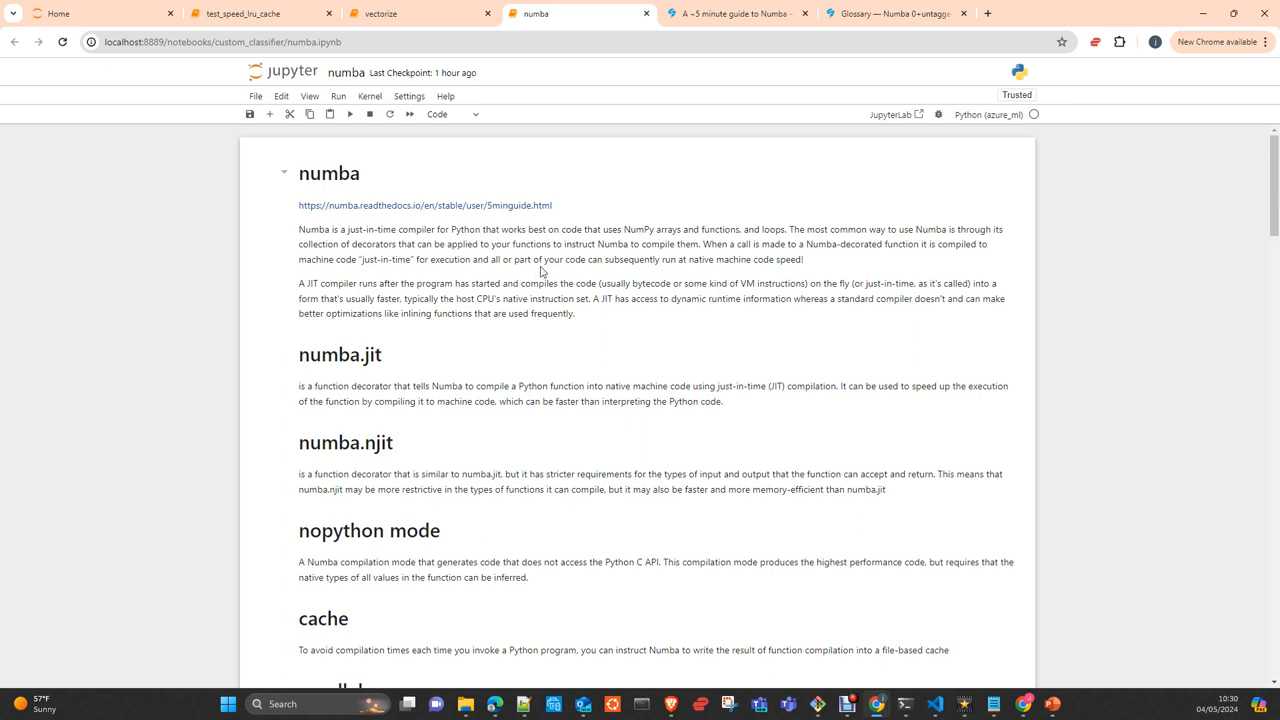
mouse_move(543, 268)
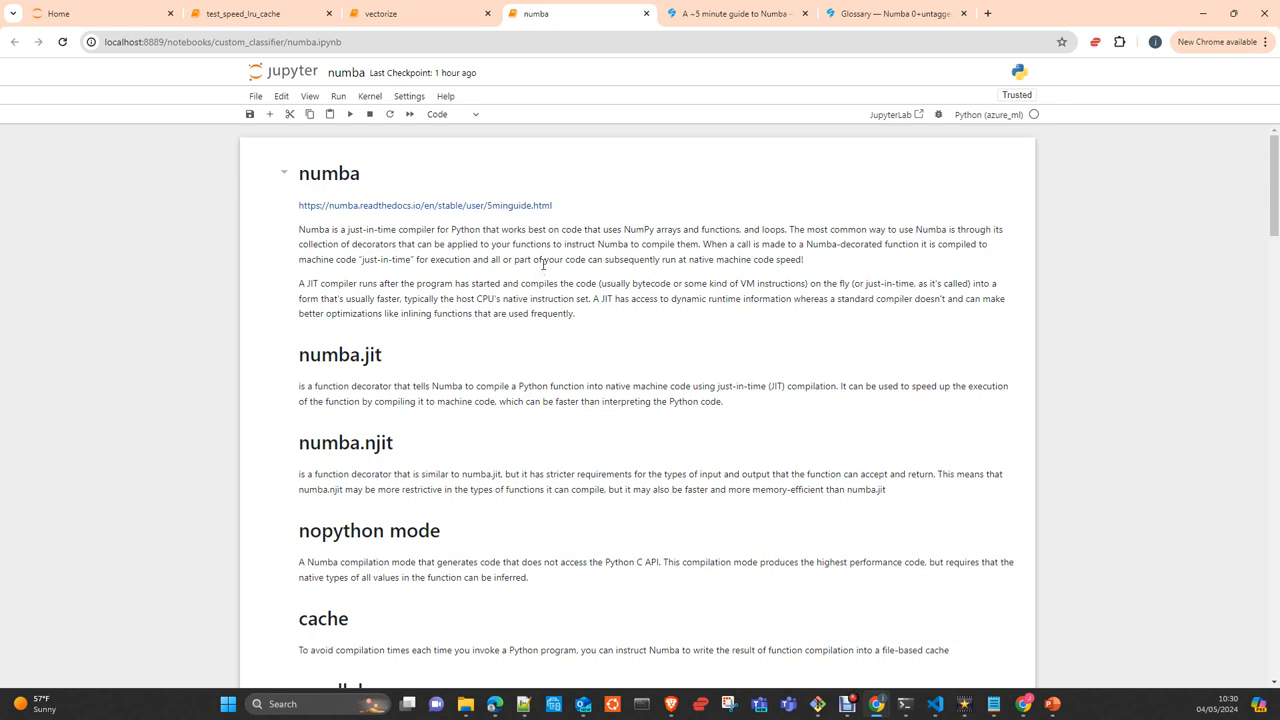
mouse_move(544, 270)
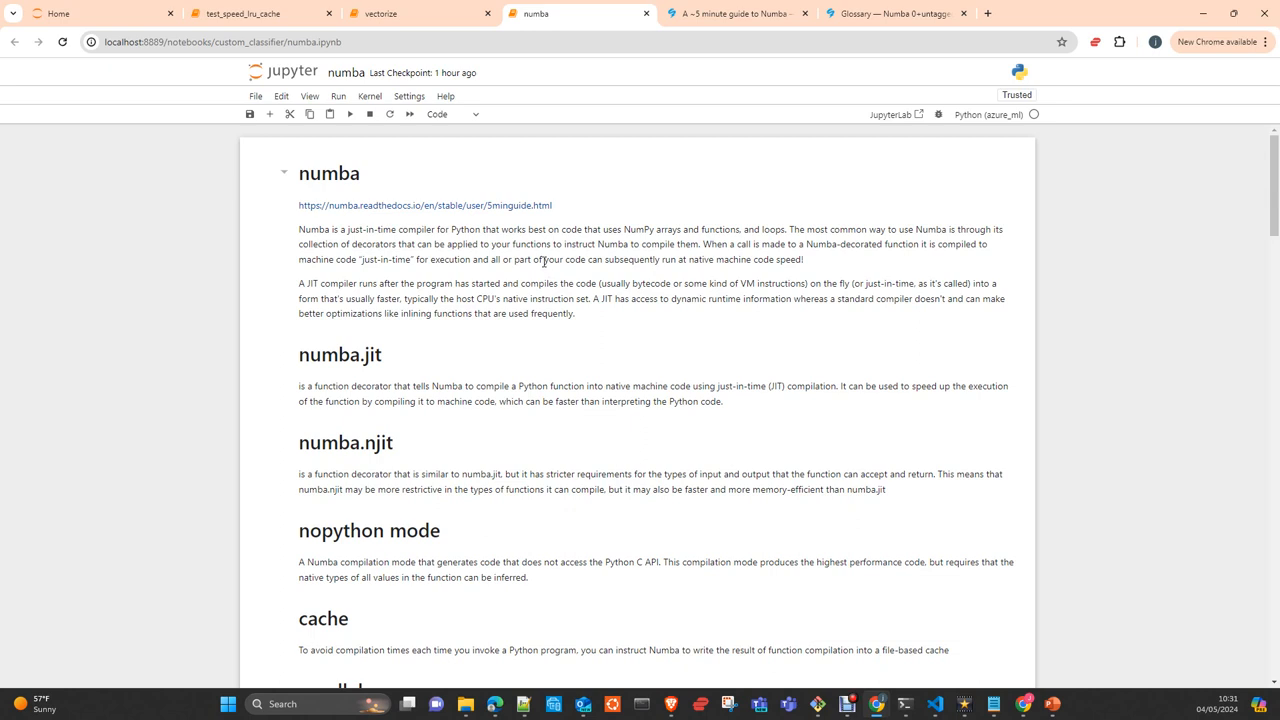
mouse_move(543, 260)
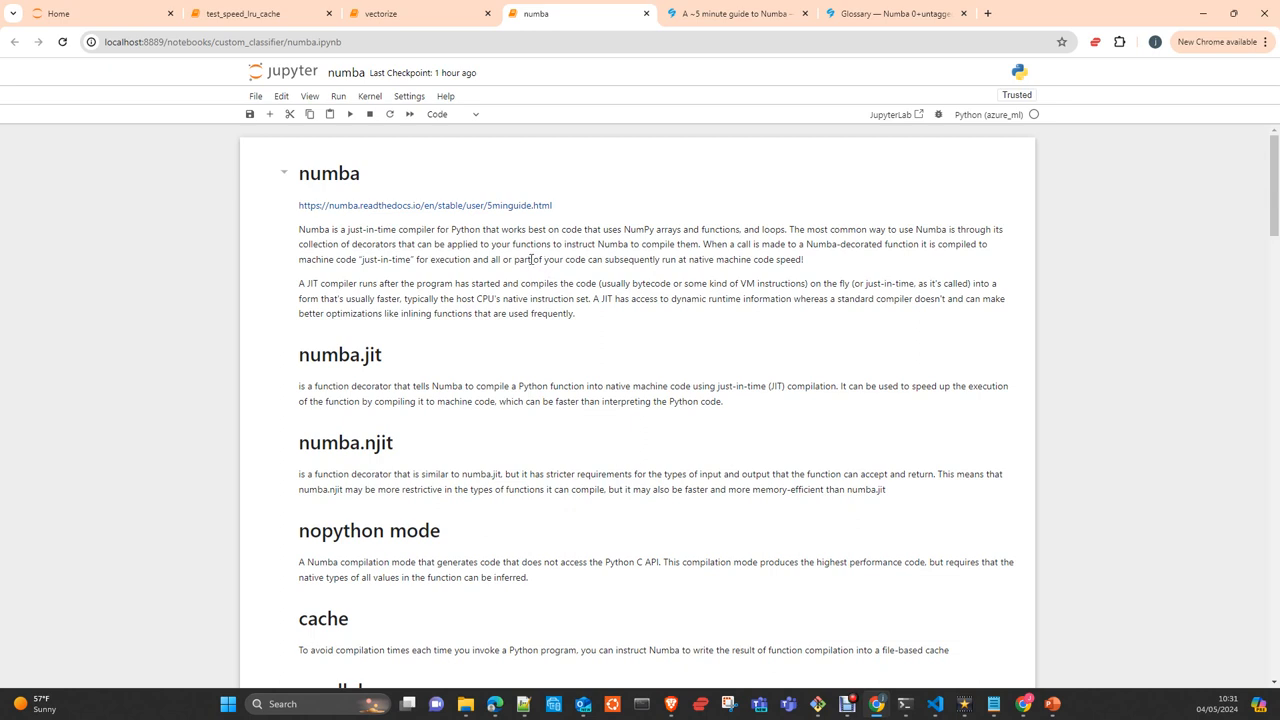
mouse_move(497, 273)
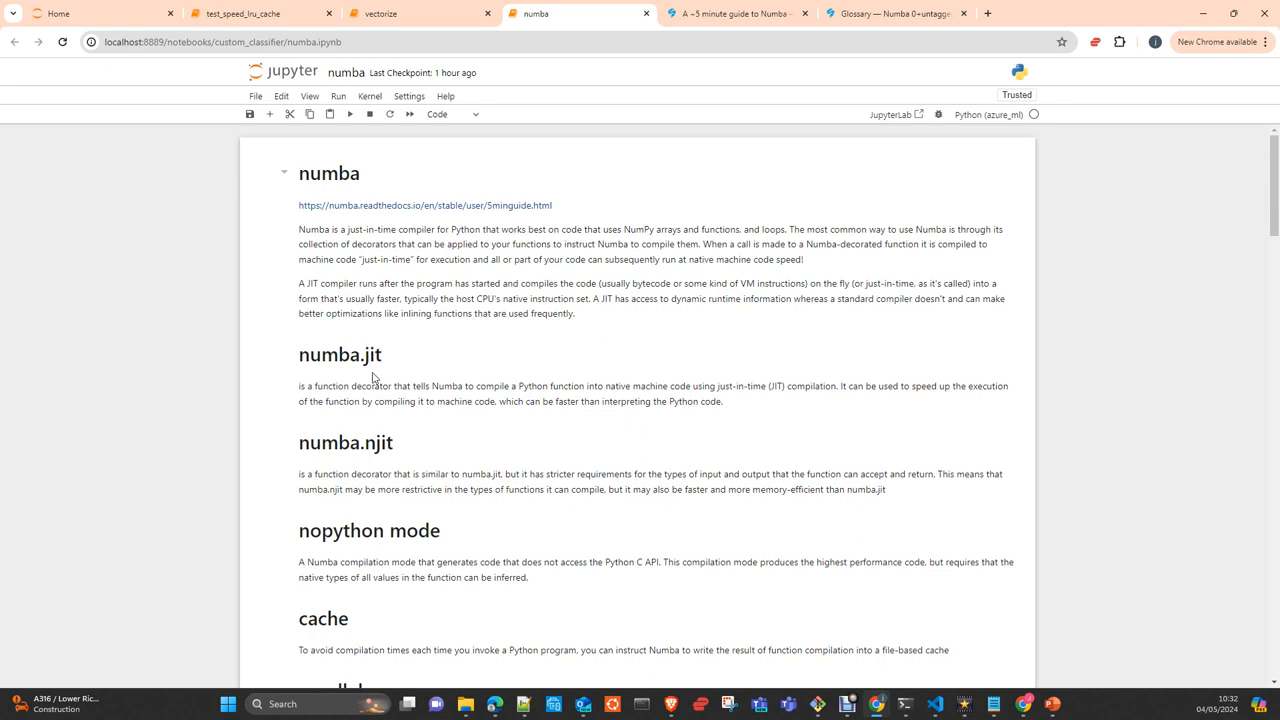
mouse_move(477, 450)
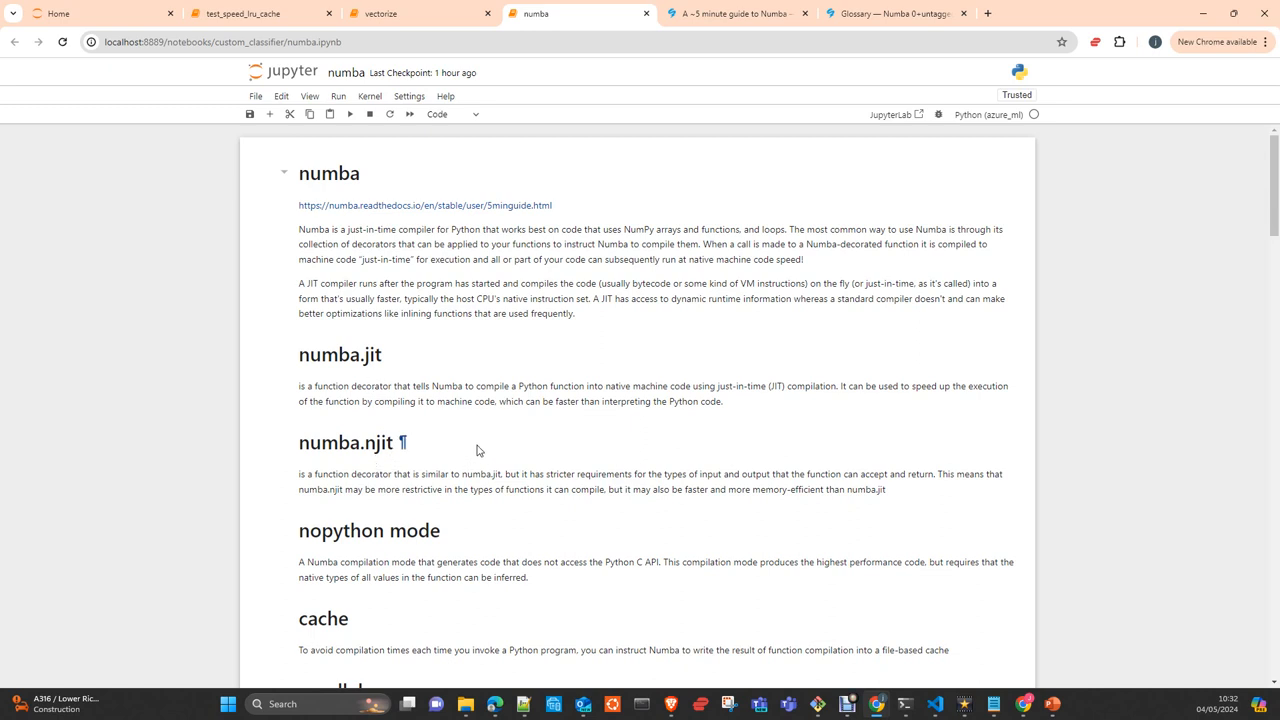
mouse_move(476, 364)
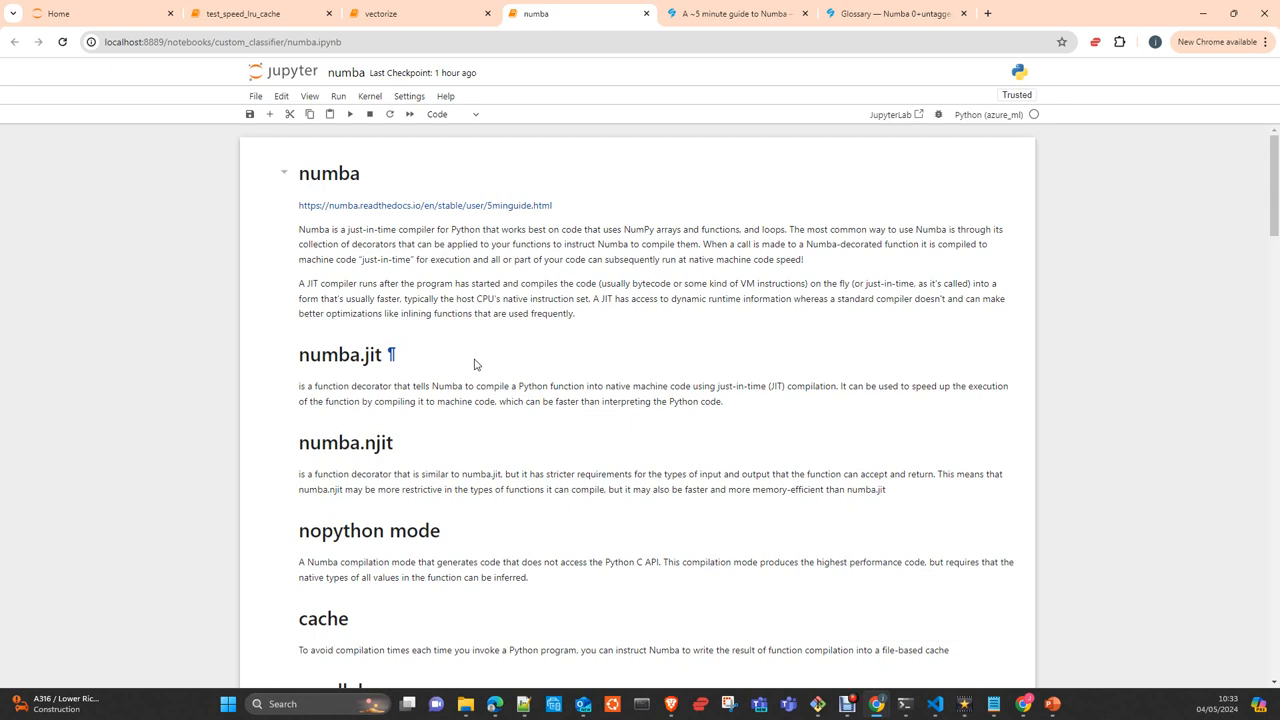
mouse_move(369, 378)
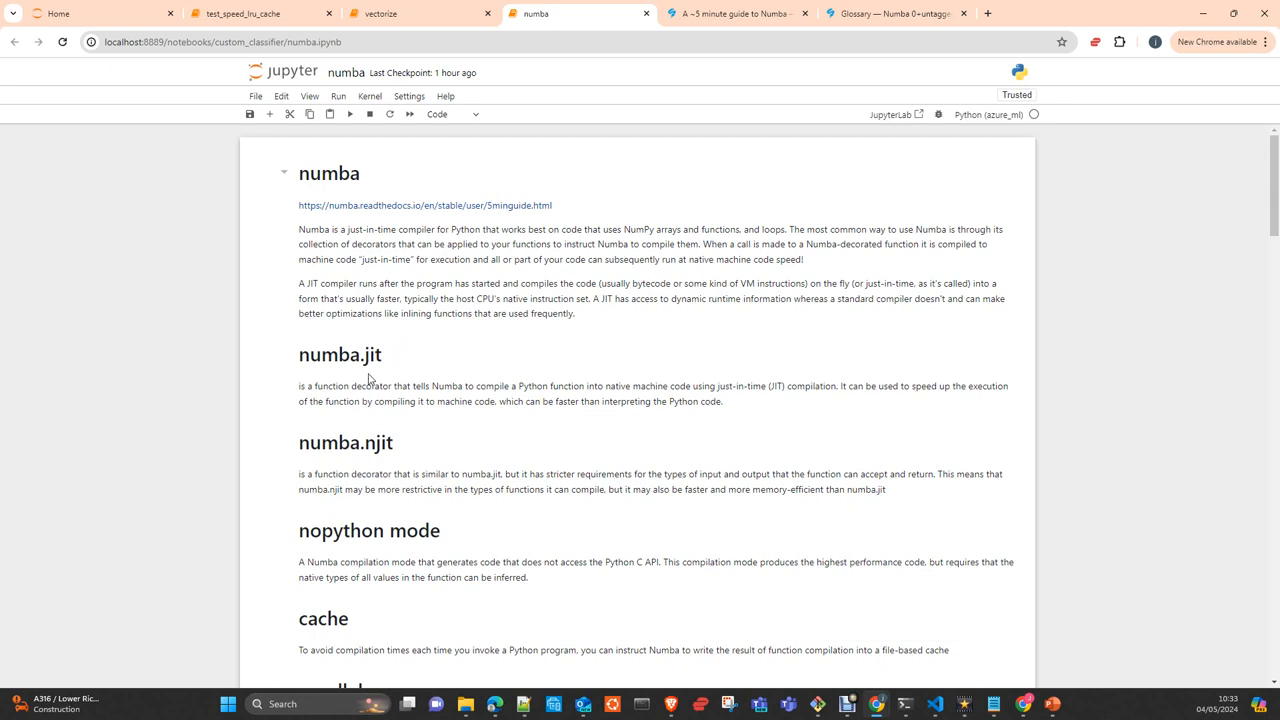
mouse_move(378, 466)
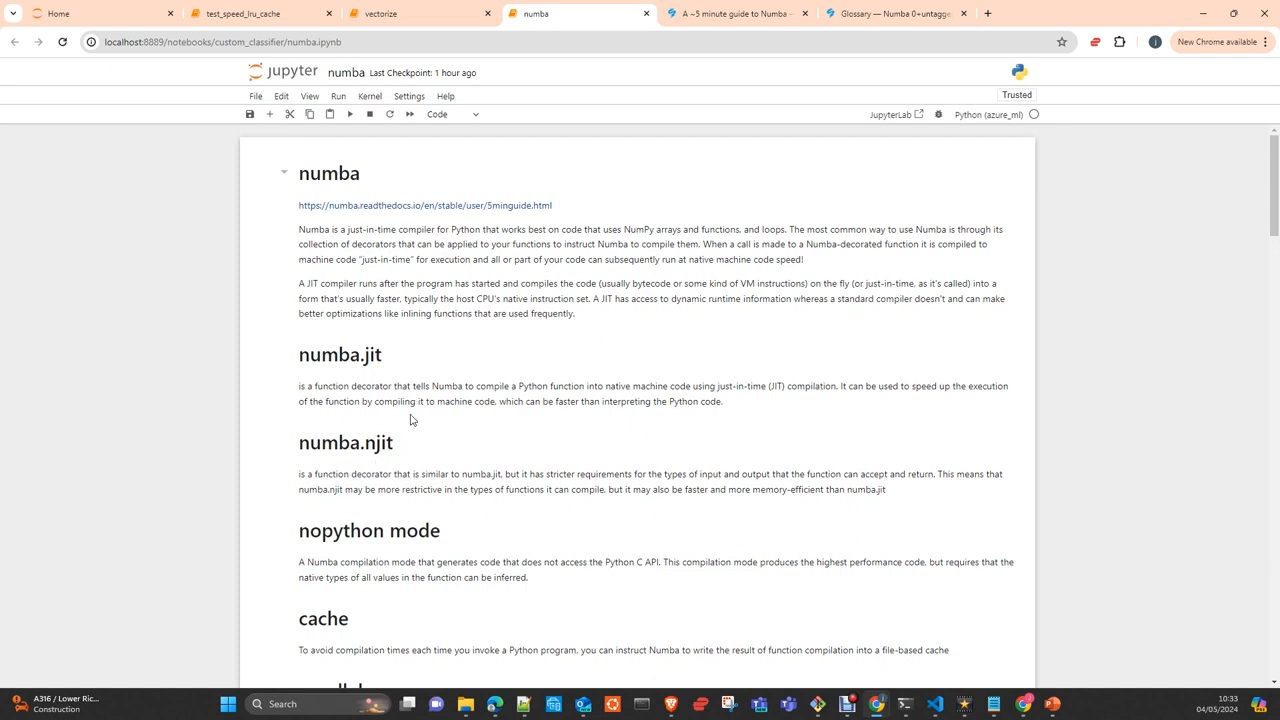
mouse_move(393, 465)
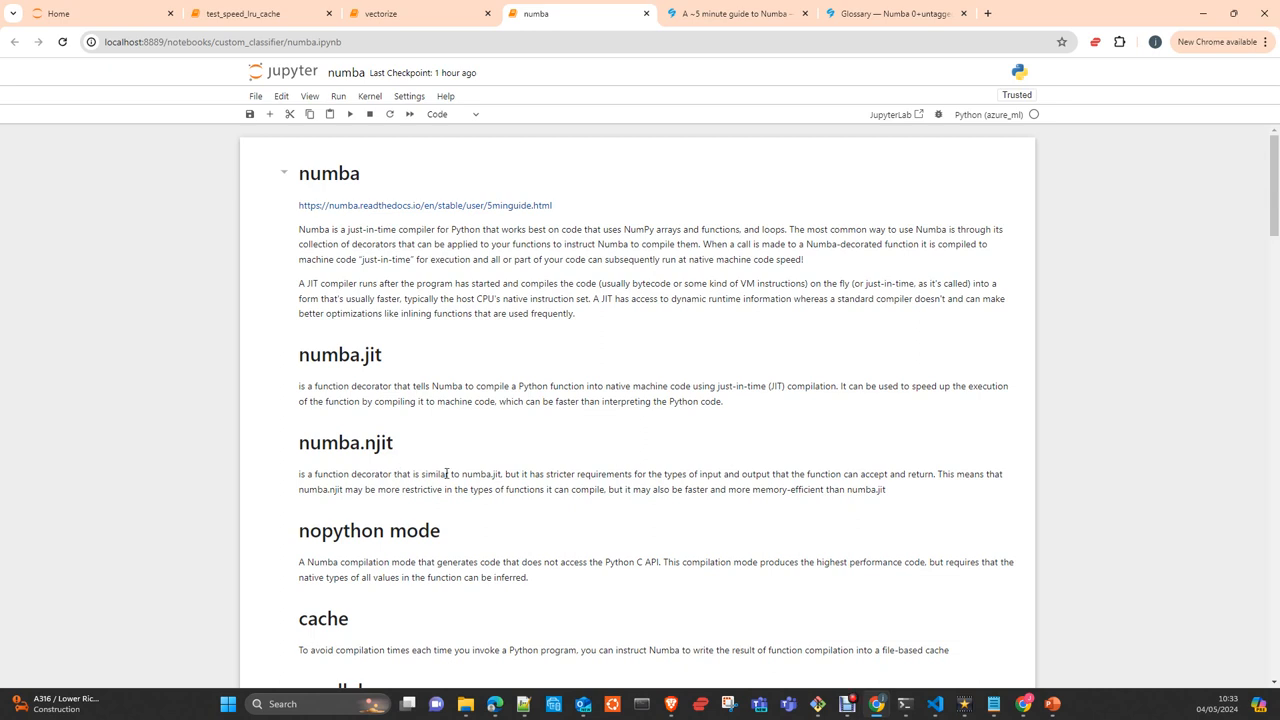
mouse_move(445, 474)
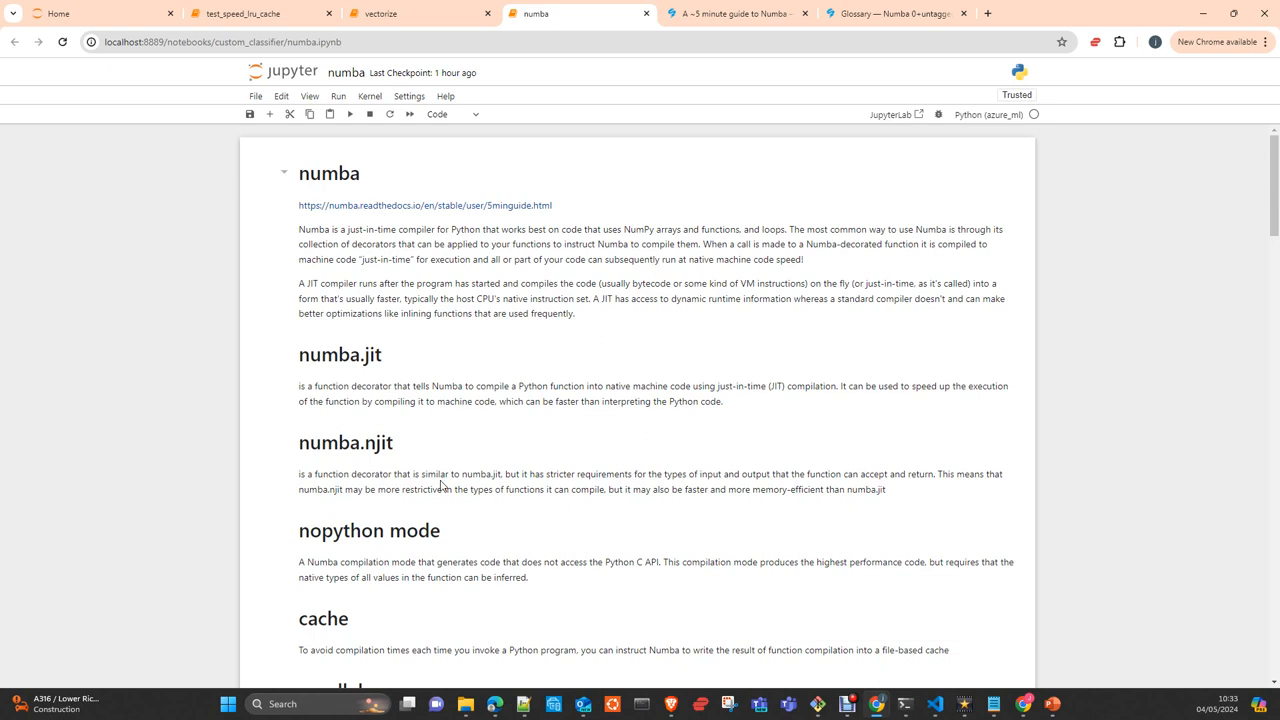
mouse_move(510, 430)
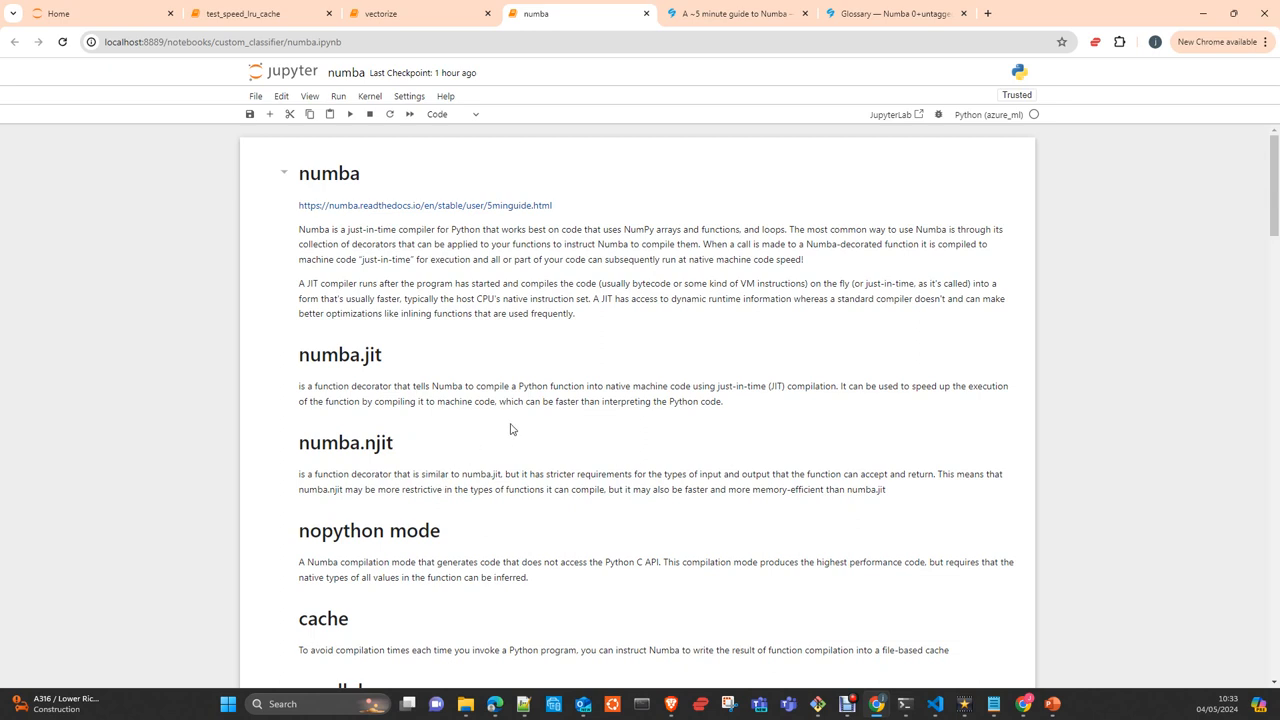
mouse_move(483, 452)
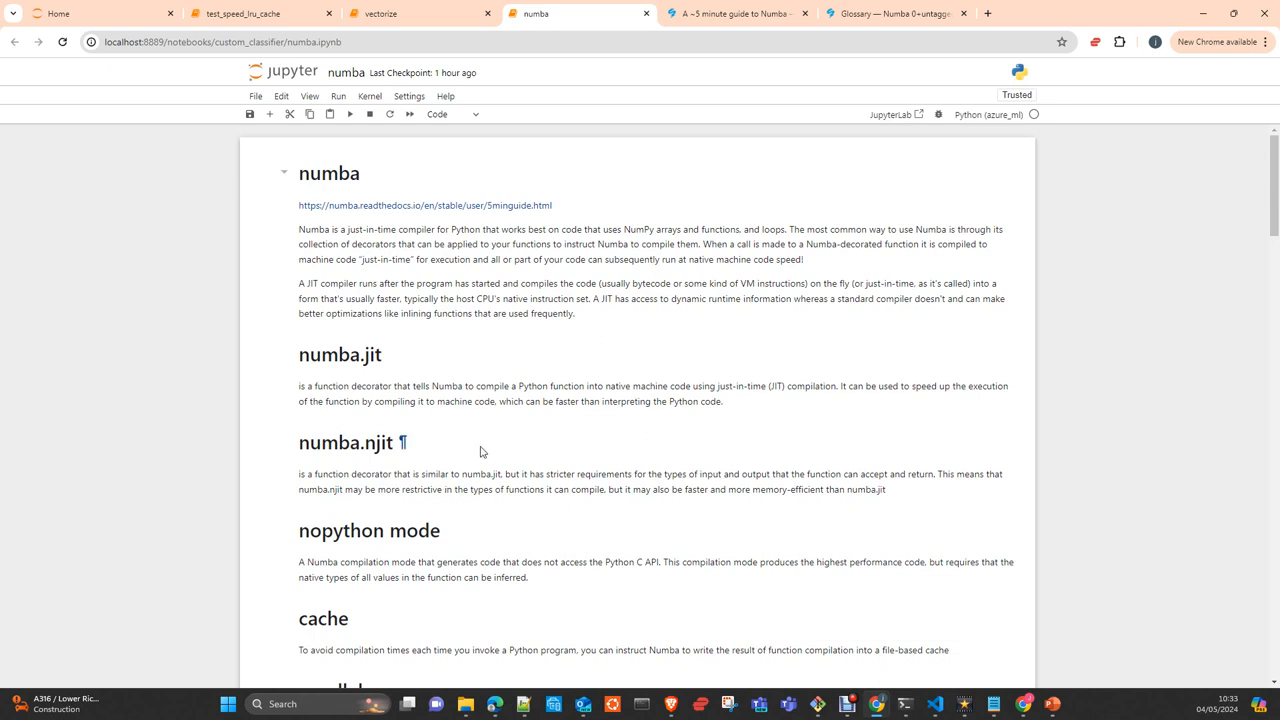
mouse_move(462, 453)
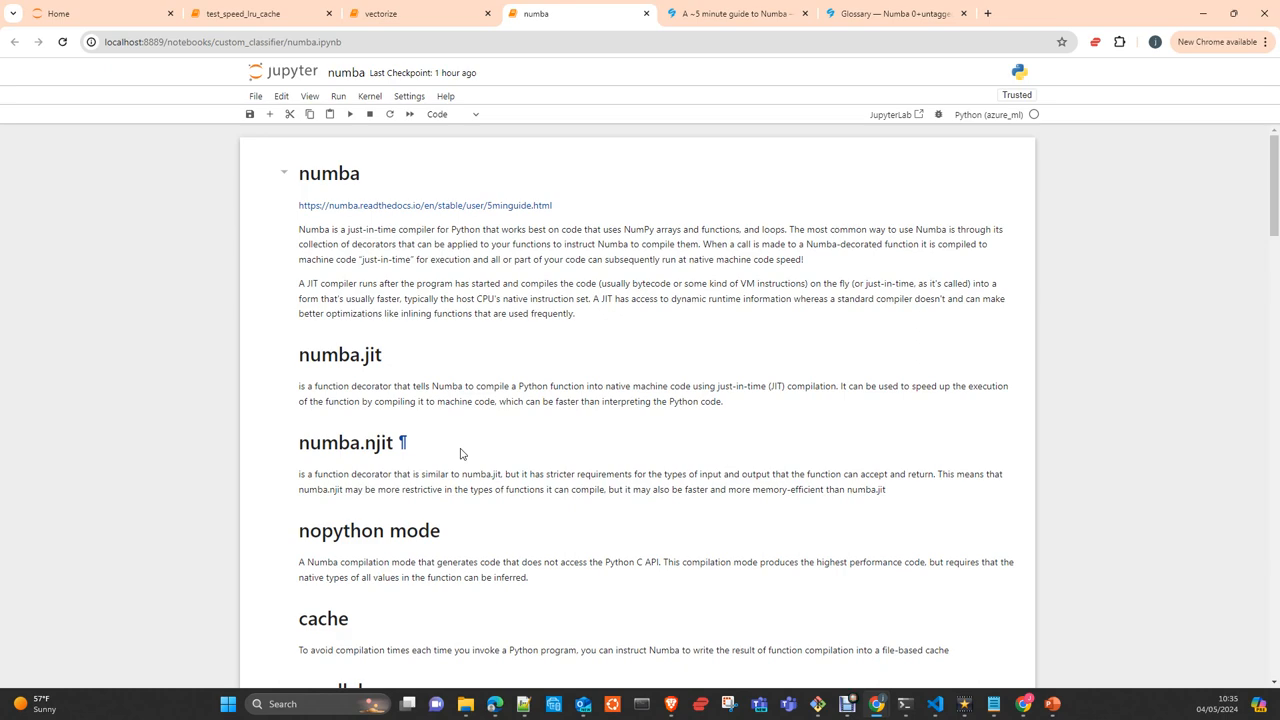
scroll(down, 3)
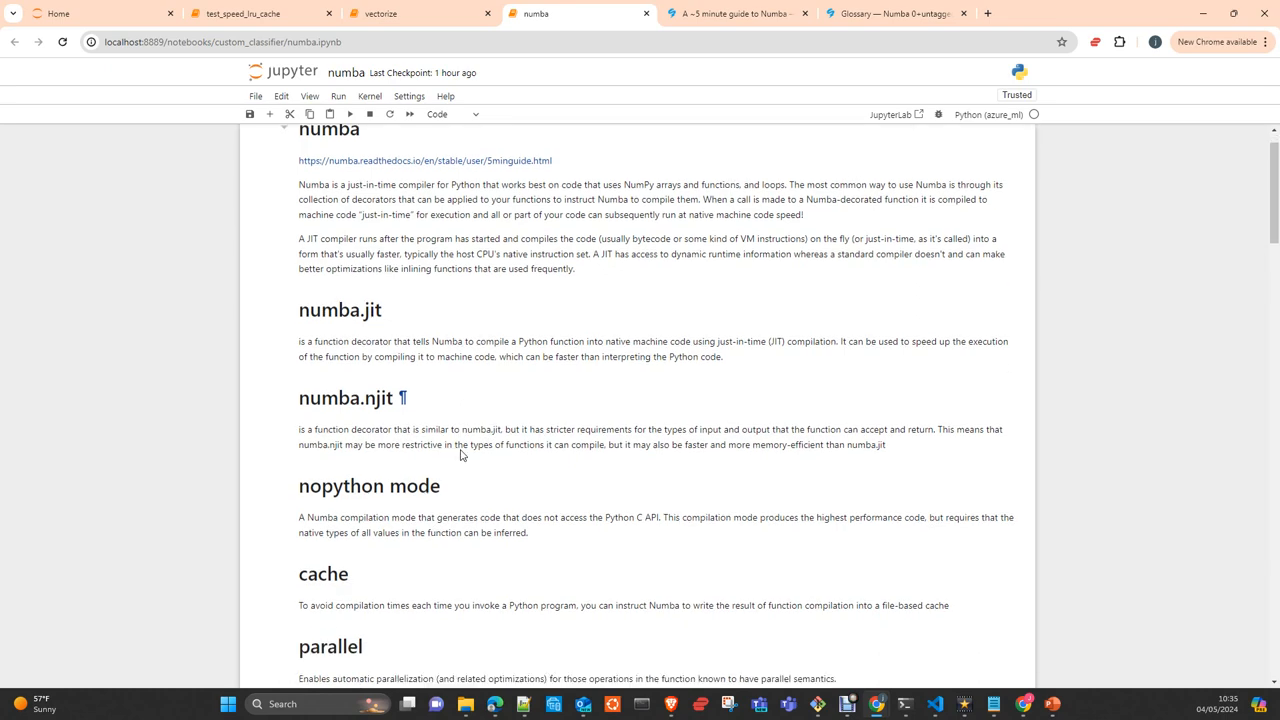
scroll(down, 3)
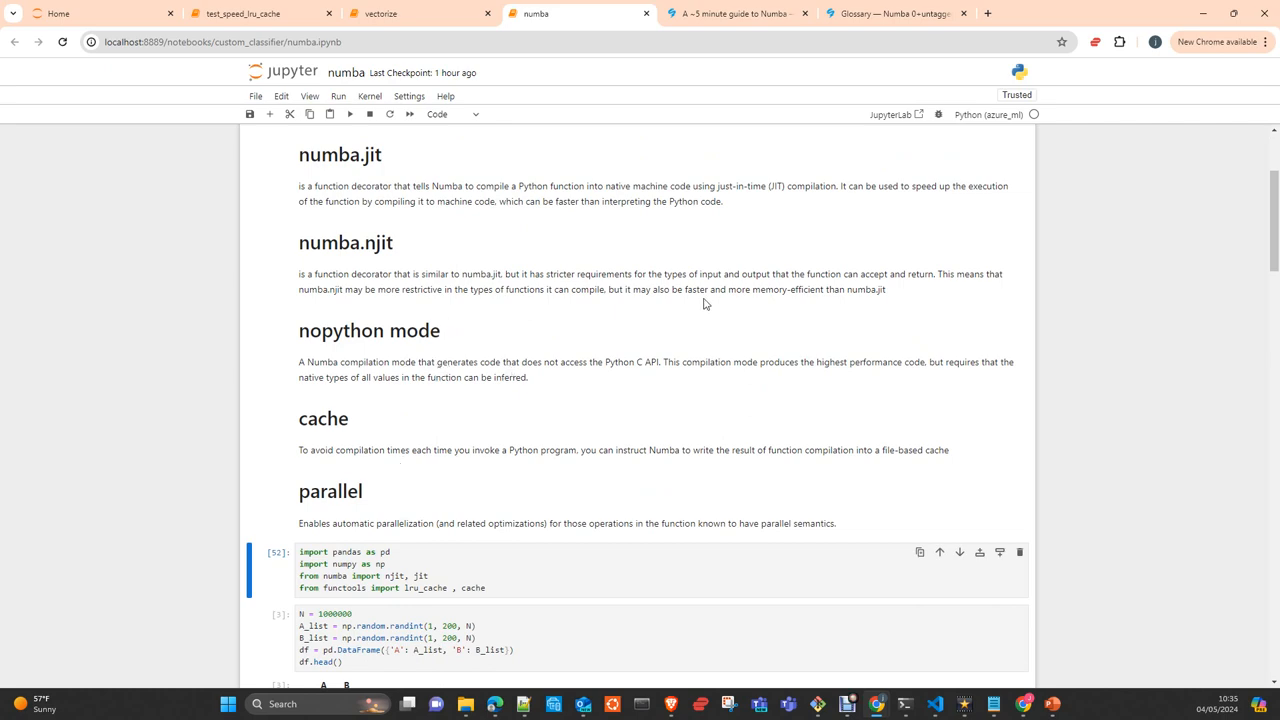
click(737, 13)
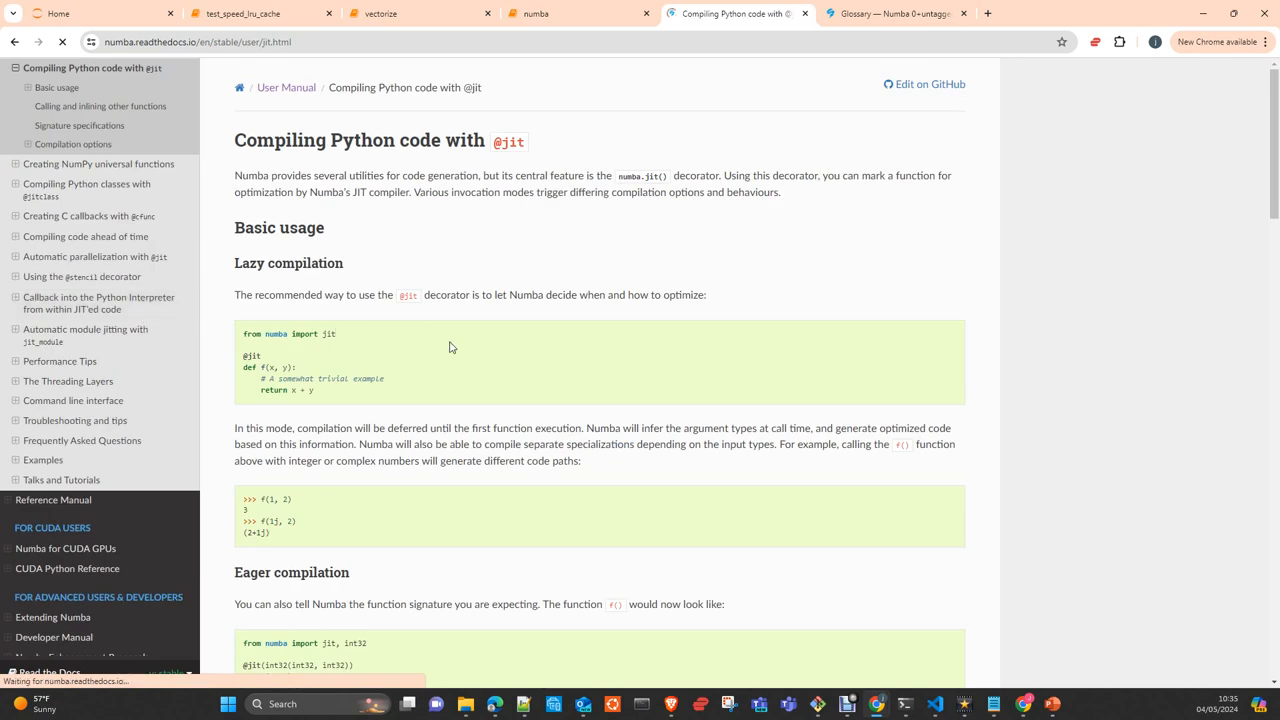
scroll(down, 3)
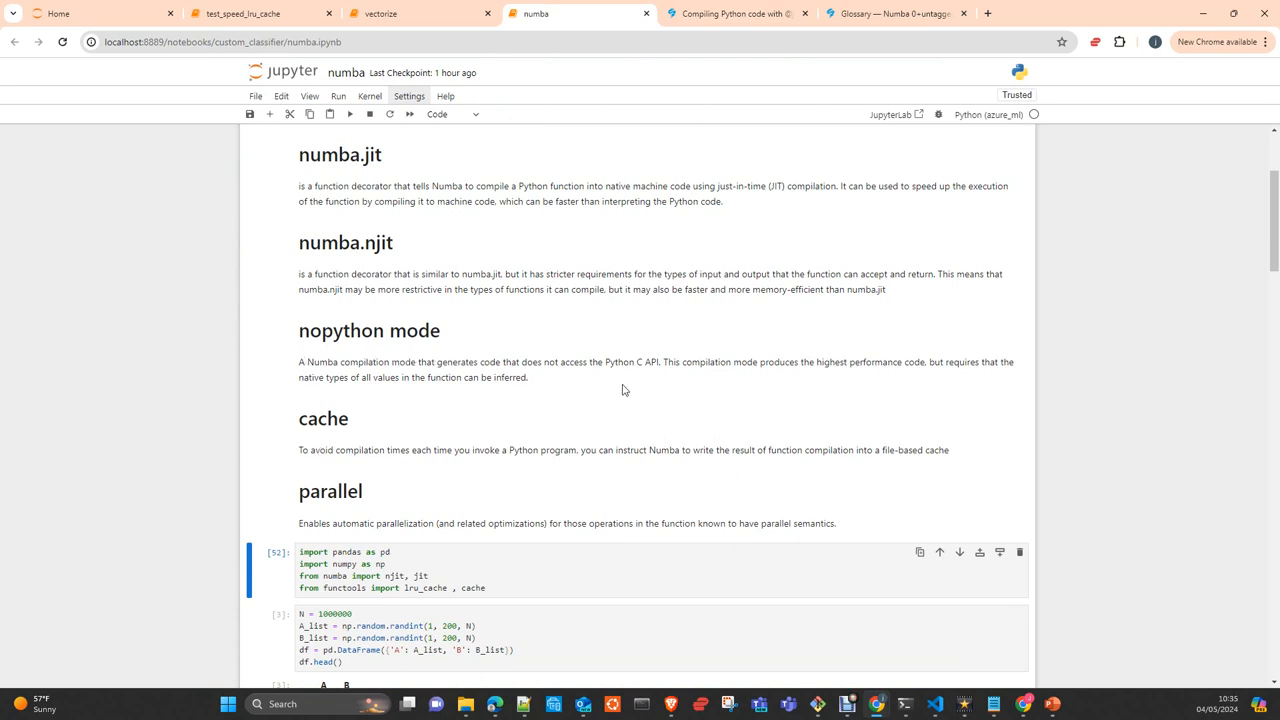
mouse_move(640, 375)
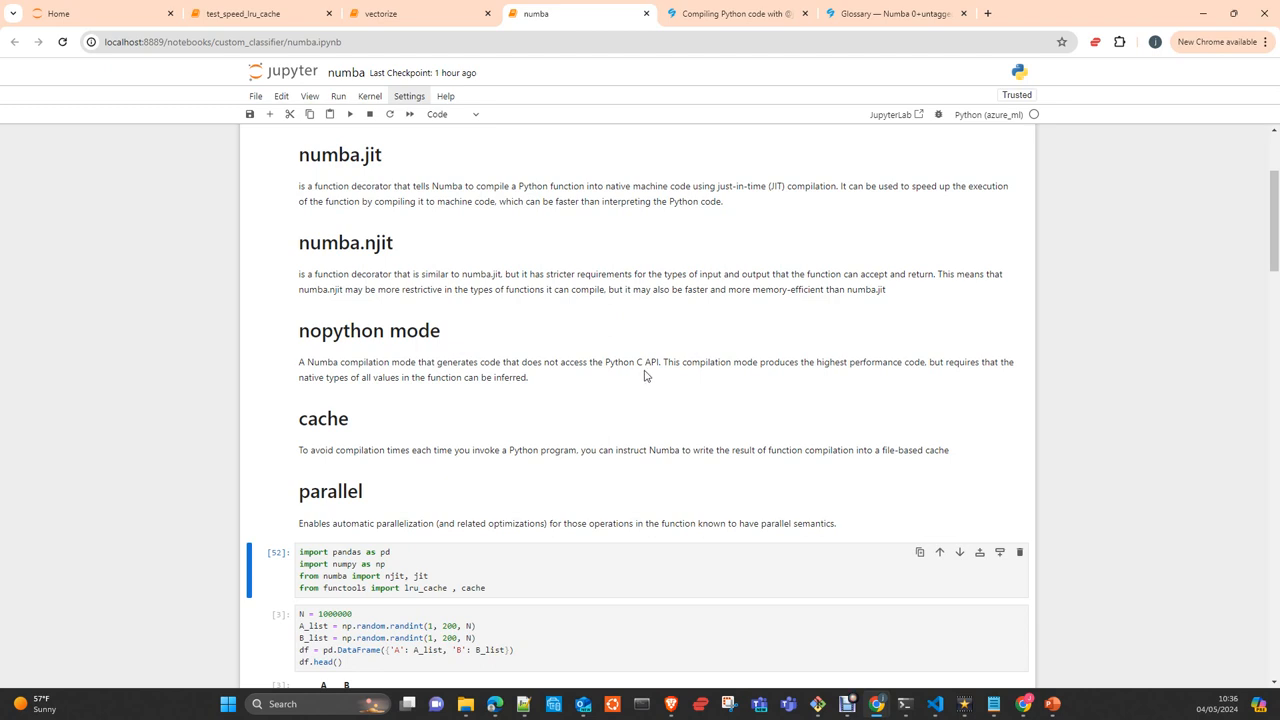
mouse_move(592, 422)
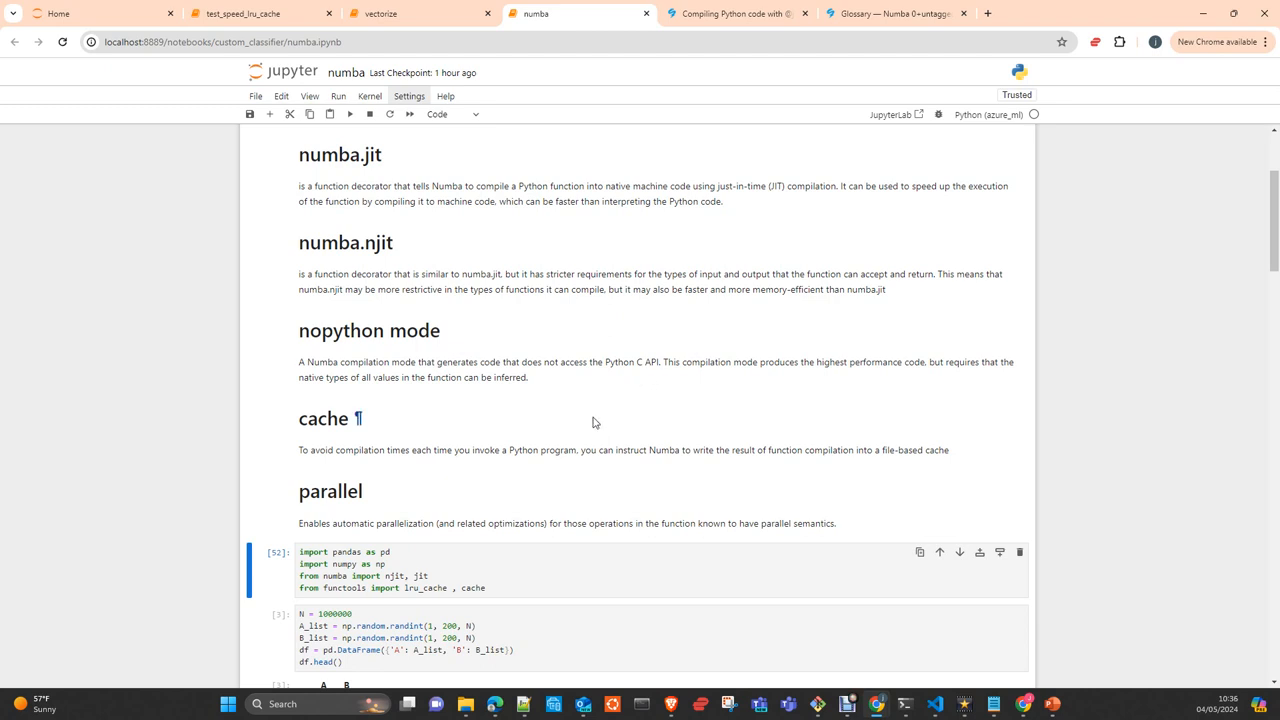
mouse_move(595, 420)
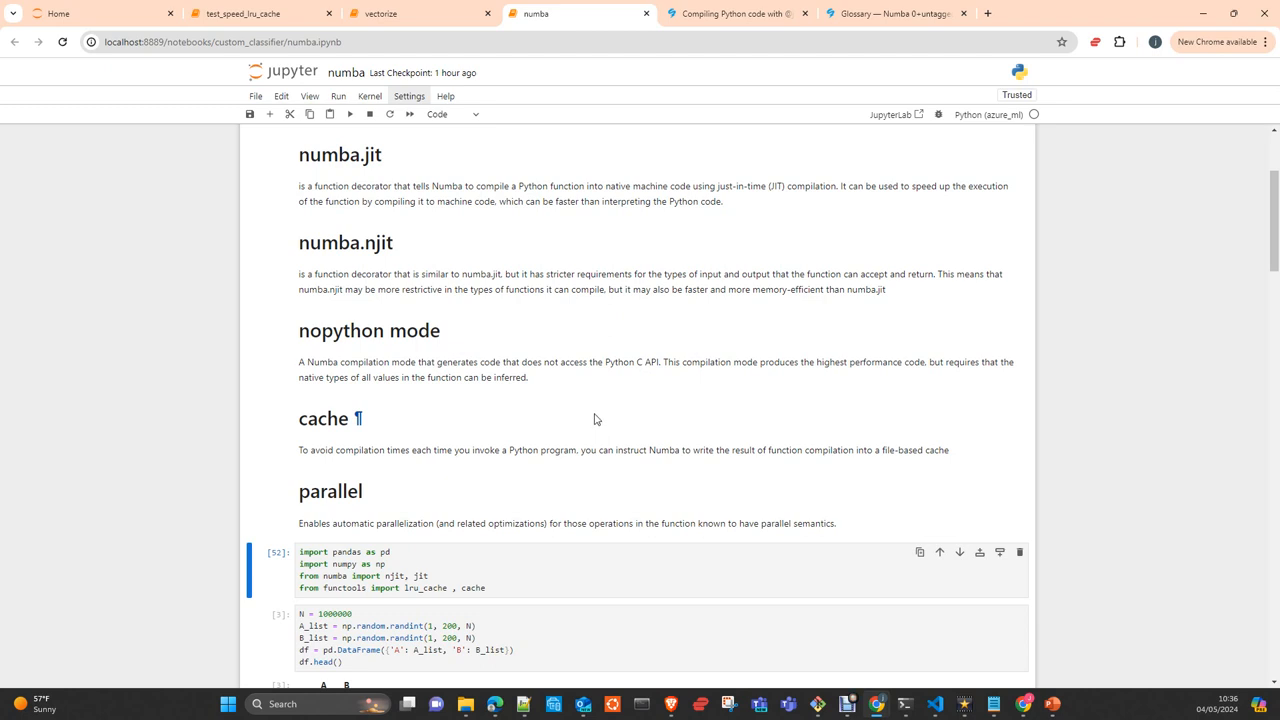
mouse_move(509, 446)
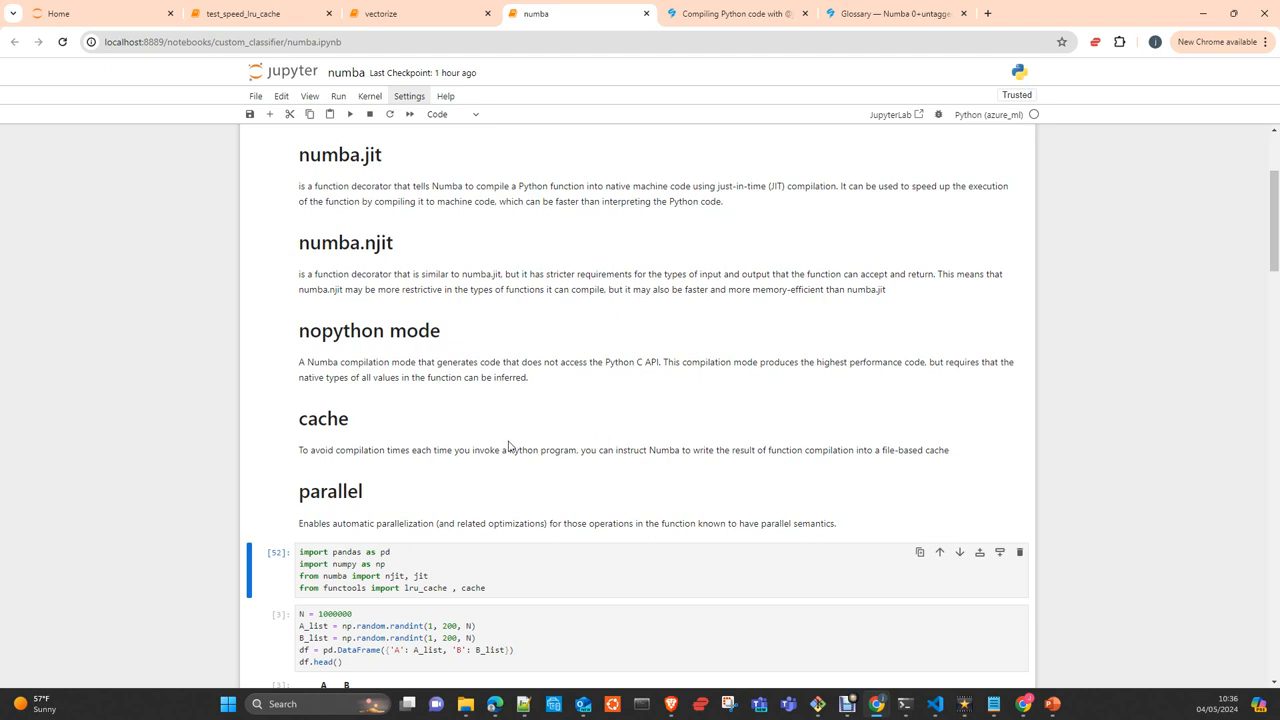
mouse_move(332, 439)
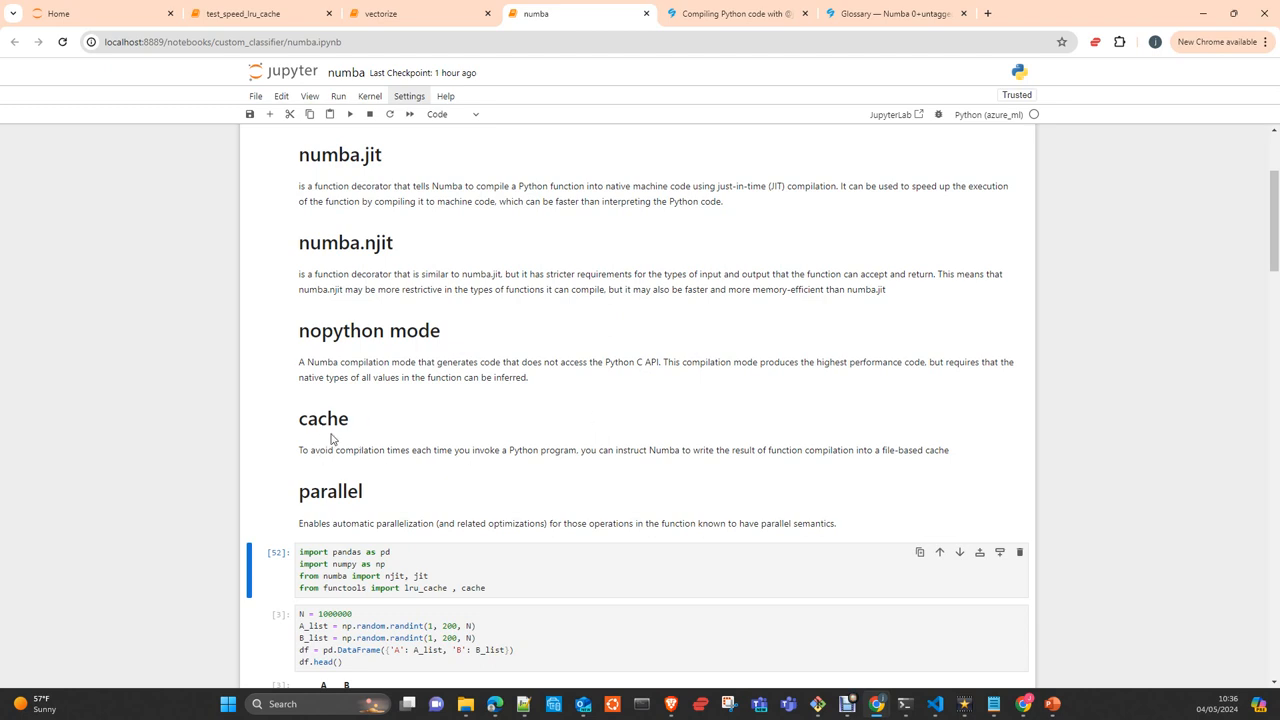
mouse_move(322, 435)
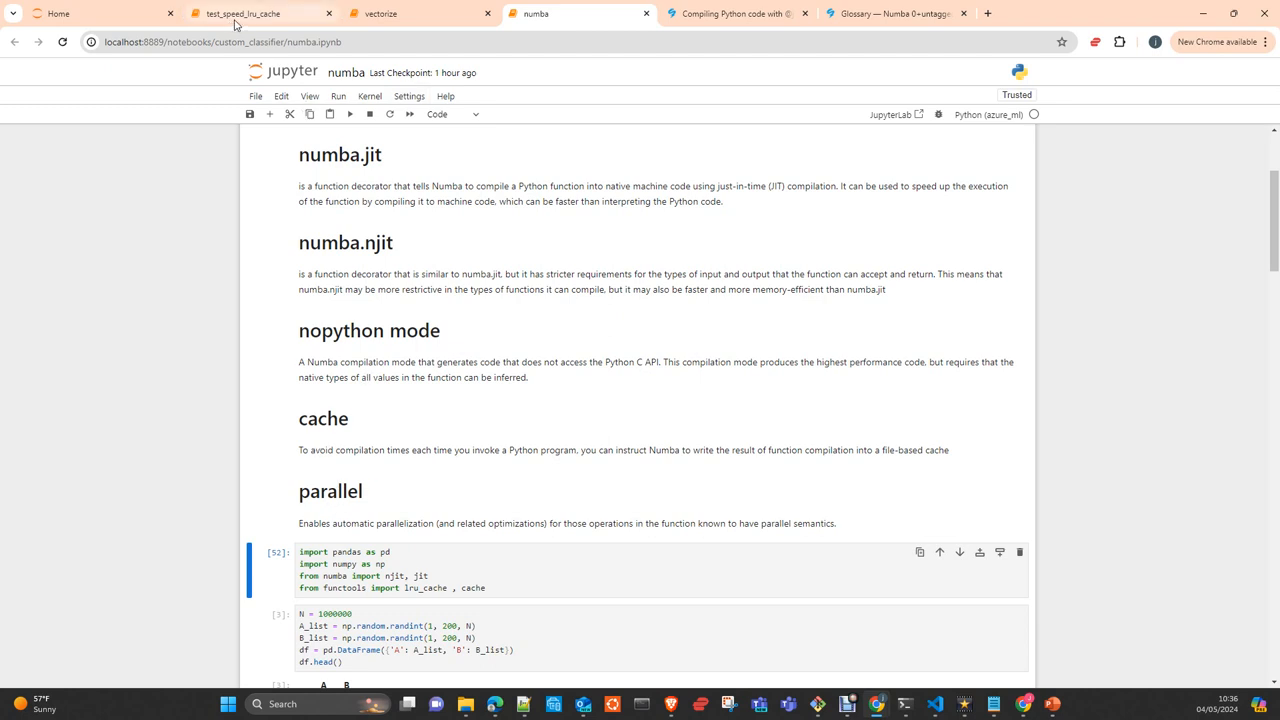
mouse_move(240, 13)
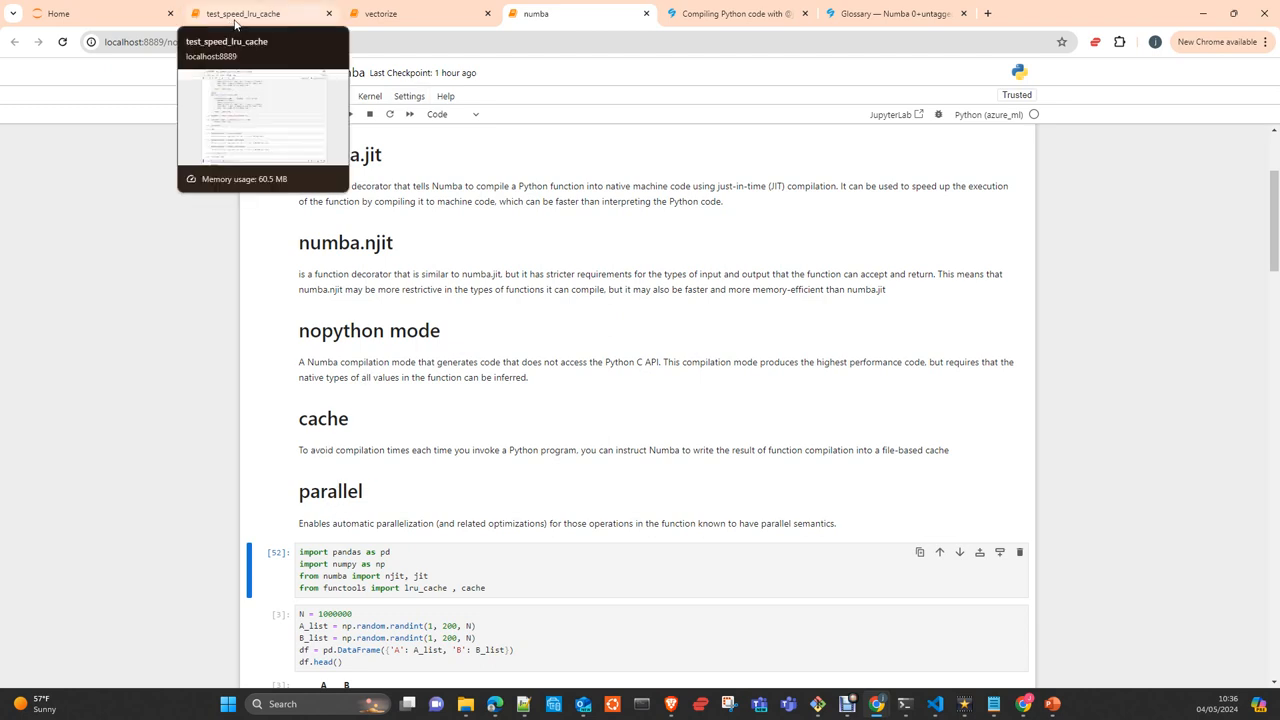
mouse_move(373, 539)
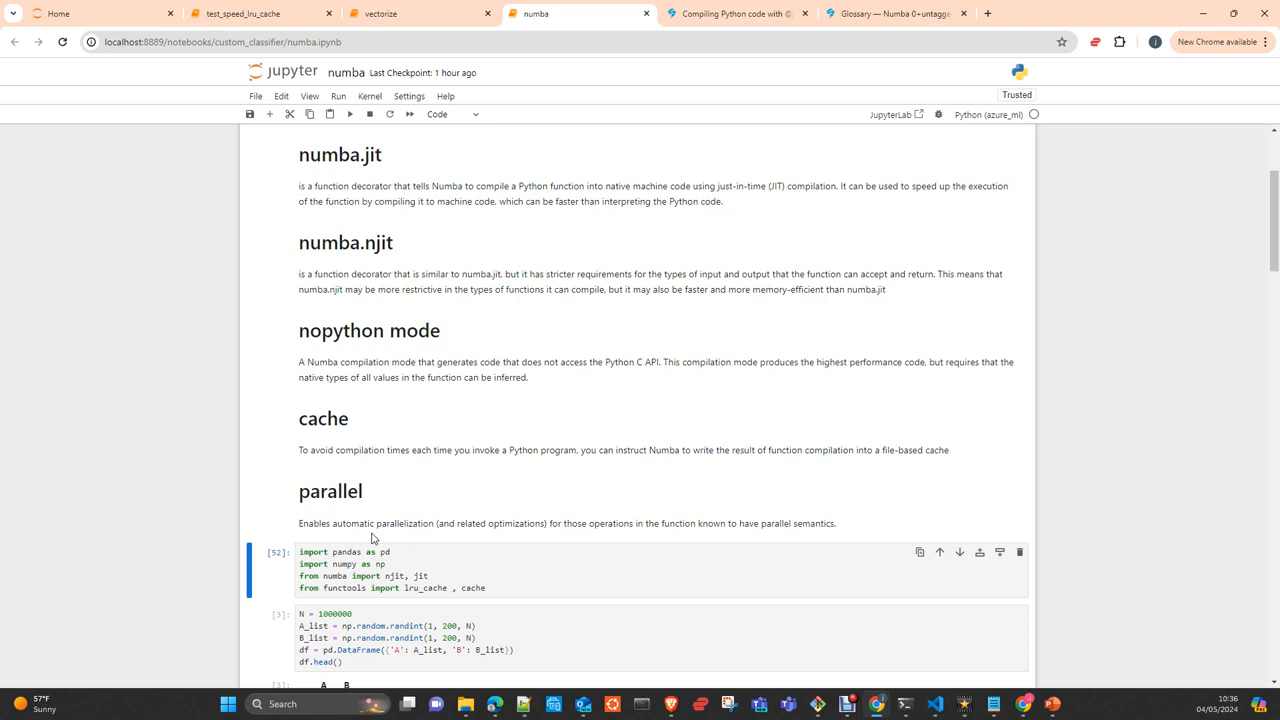
scroll(down, 3)
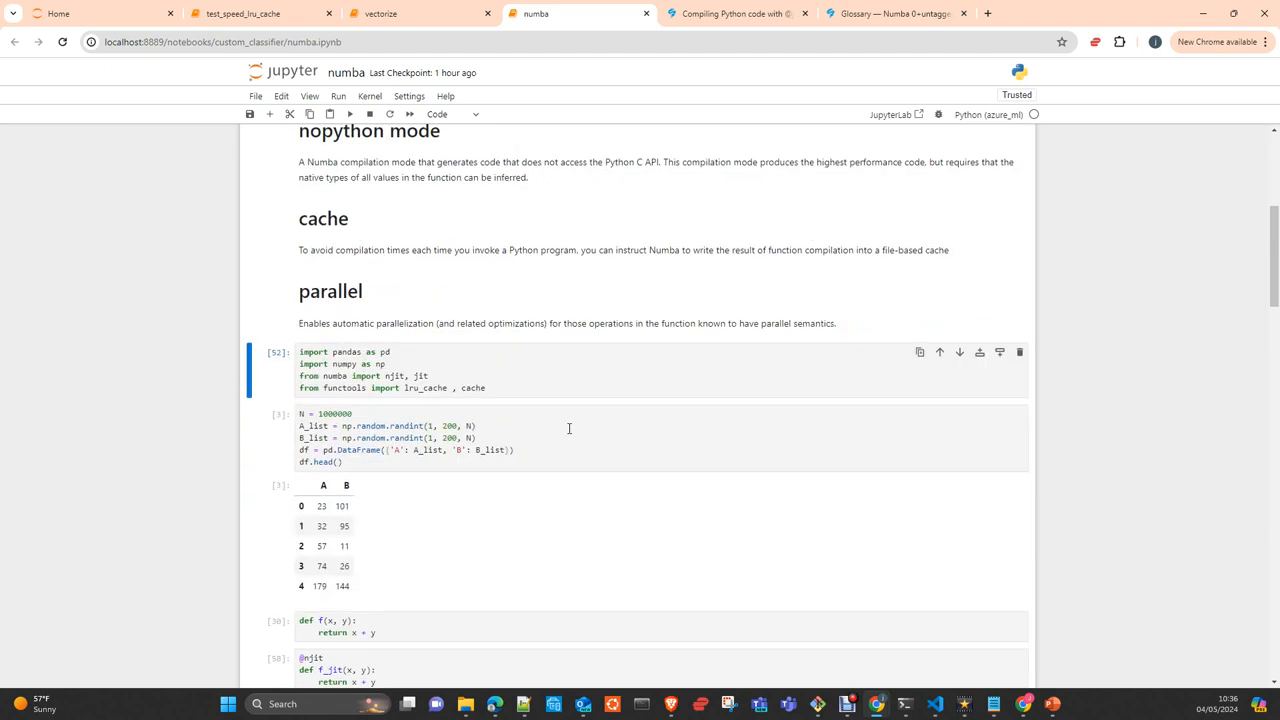
mouse_move(504, 519)
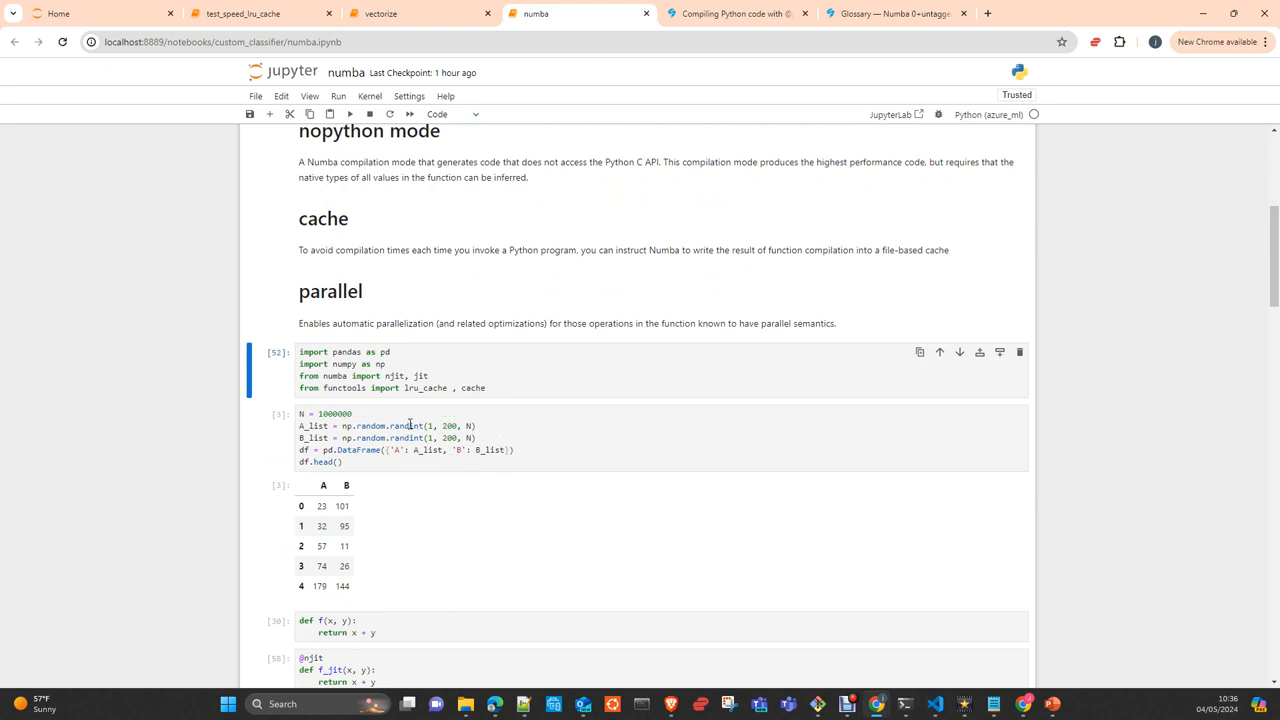
click(322, 506)
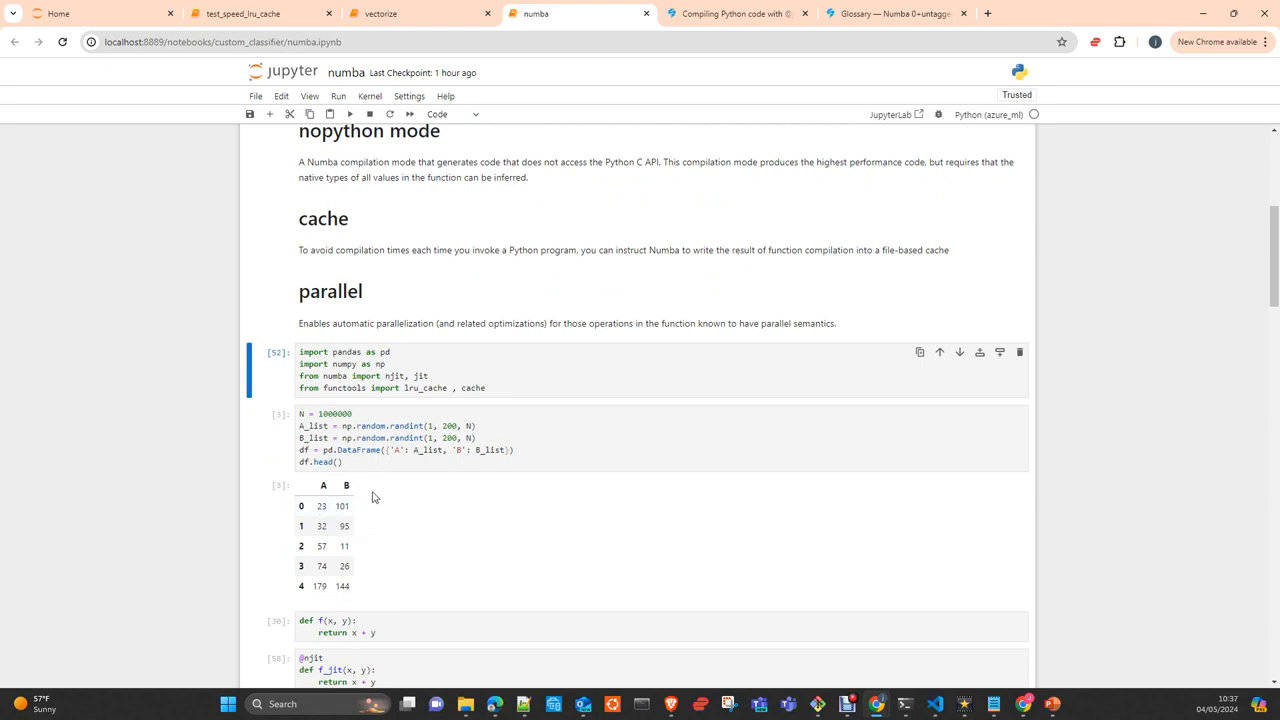
scroll(down, 3)
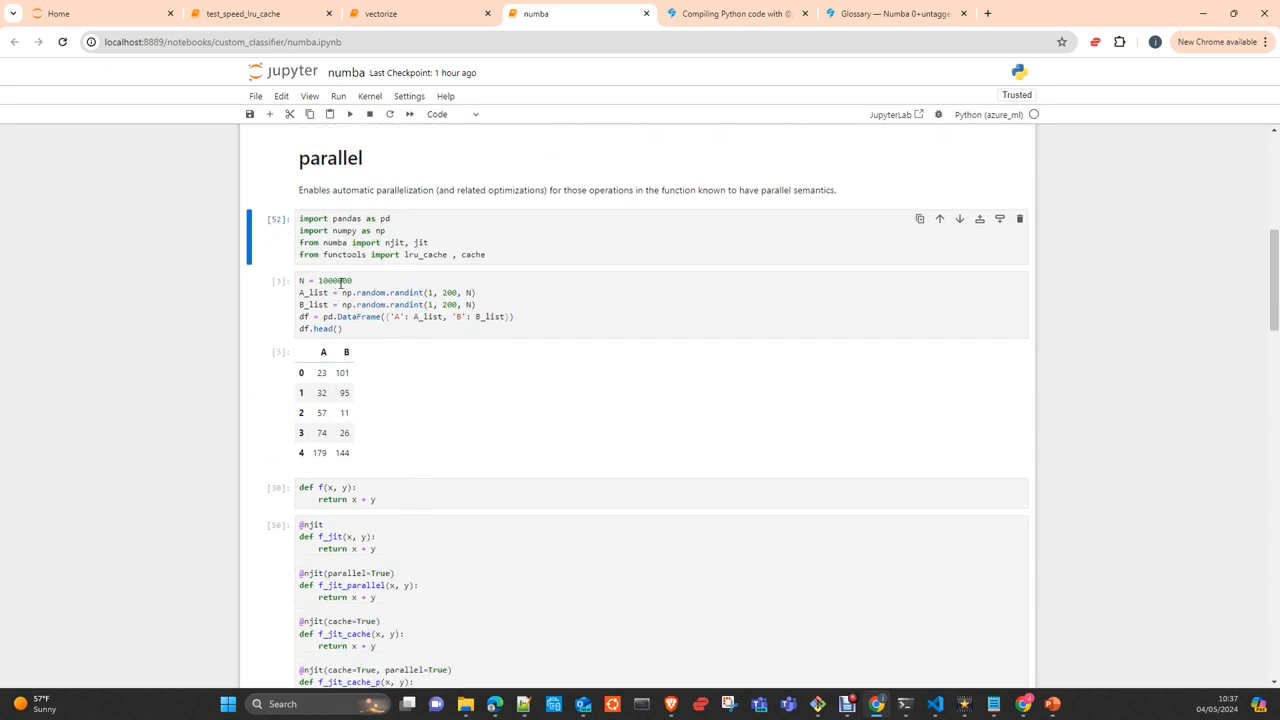
scroll(down, 3)
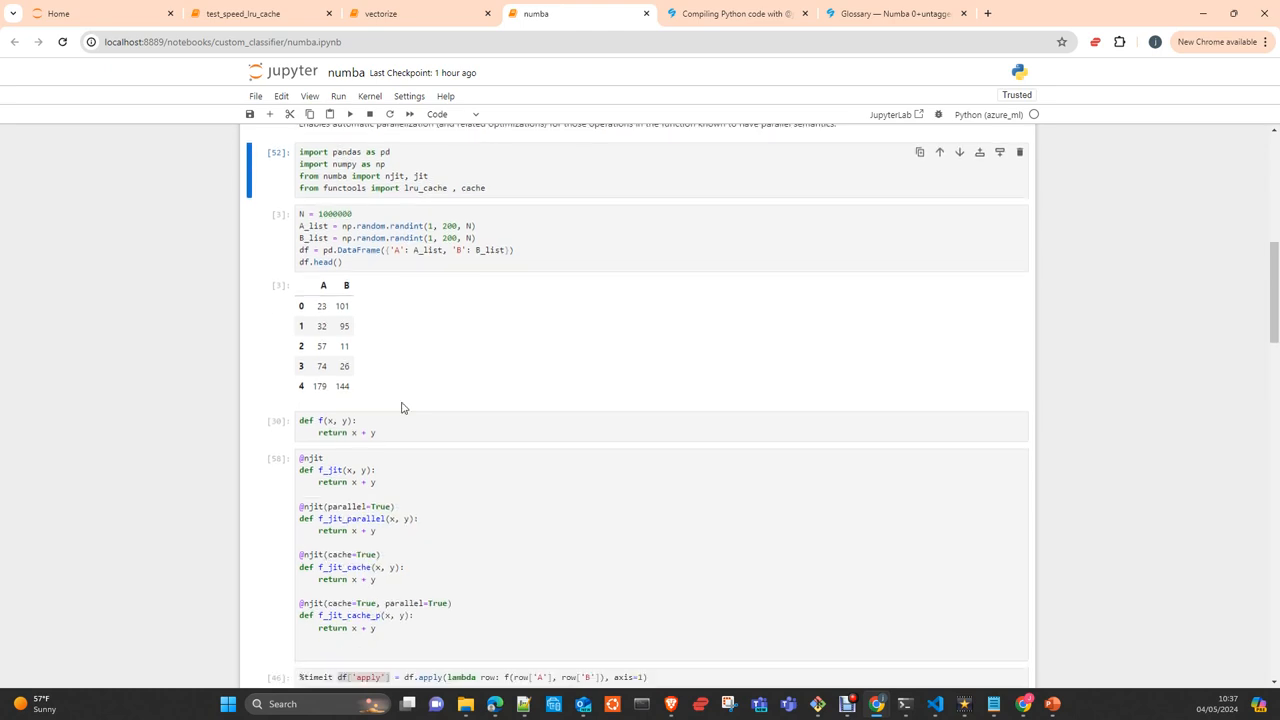
mouse_move(481, 295)
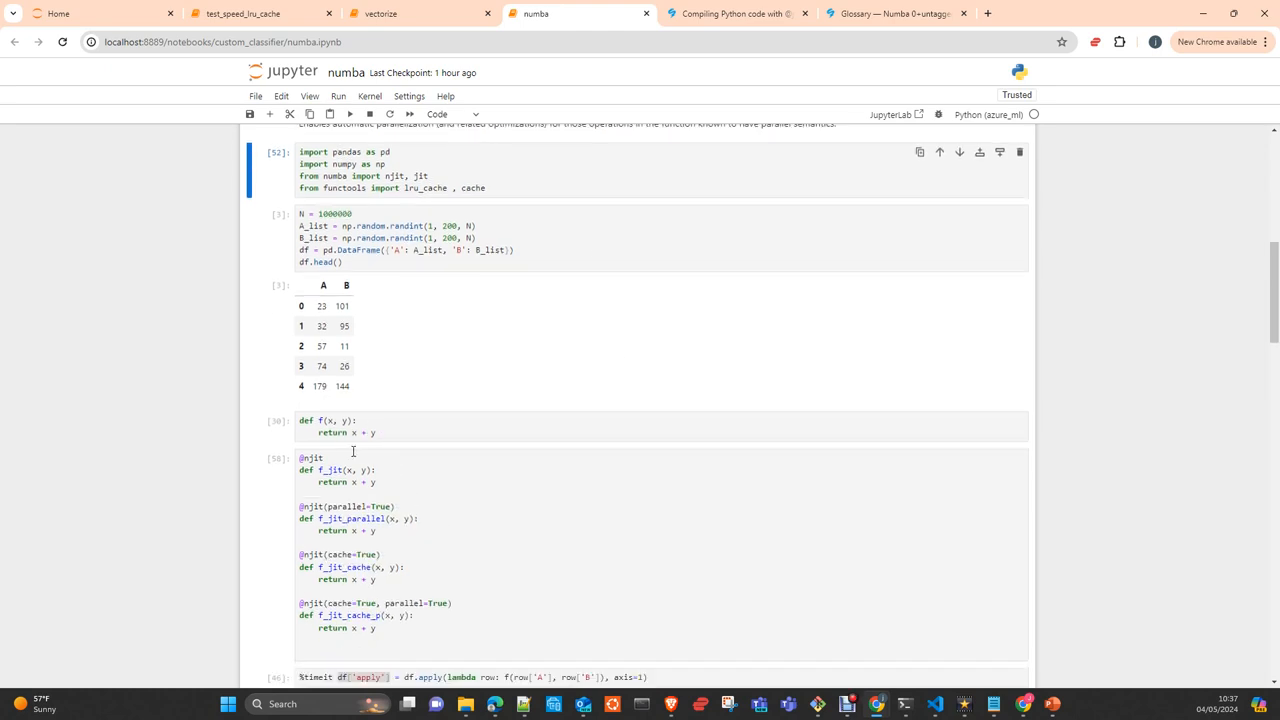
scroll(down, 3)
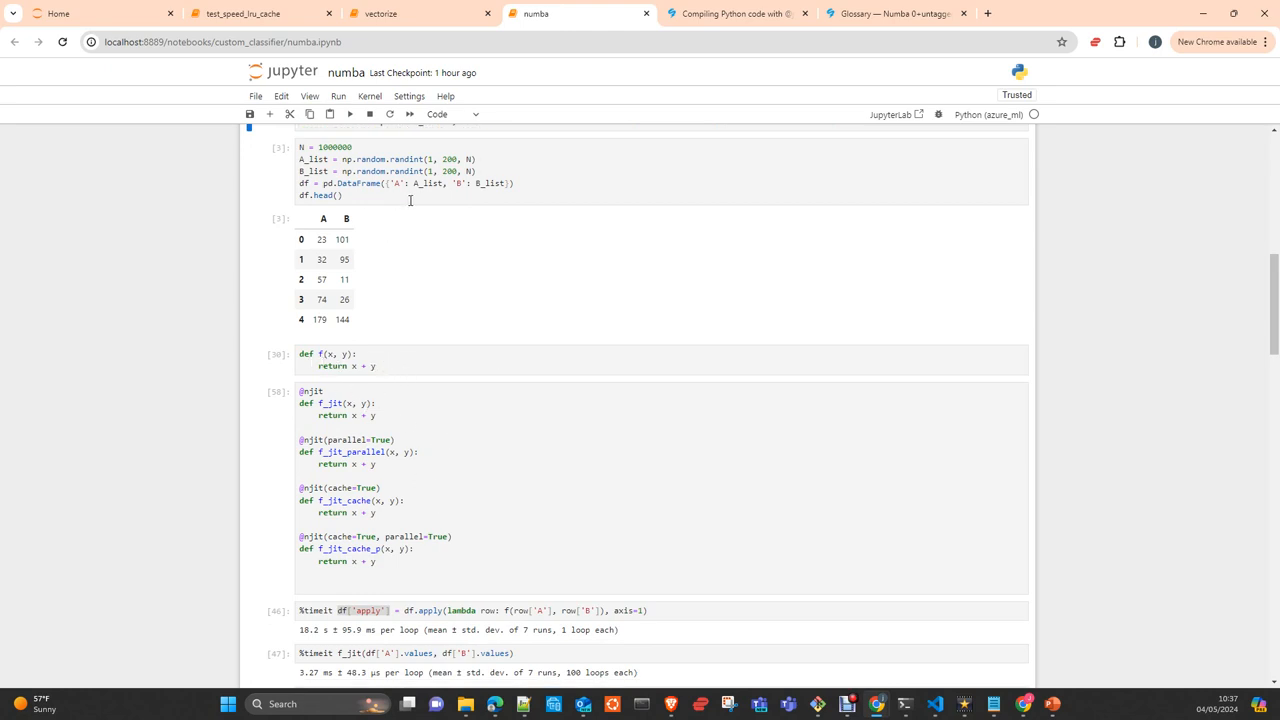
scroll(down, 3)
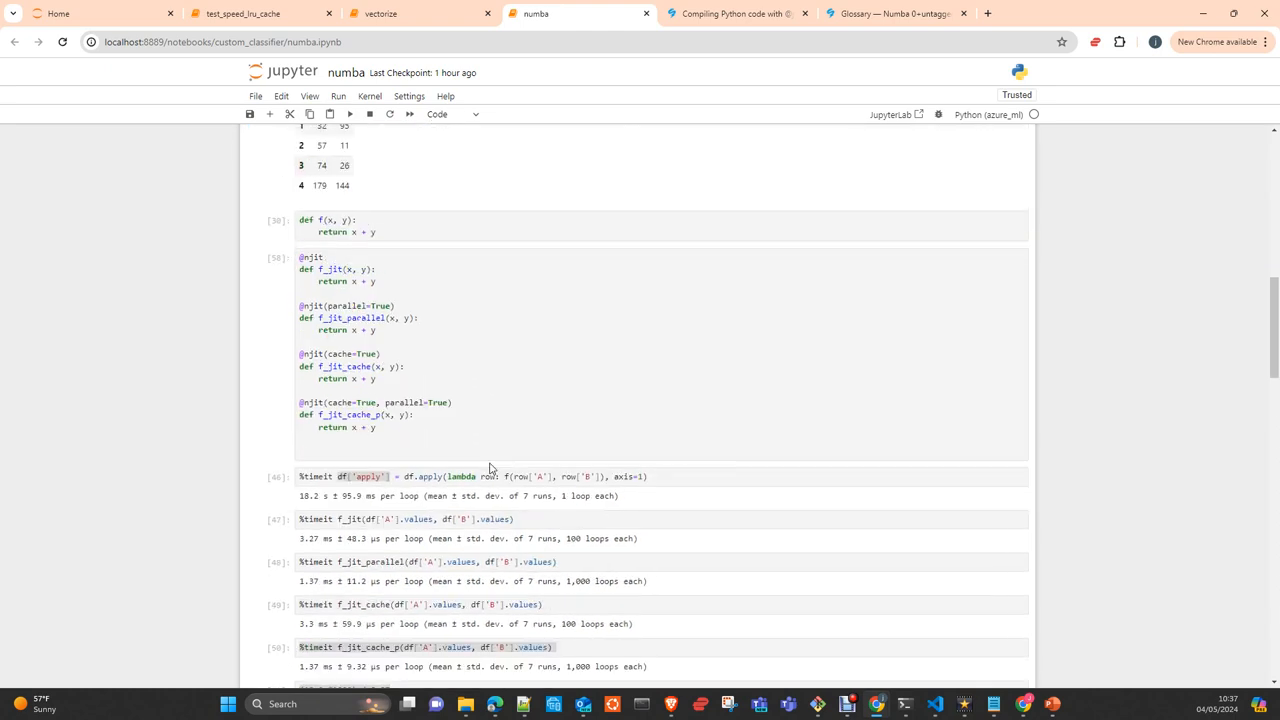
scroll(up, 3)
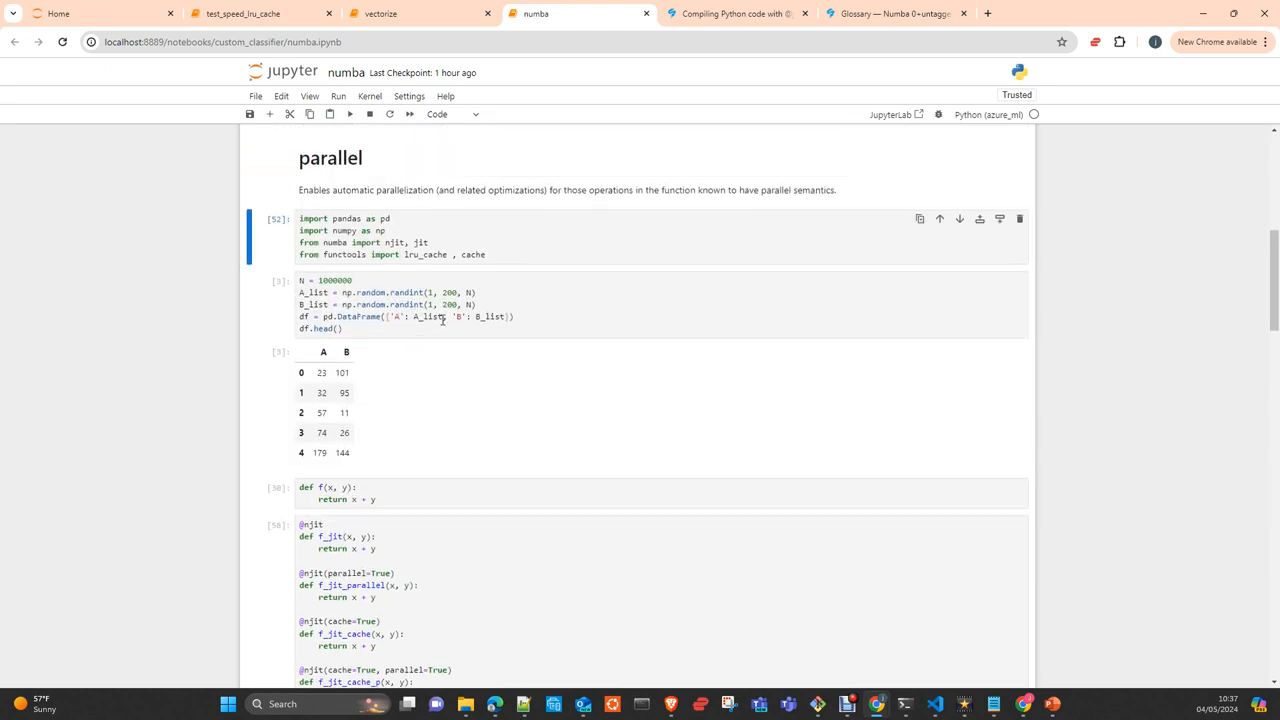
scroll(down, 3)
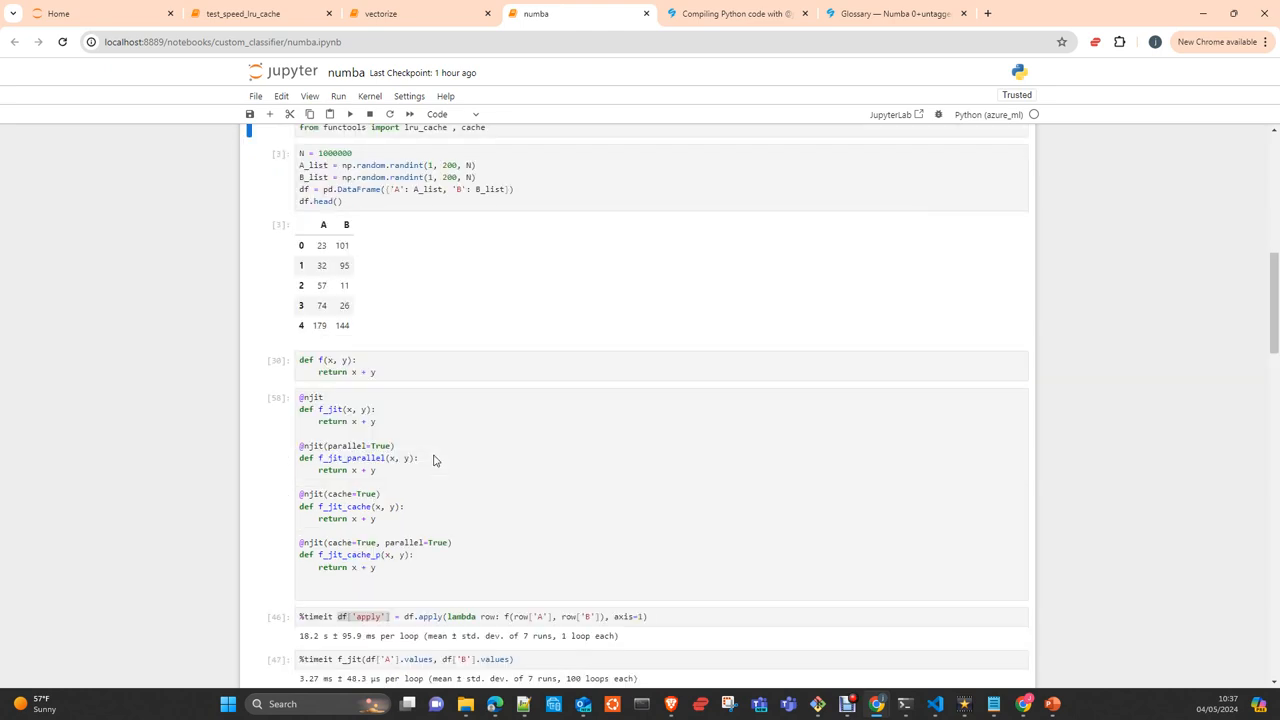
scroll(down, 3)
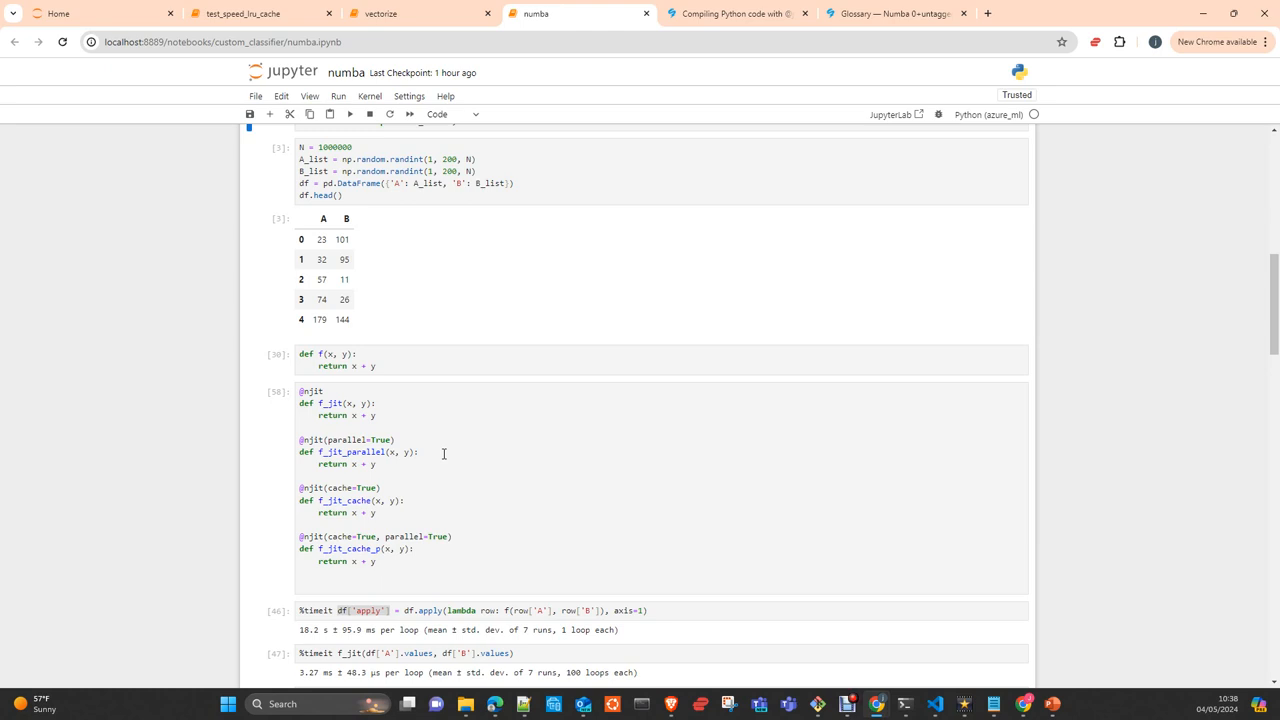
mouse_move(486, 125)
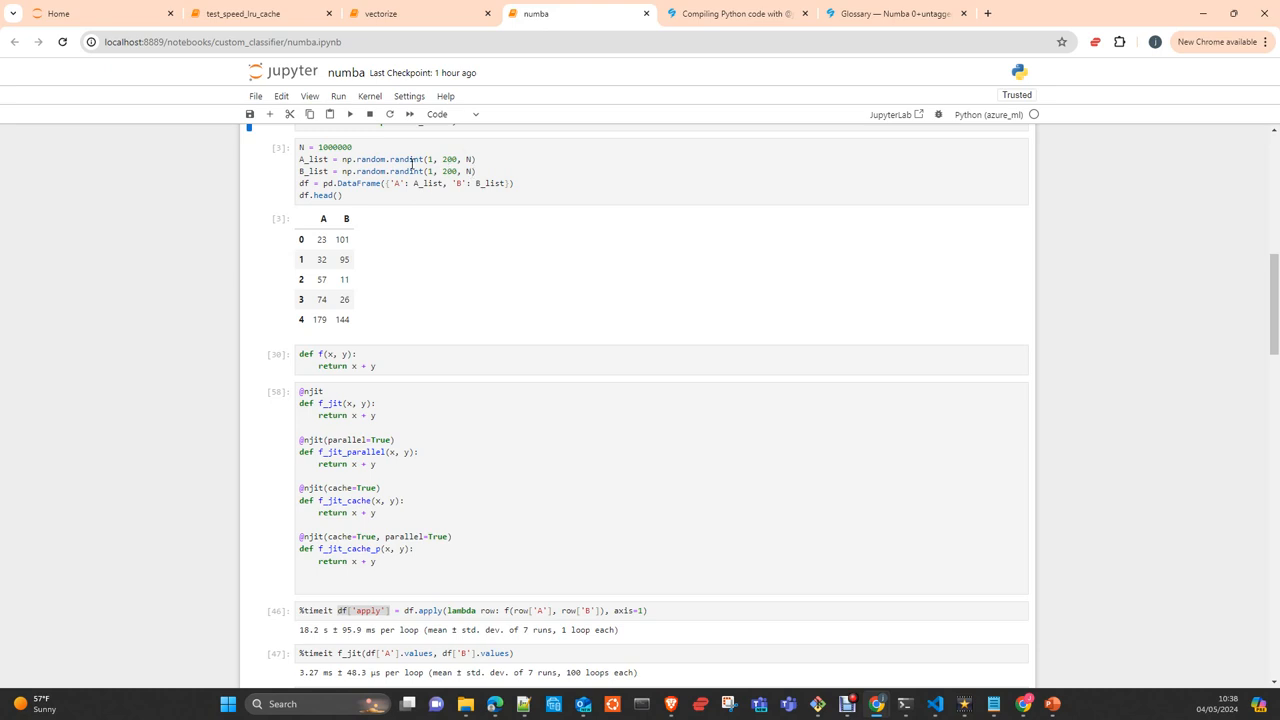
mouse_move(335, 303)
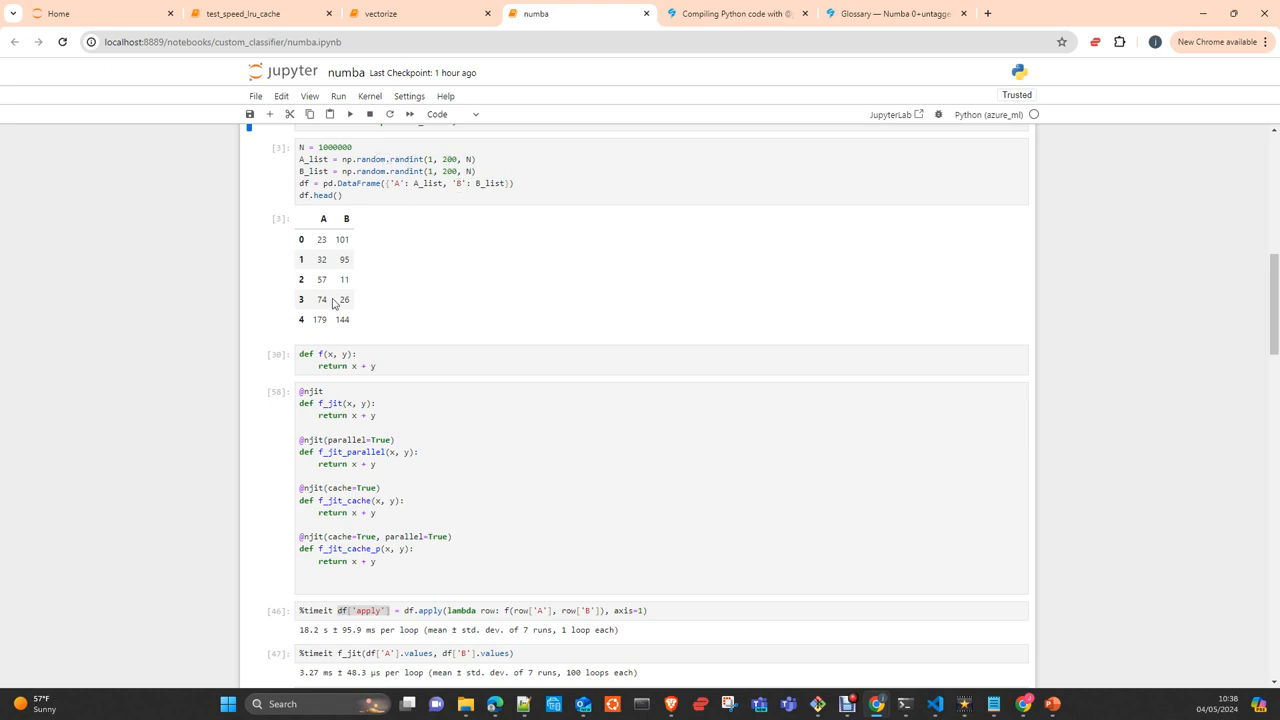
mouse_move(418, 412)
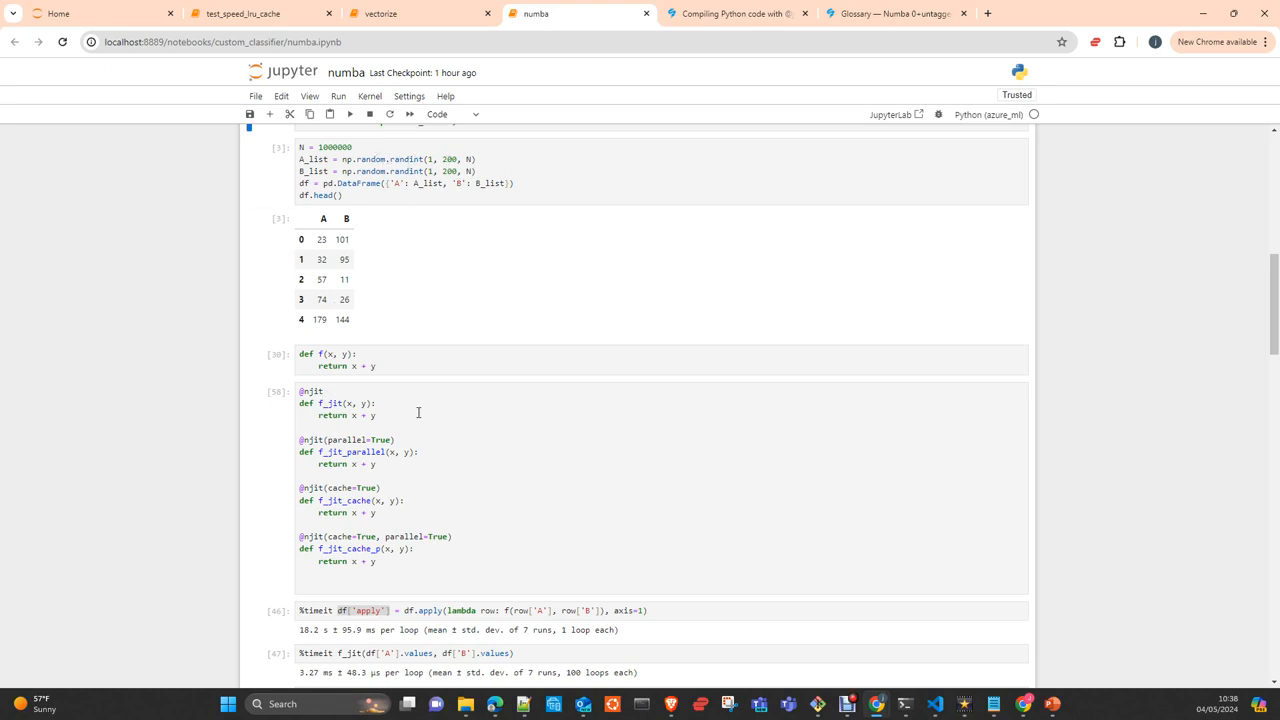
- Scroll to the timings: parallel 1.37 ms, cache 3.3 ms, vectorize 405 ms, ~5566x speedup
scroll(down, 3)
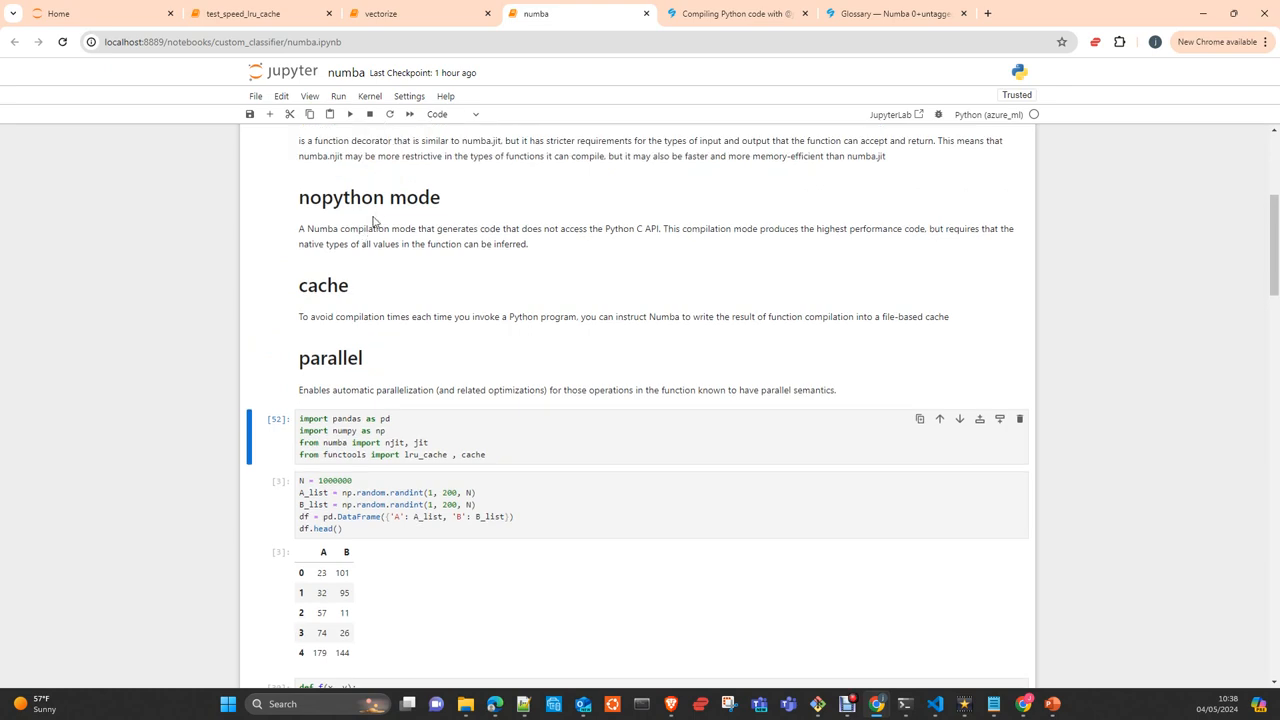
mouse_move(632, 249)
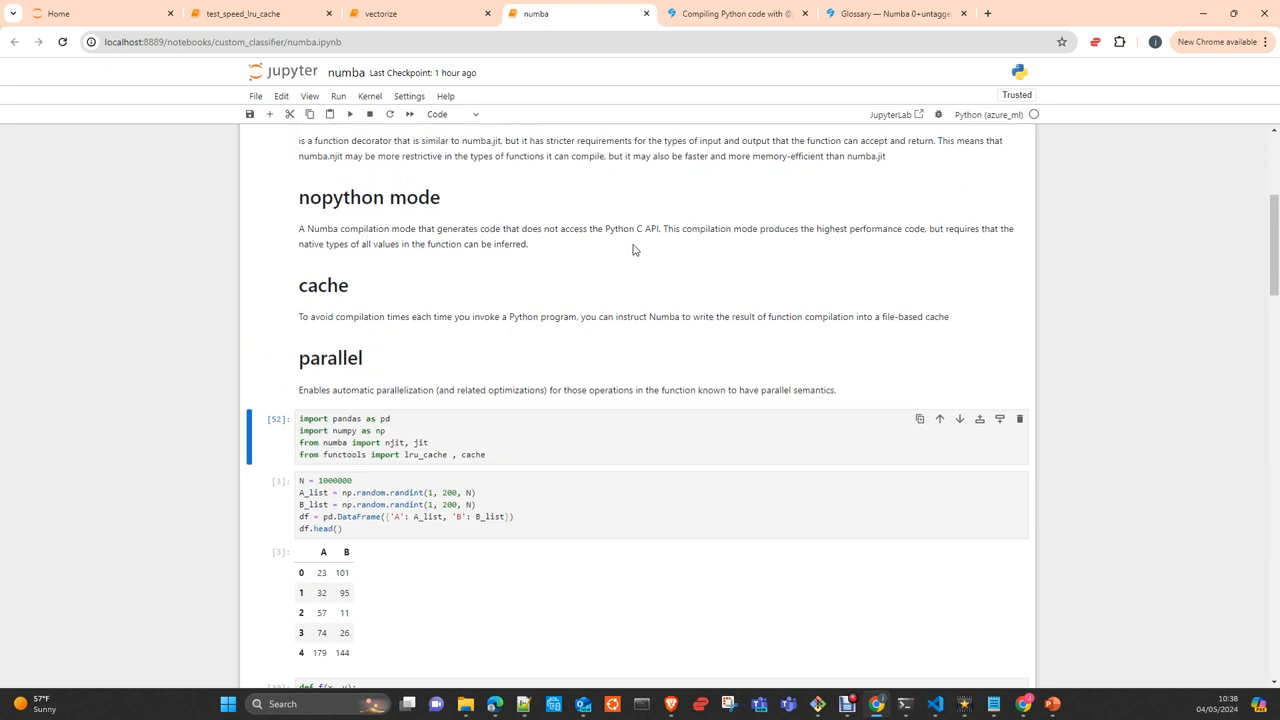
mouse_move(622, 247)
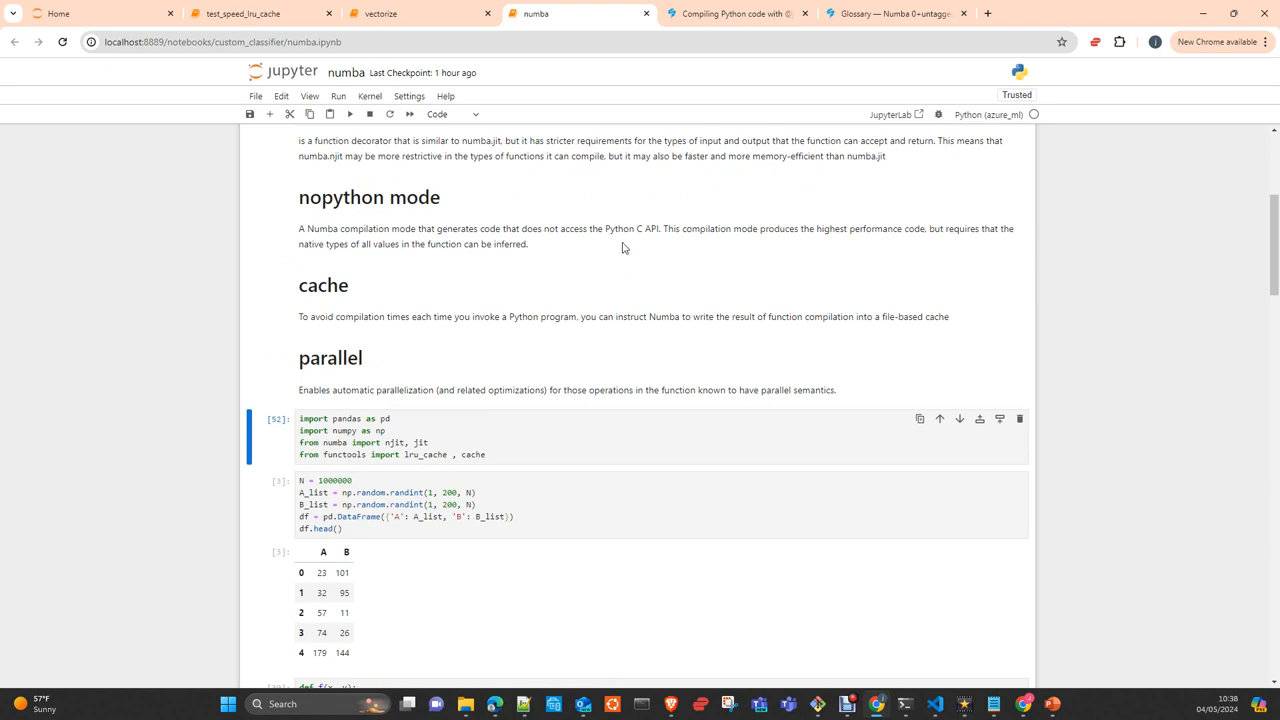
scroll(down, 3)
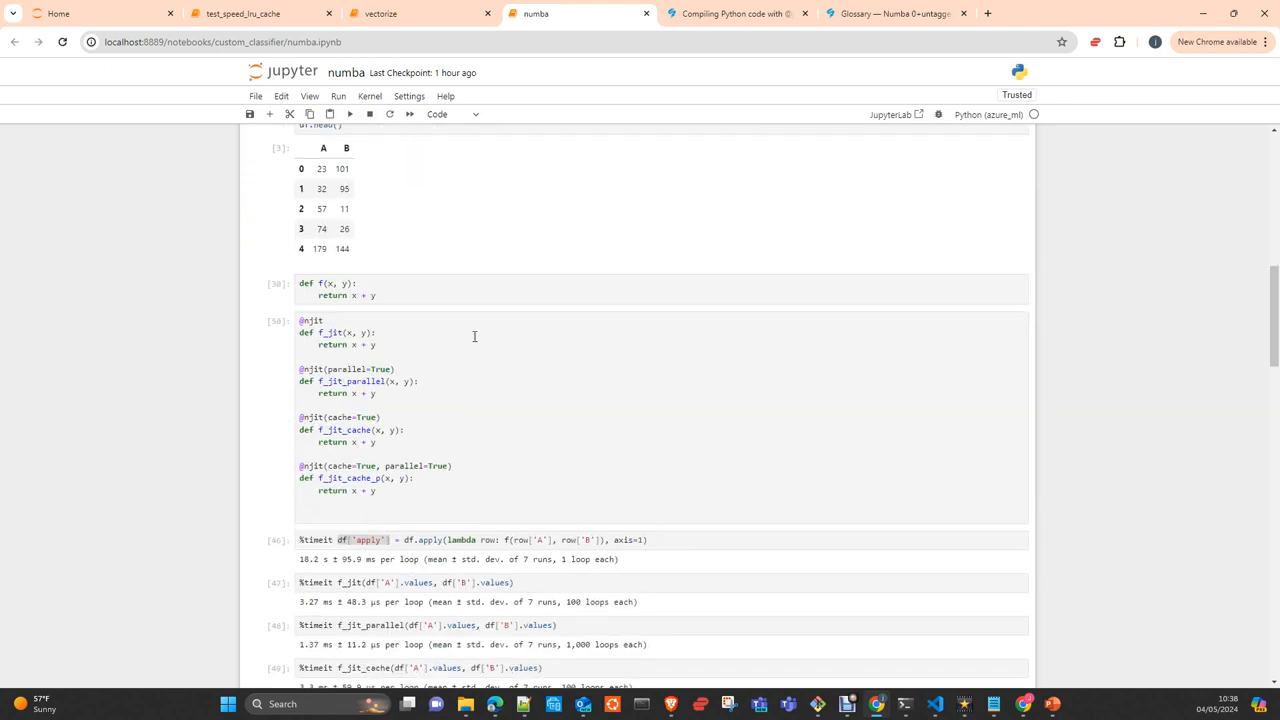
scroll(down, 3)
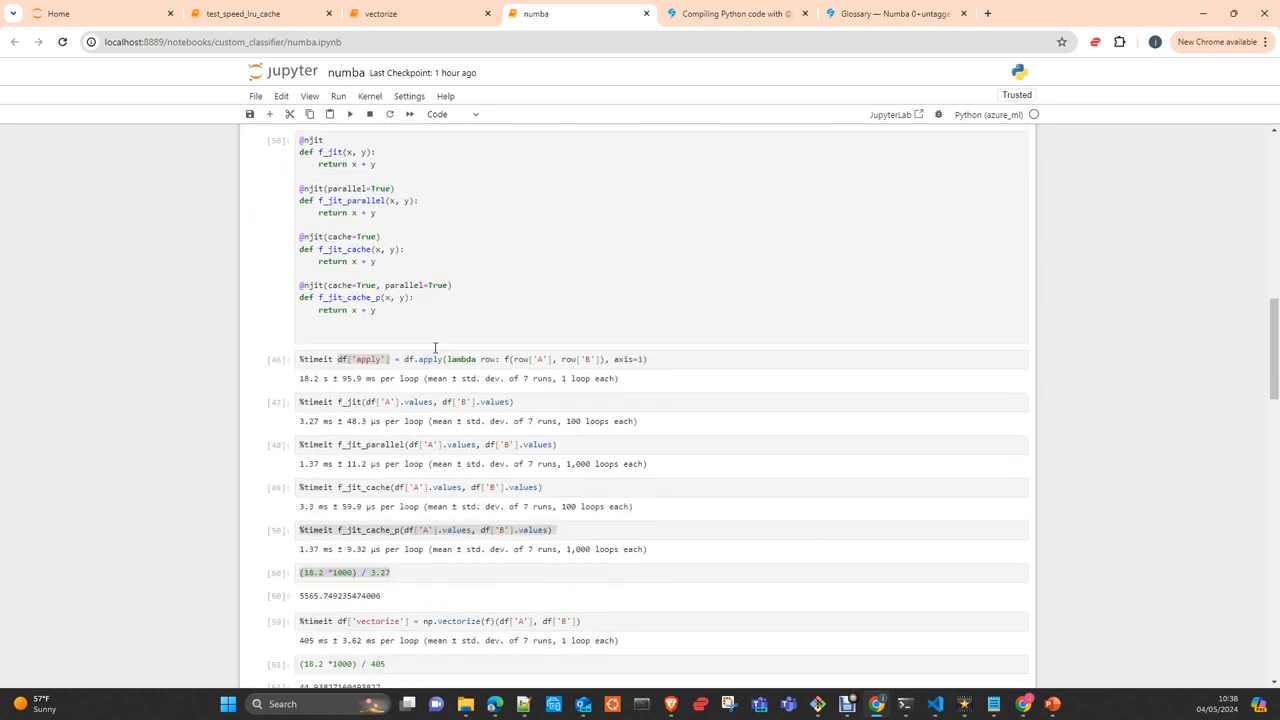
scroll(down, 3)
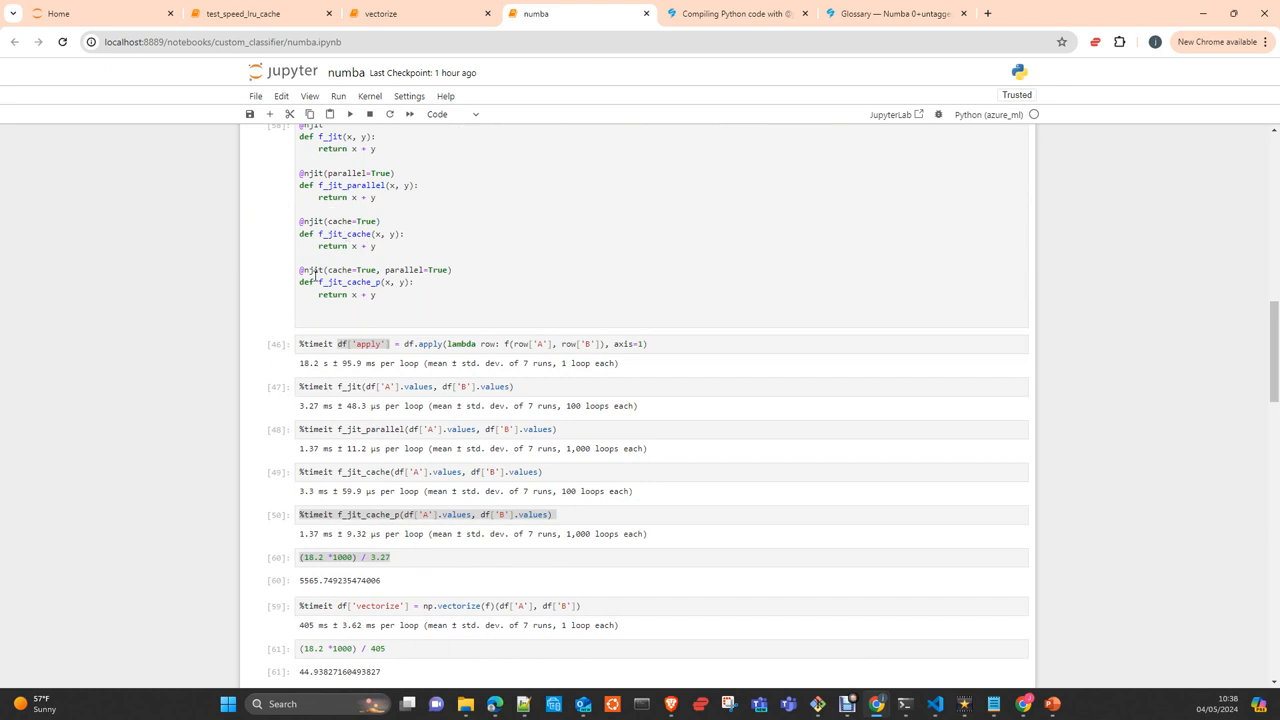
scroll(down, 3)
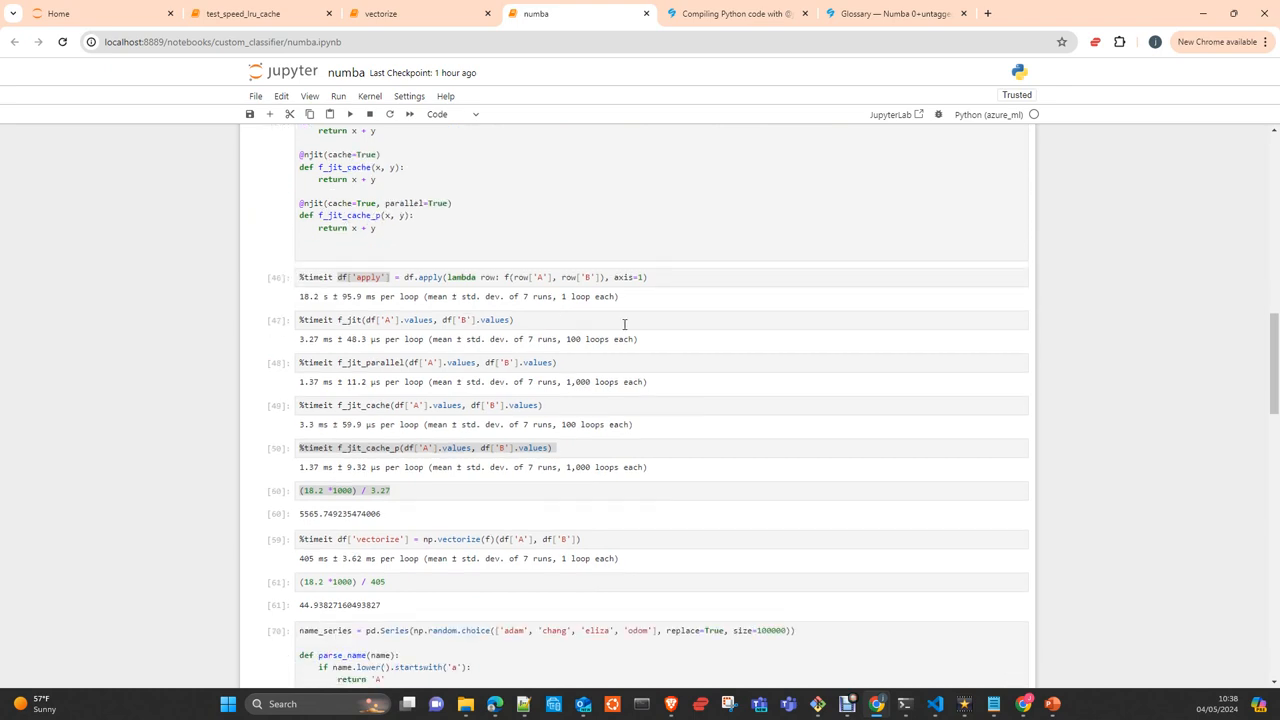
mouse_move(435, 284)
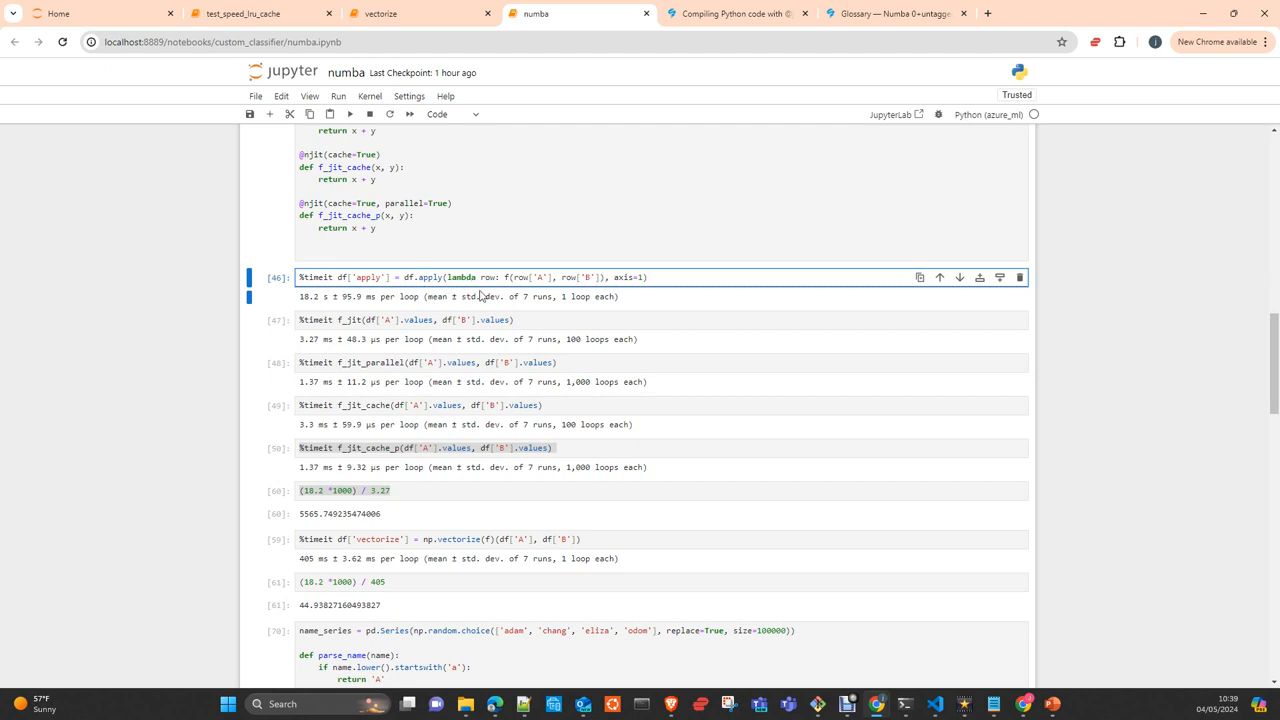
mouse_move(510, 311)
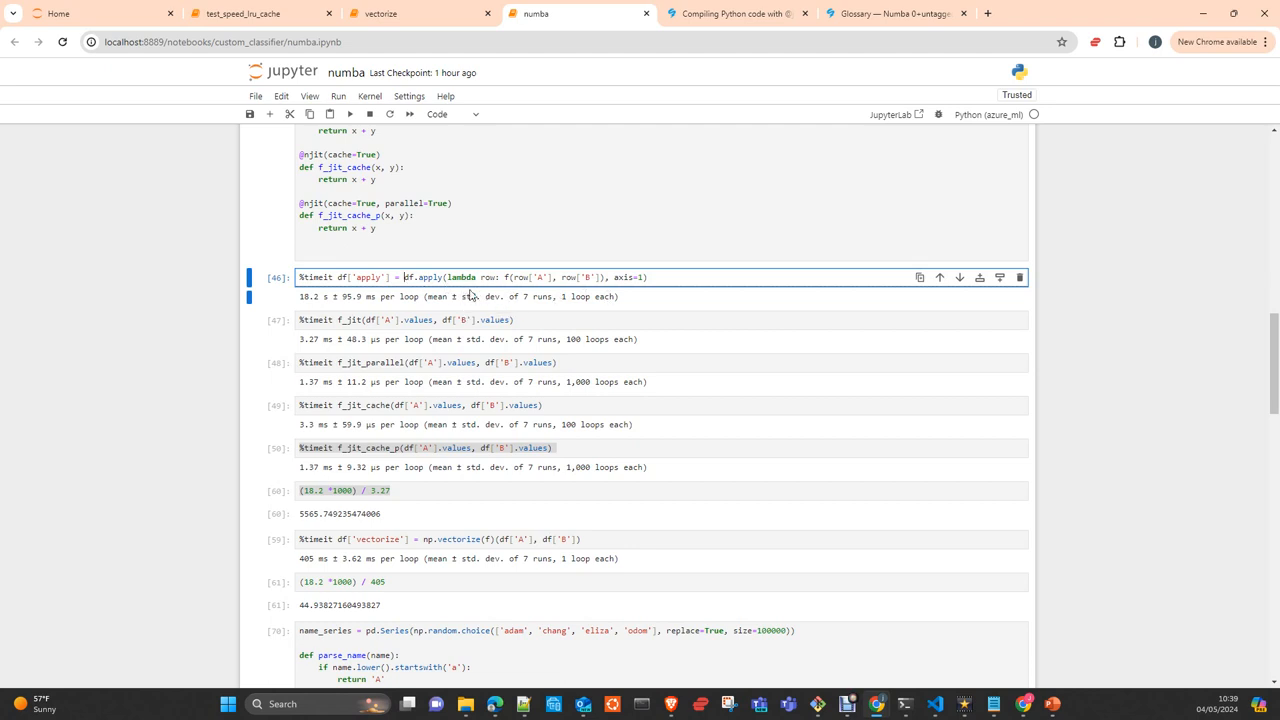
scroll(down, 3)
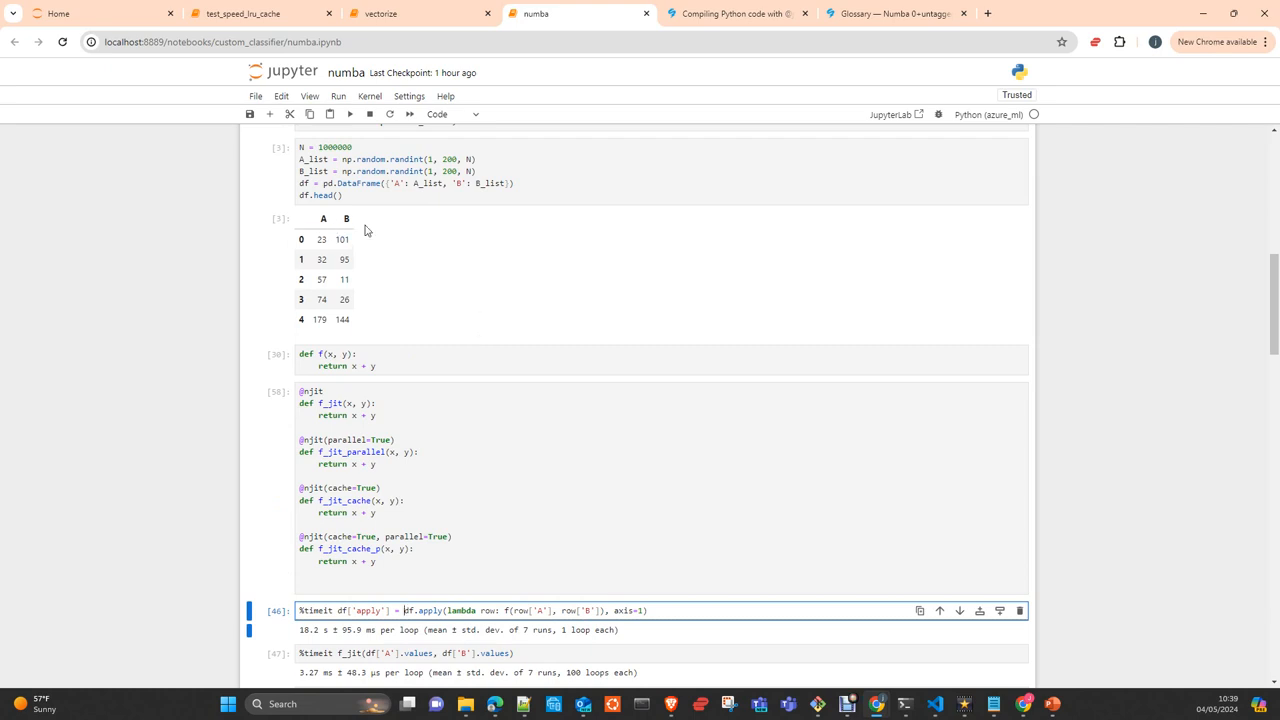
click(321, 238)
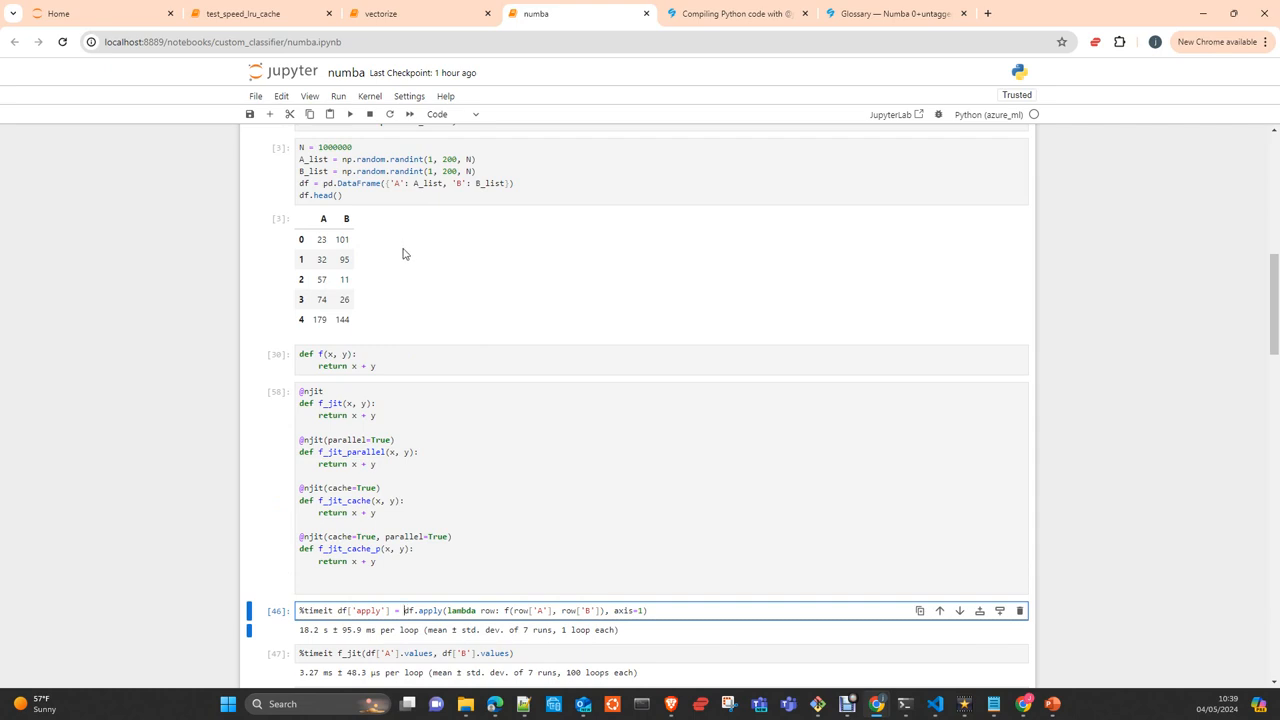
scroll(down, 3)
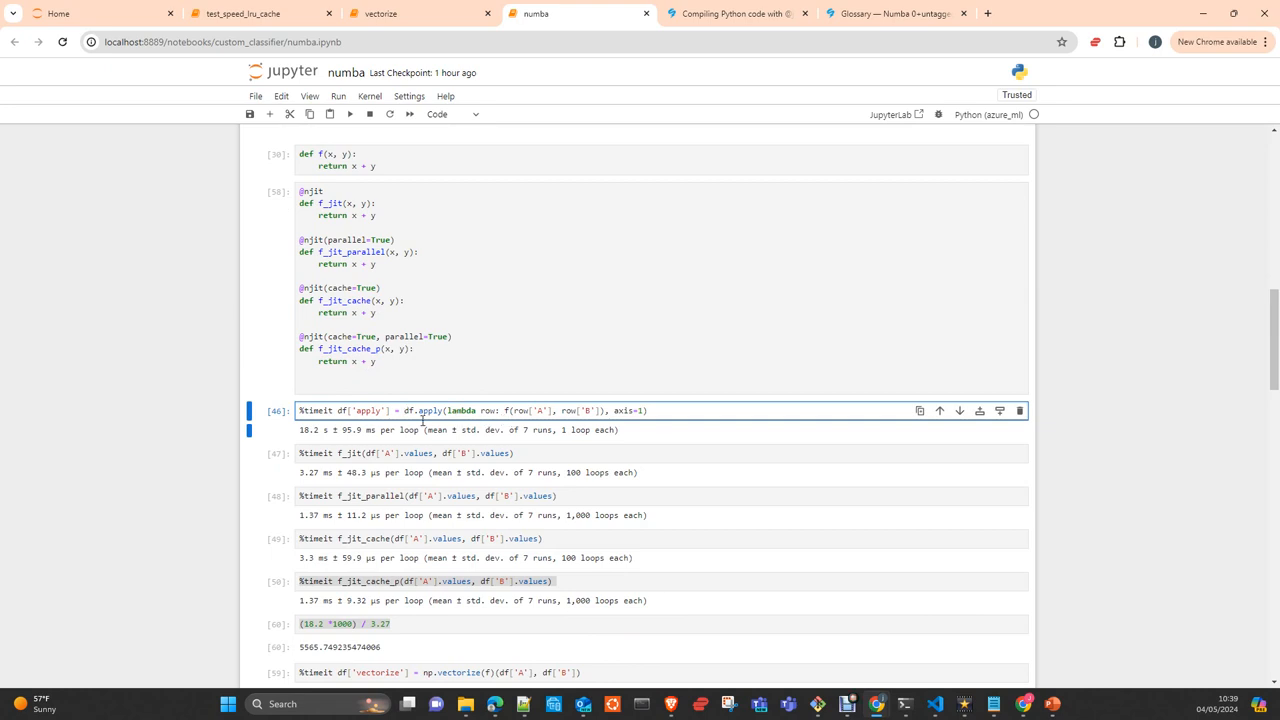
click(403, 410)
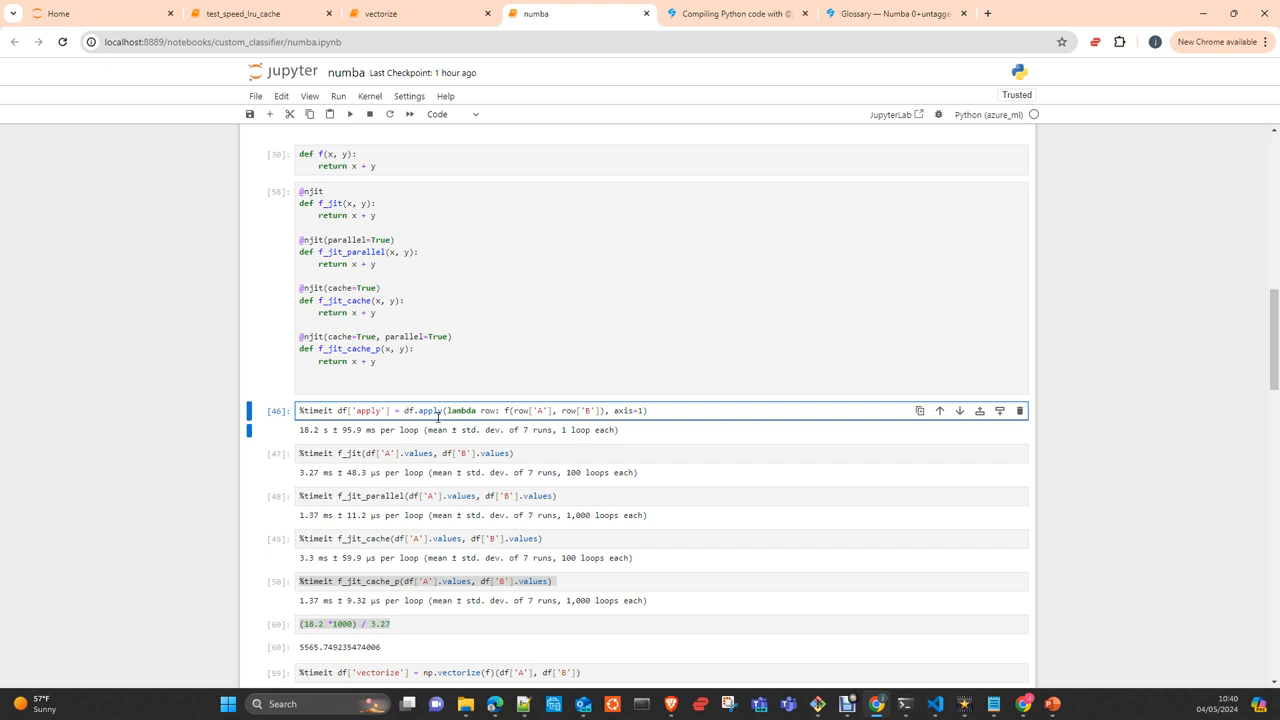
mouse_move(439, 416)
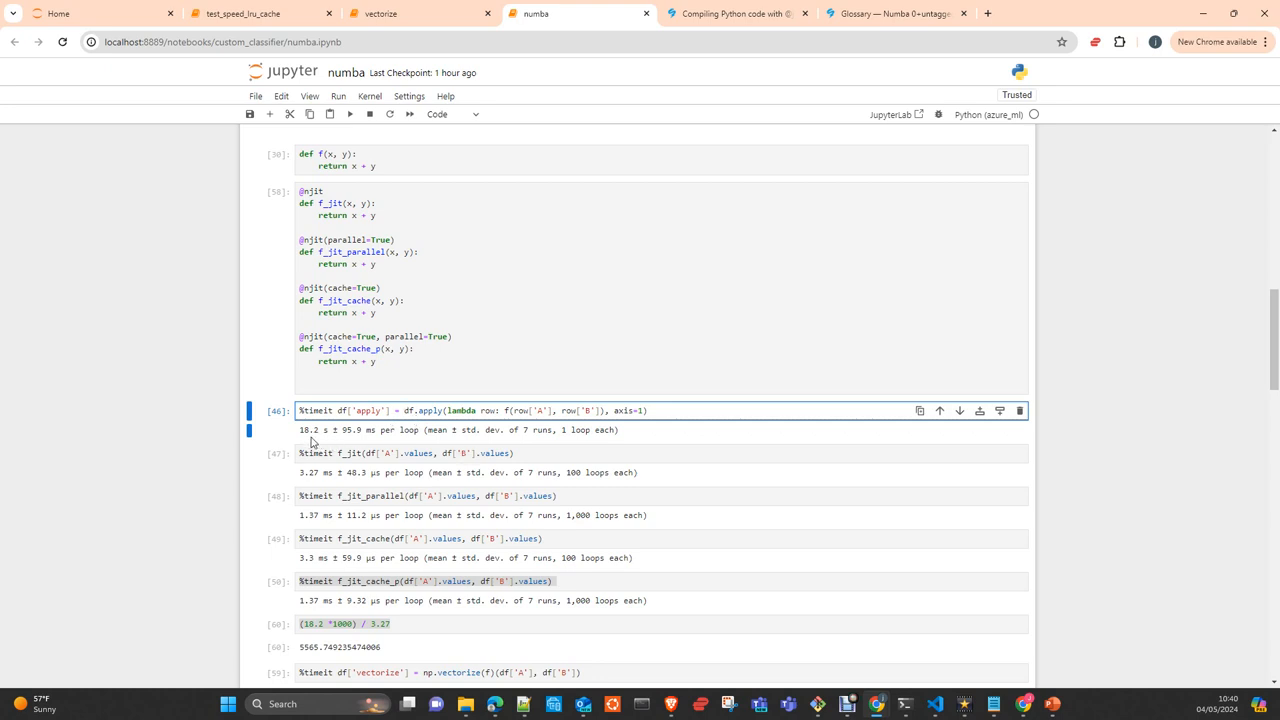
mouse_move(624, 446)
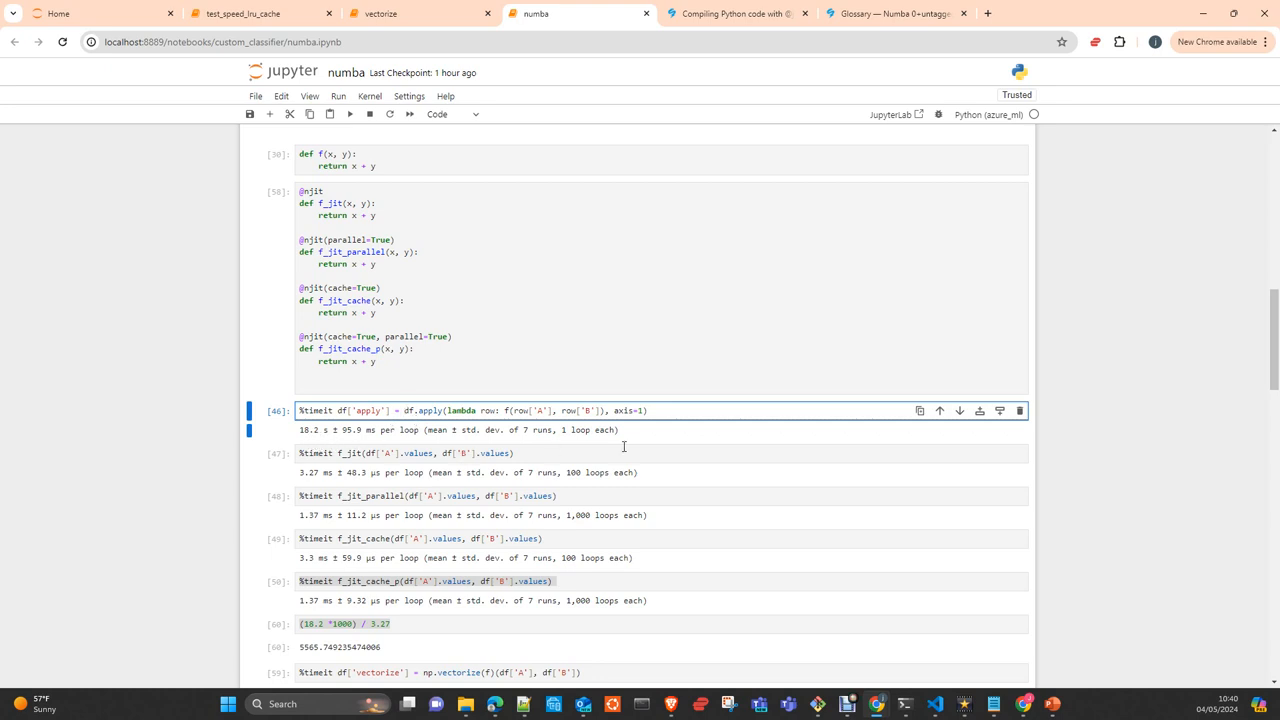
- Scroll to the np.vectorize comparison with its 45x speedup and the name_series/parse_name cell
scroll(down, 3)
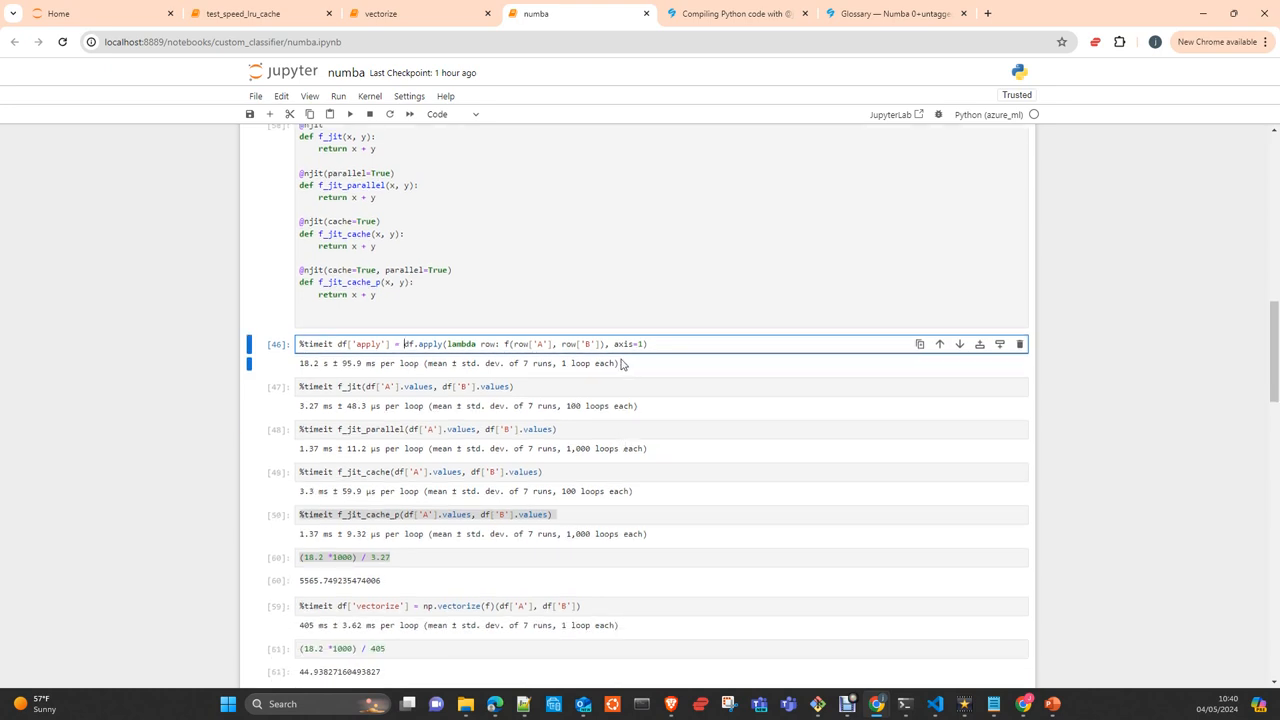
mouse_move(478, 375)
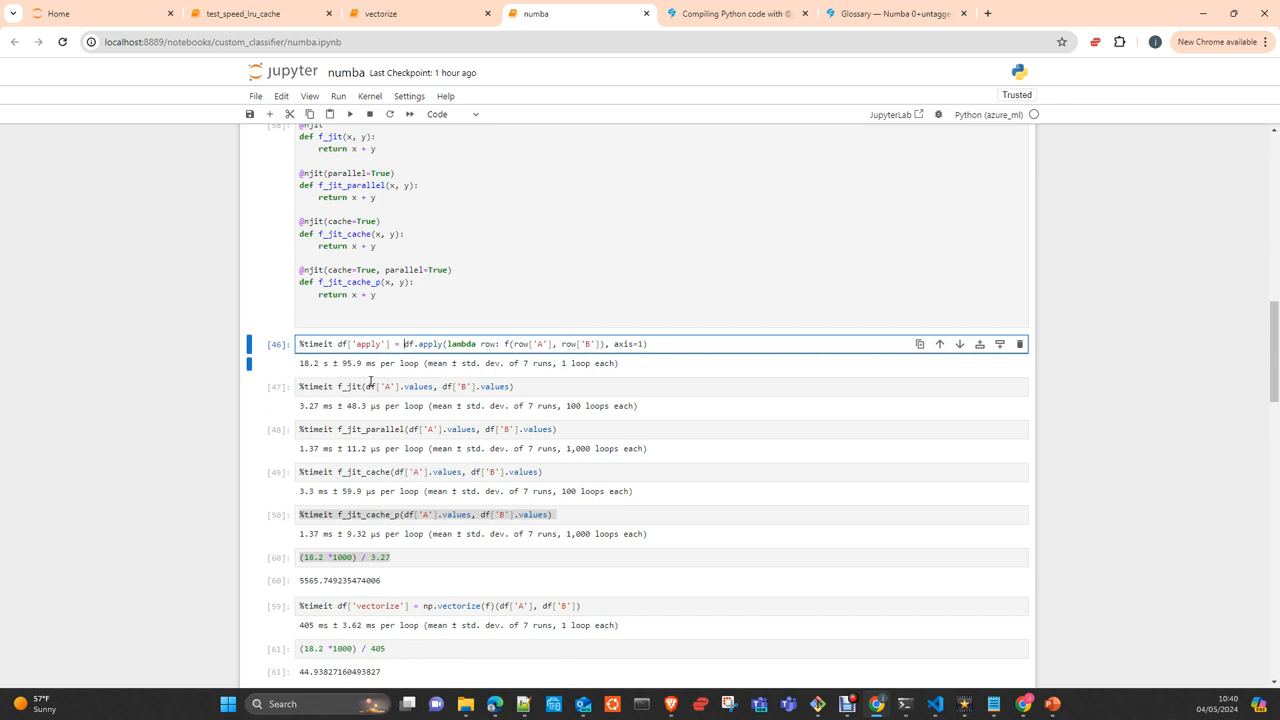
scroll(down, 3)
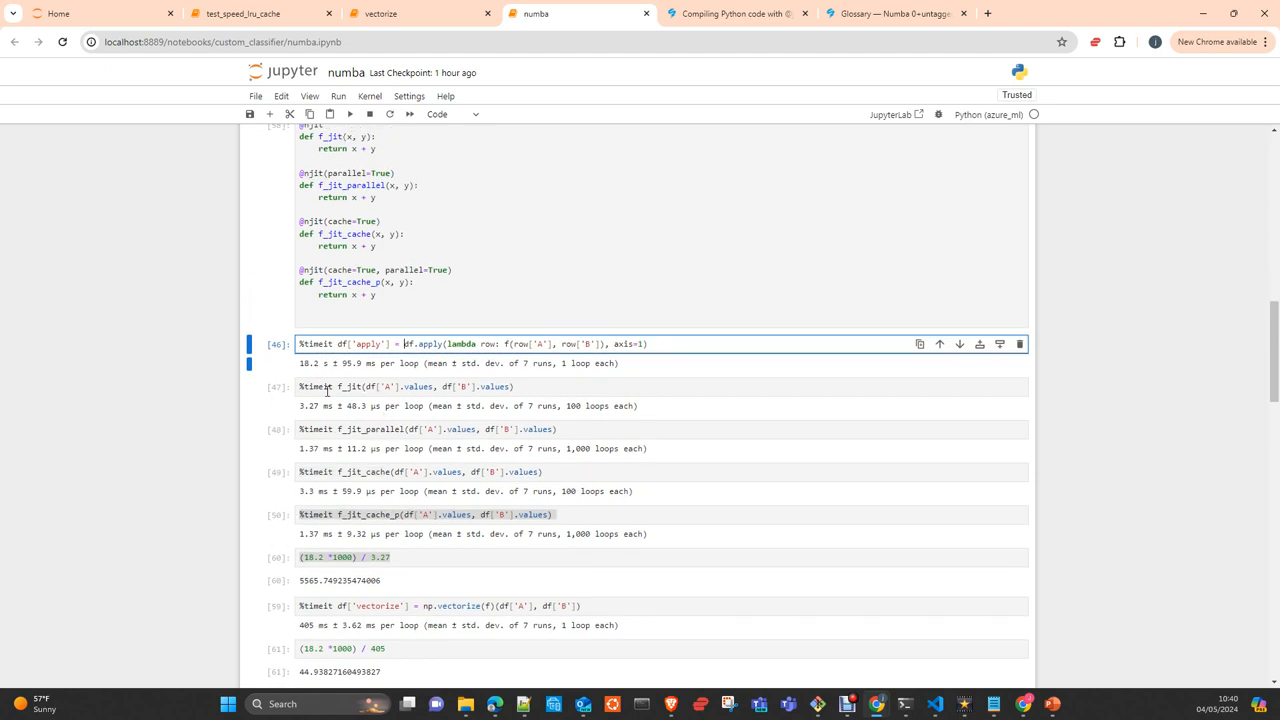
mouse_move(310, 418)
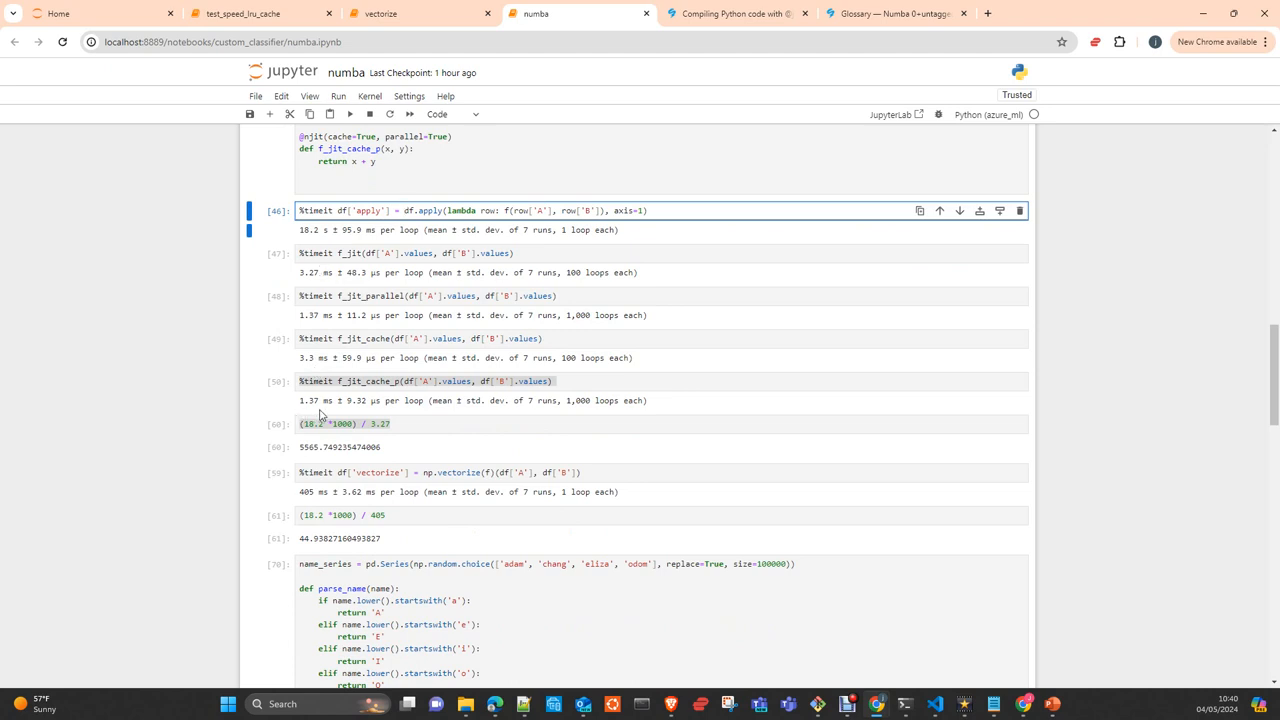
mouse_move(326, 416)
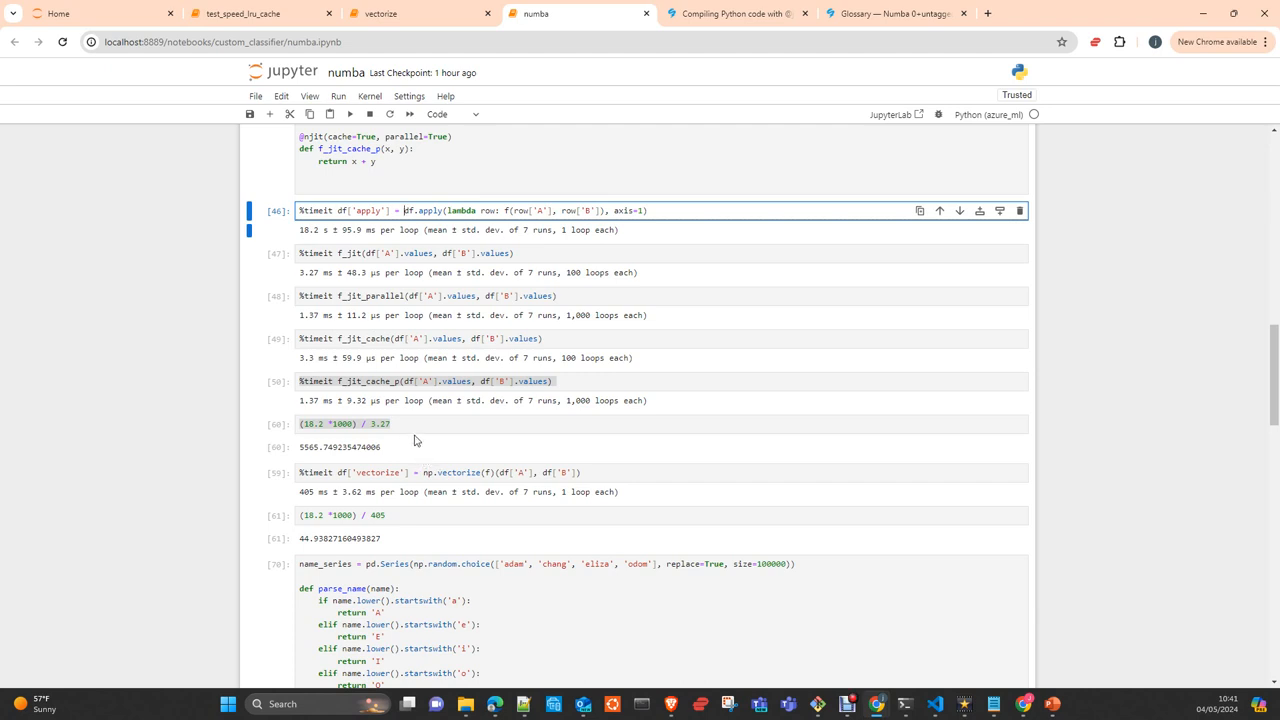
mouse_move(303, 445)
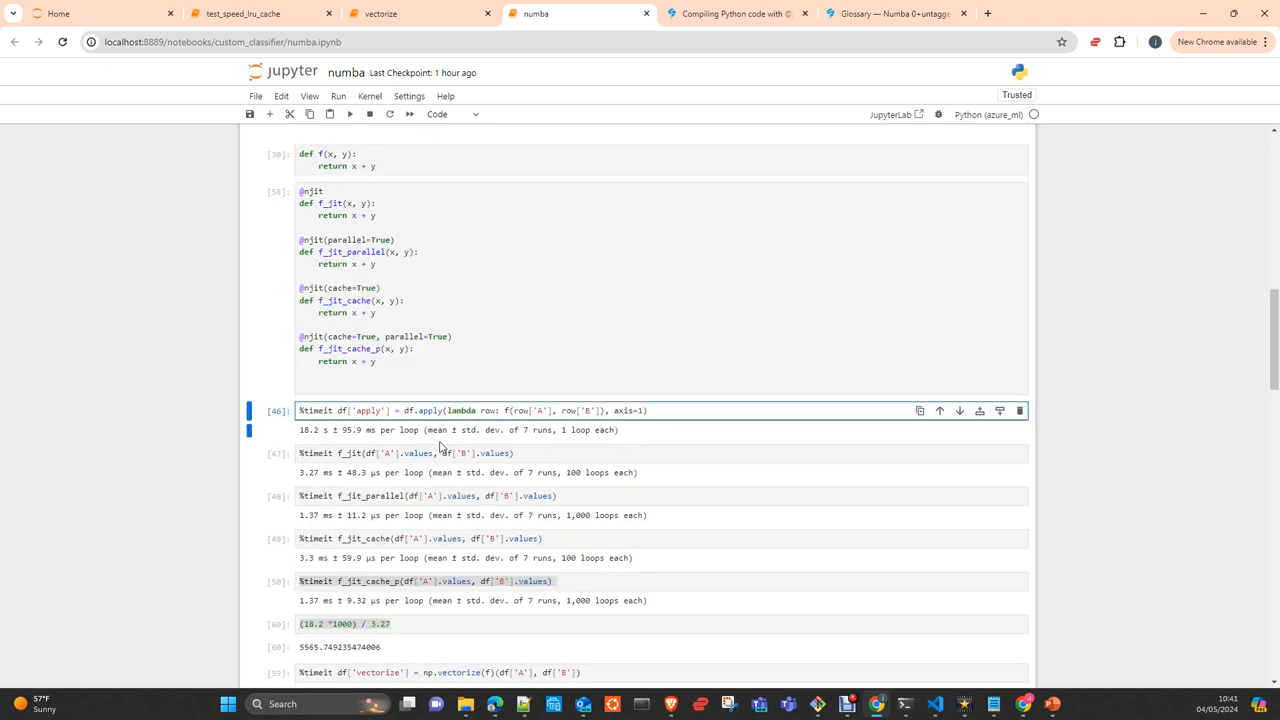
scroll(up, 3)
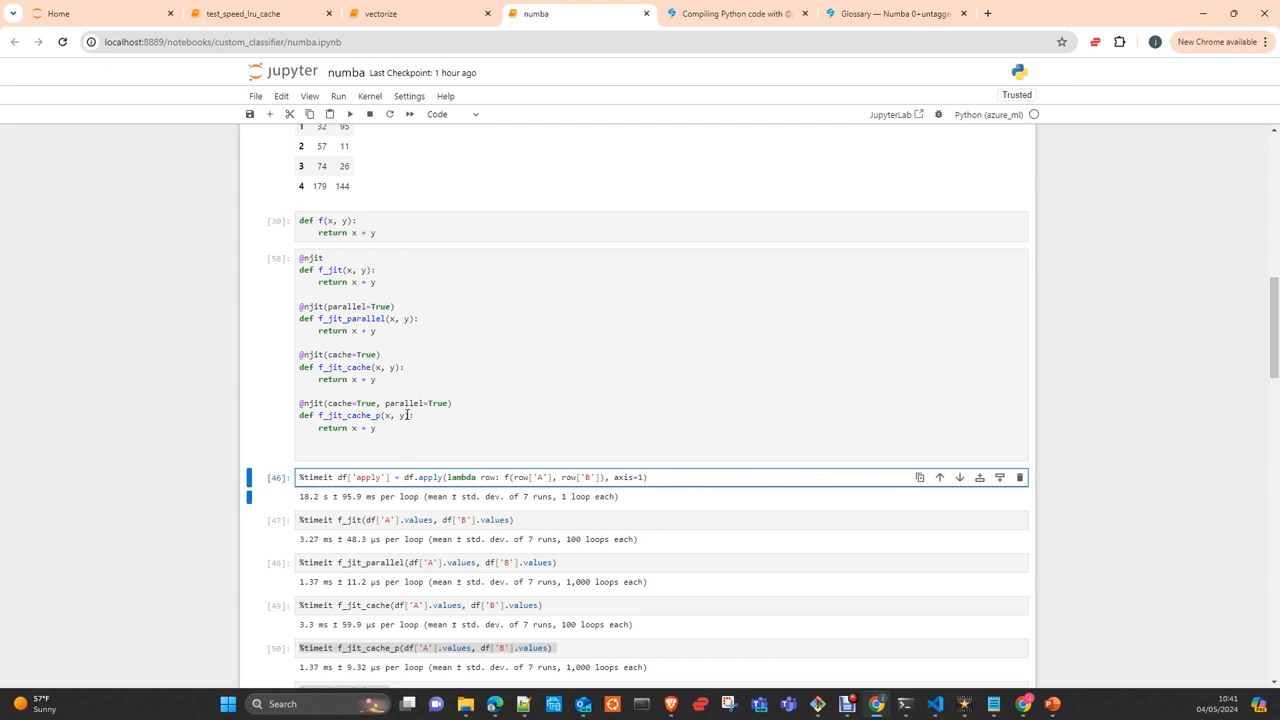
scroll(down, 3)
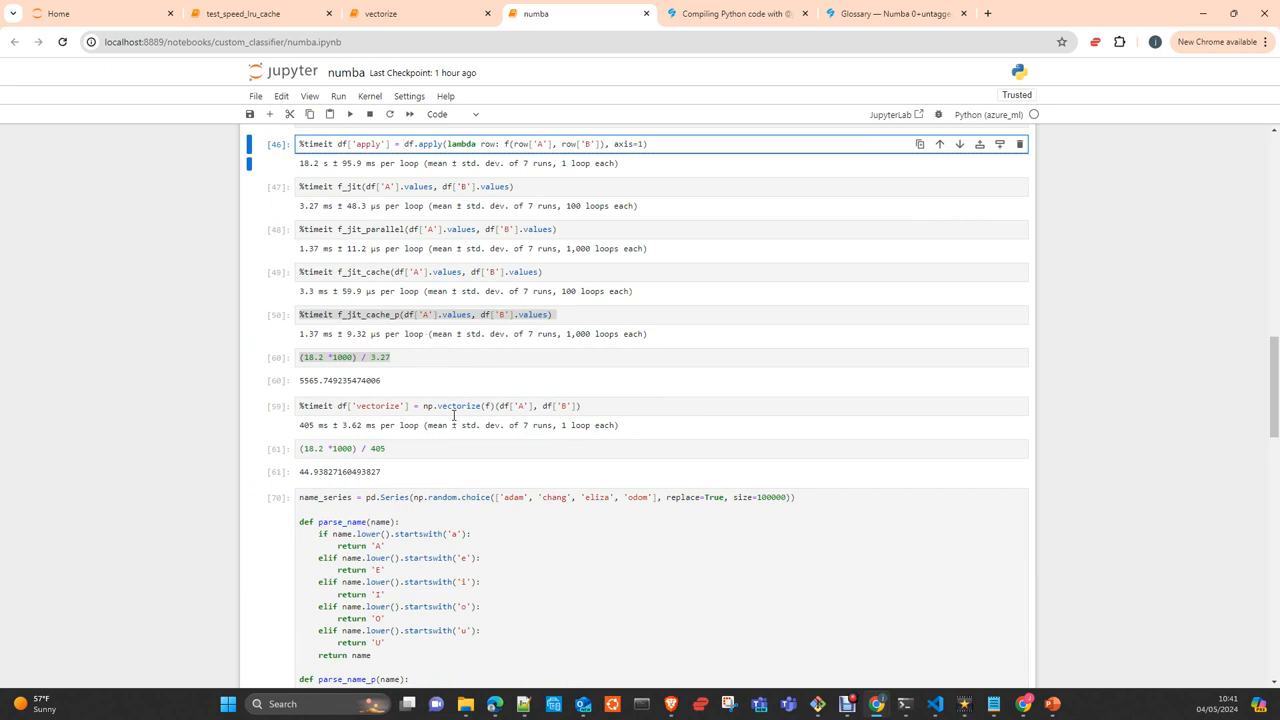
mouse_move(444, 438)
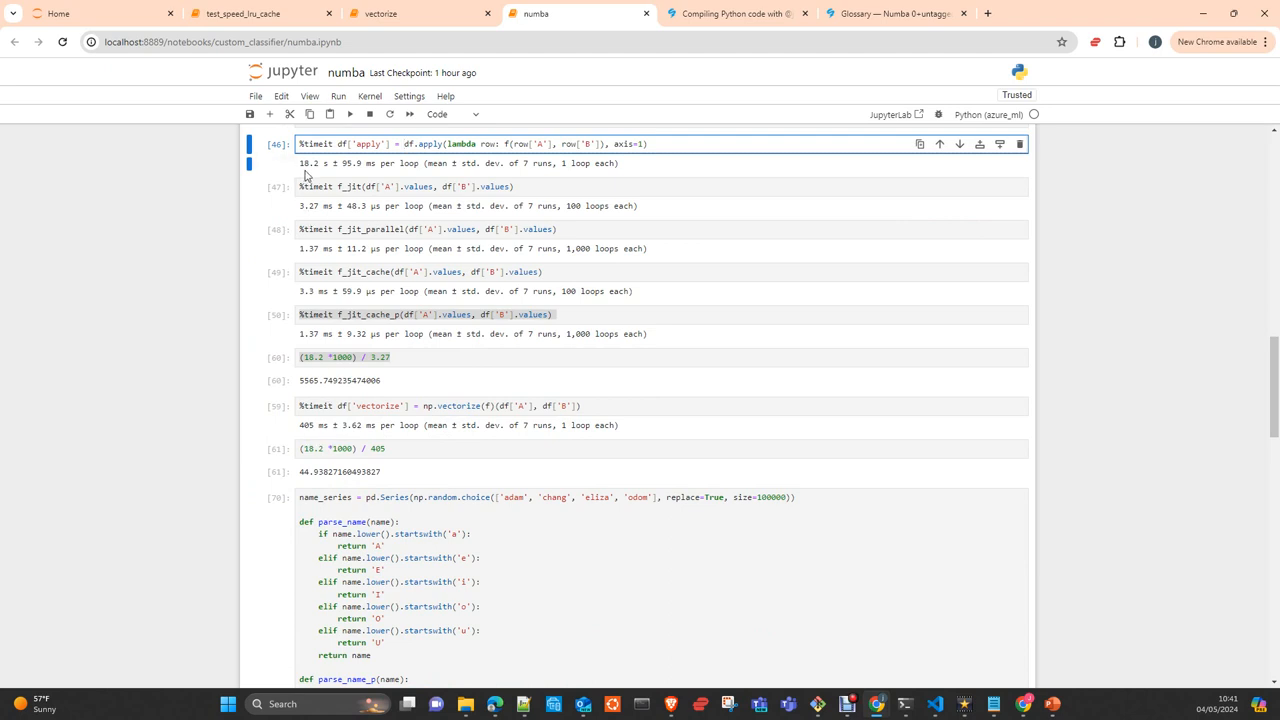
mouse_move(422, 160)
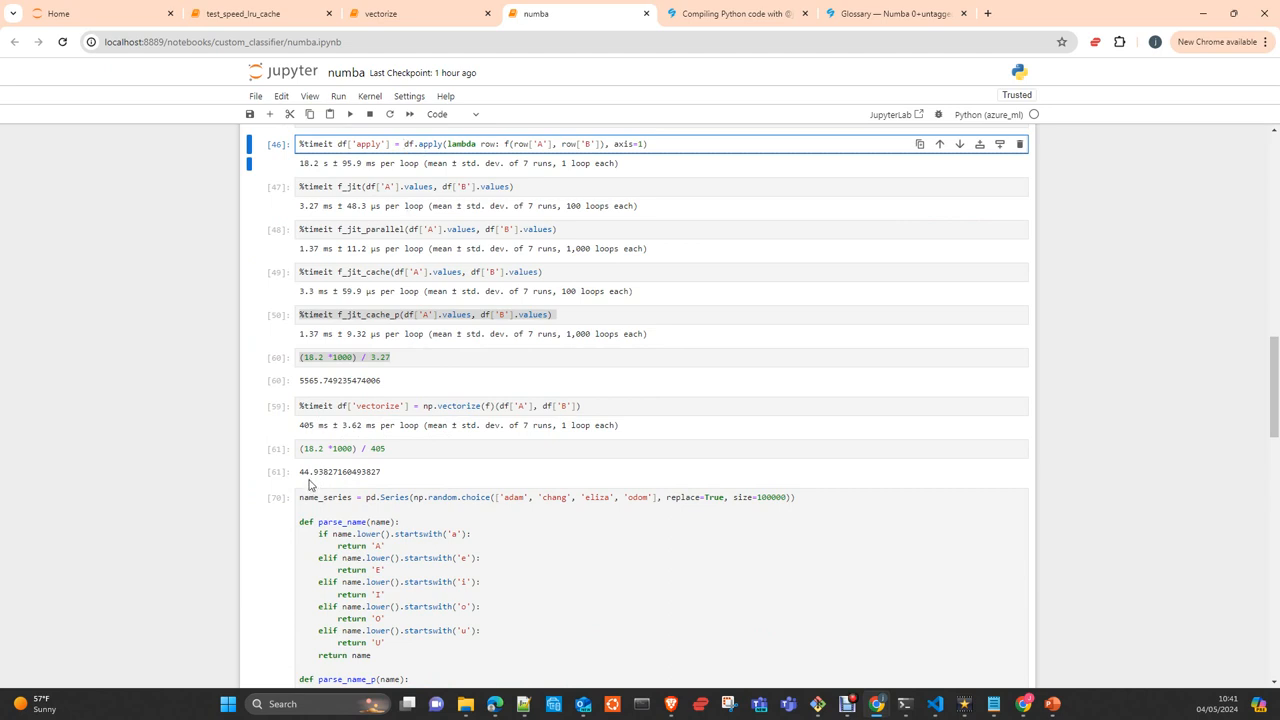
click(405, 143)
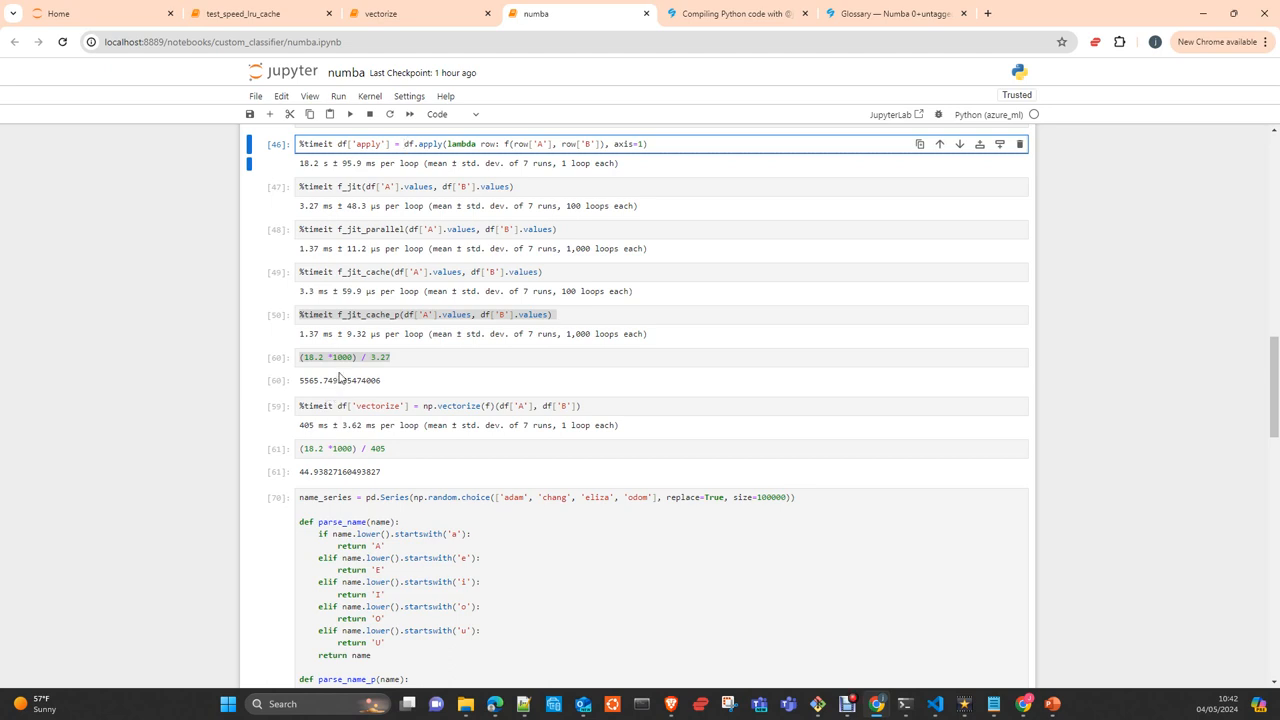
scroll(down, 3)
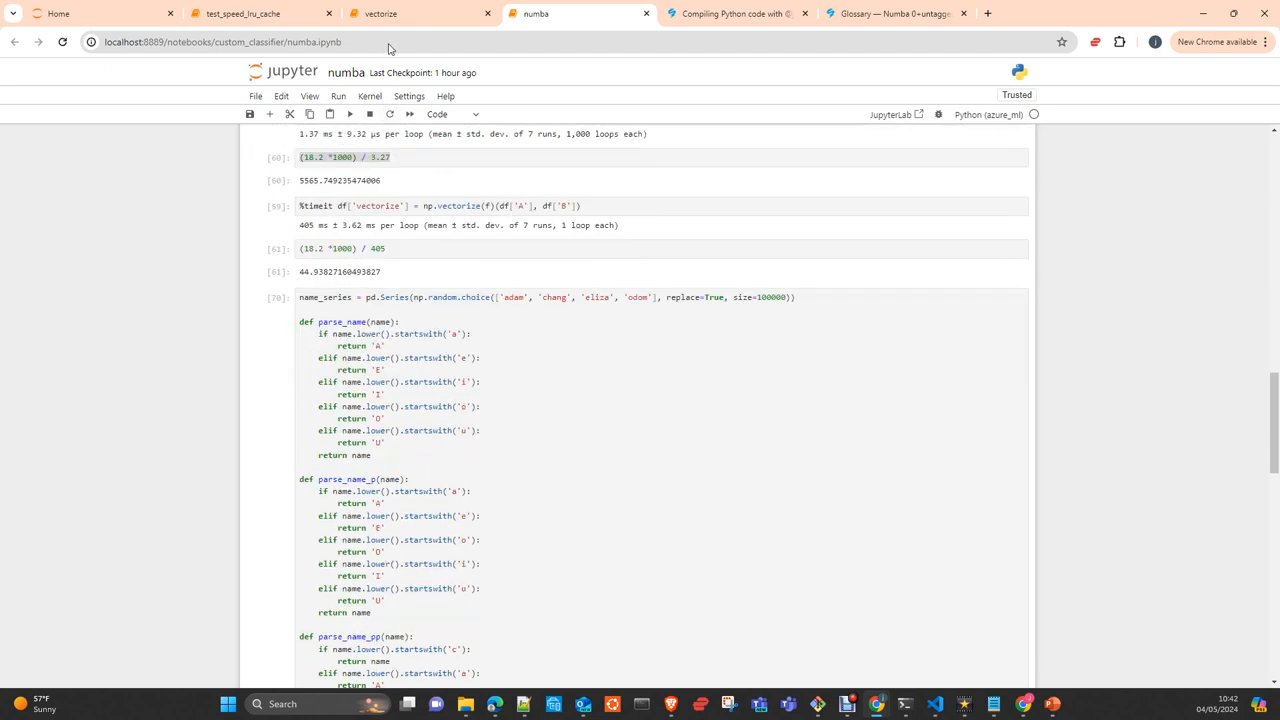
click(410, 13)
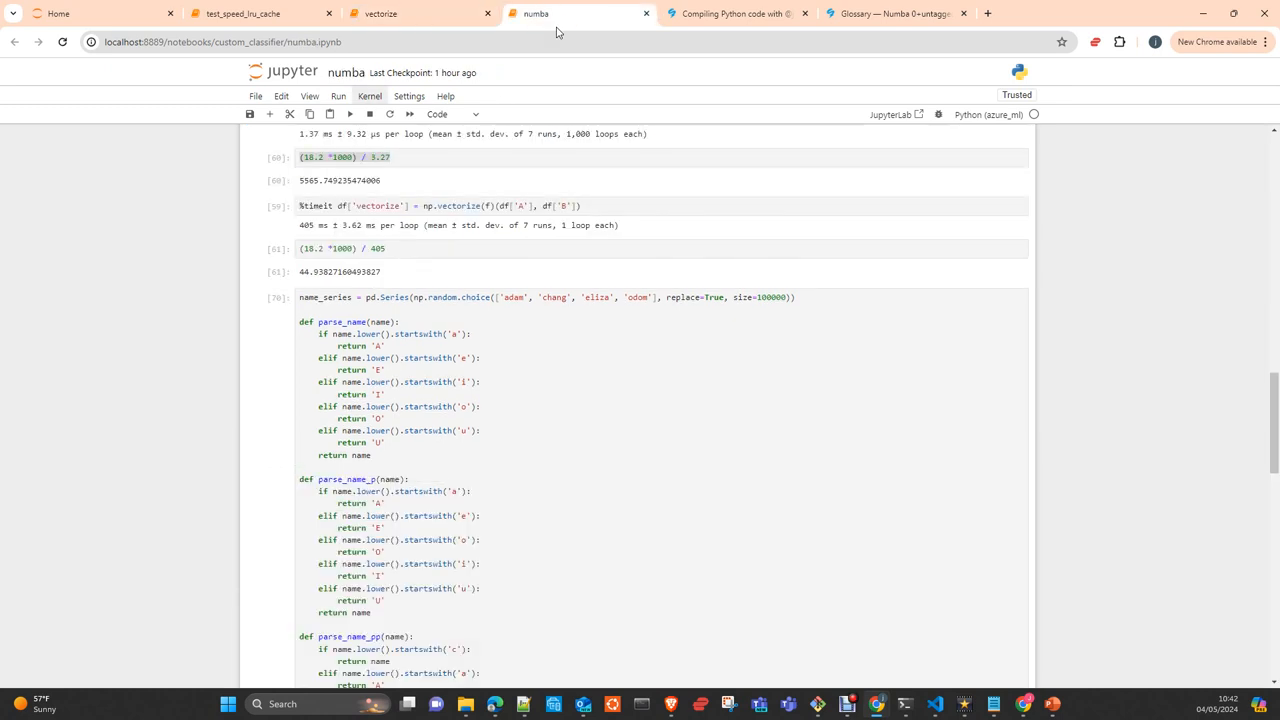
mouse_move(453, 387)
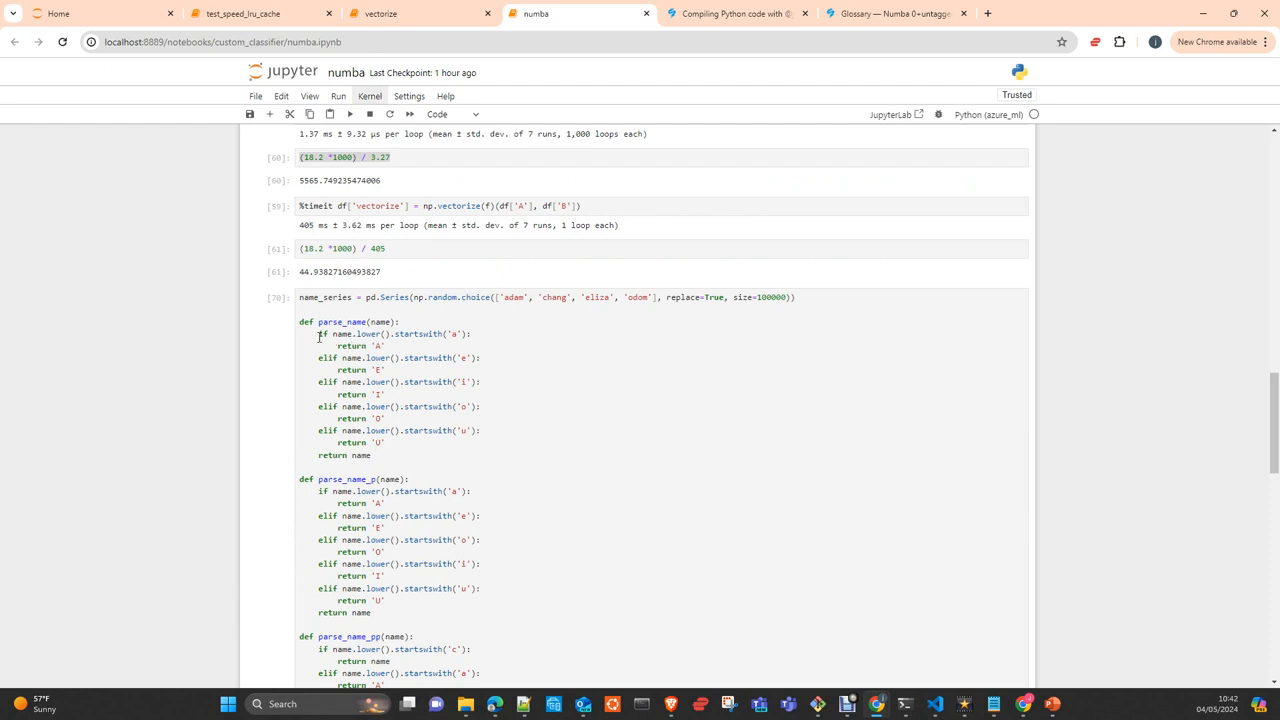
mouse_move(382, 426)
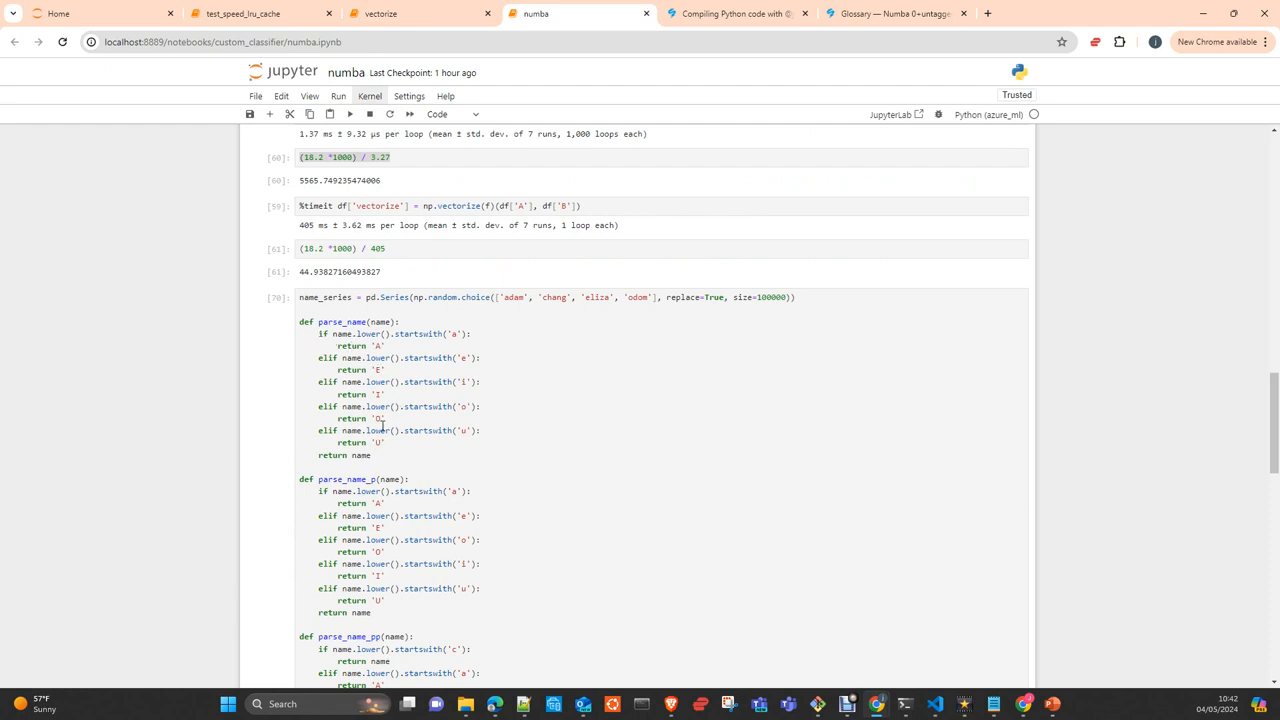
mouse_move(380, 442)
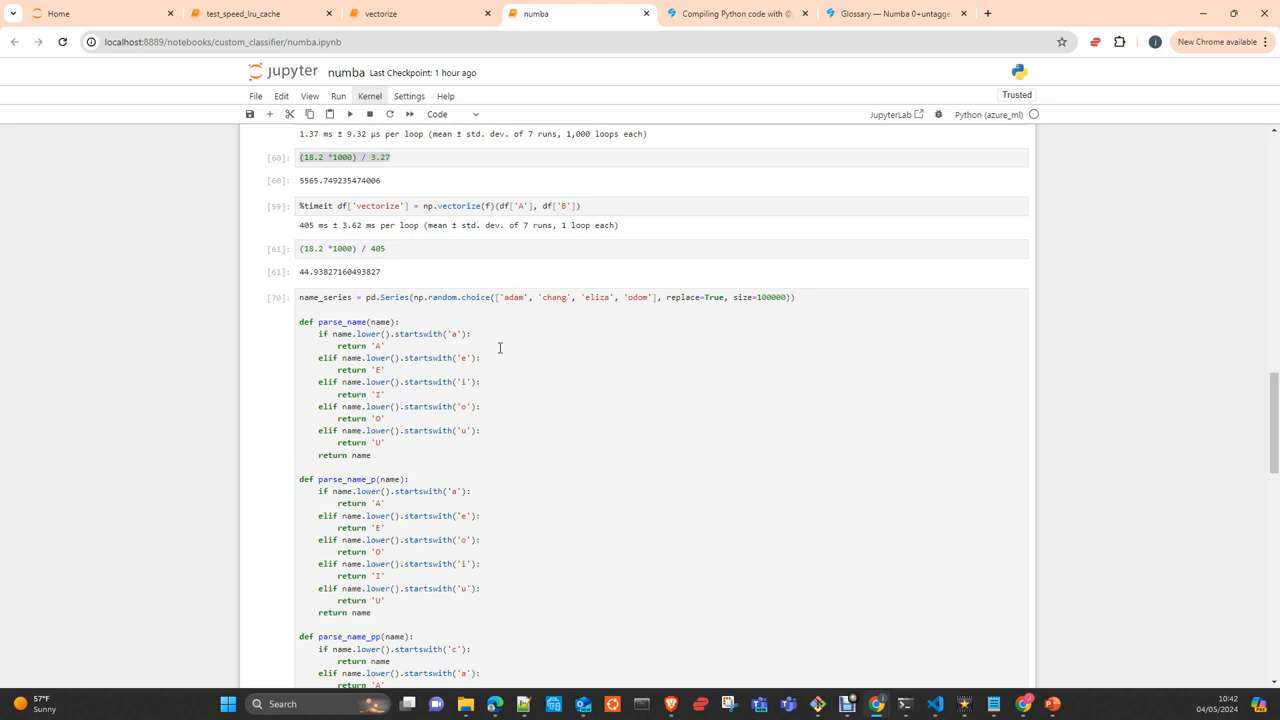
mouse_move(323, 342)
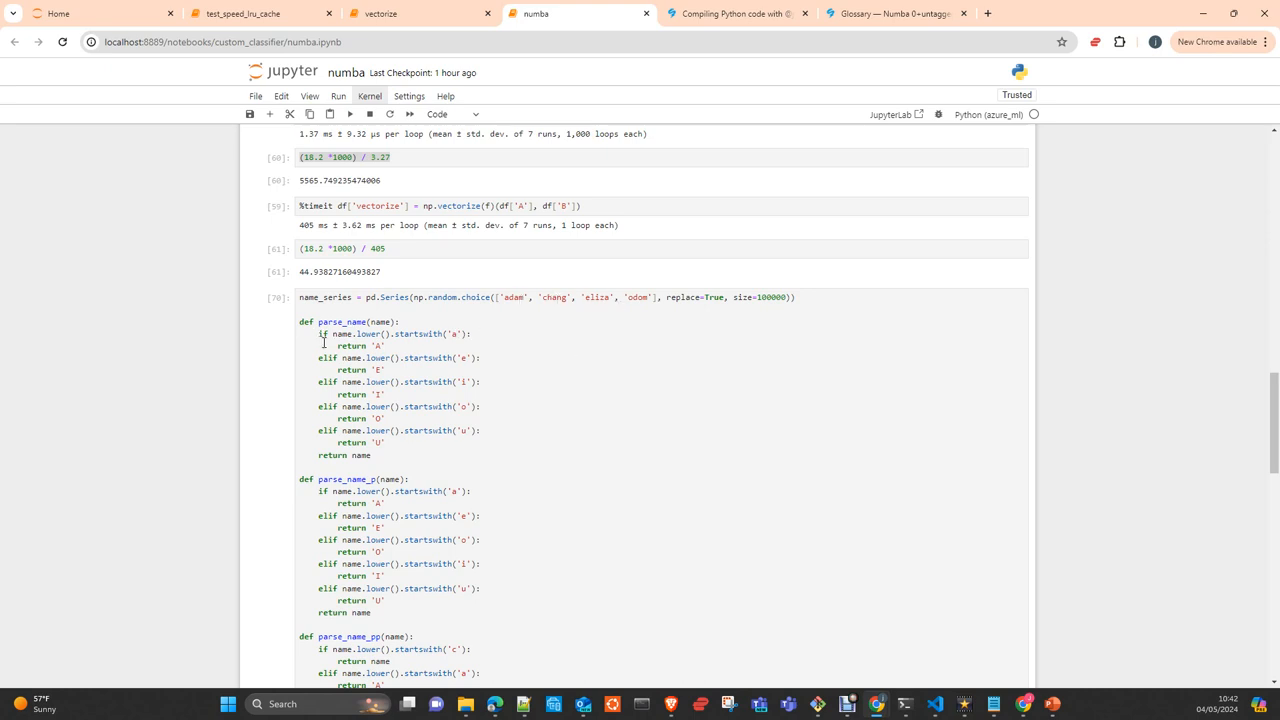
mouse_move(527, 305)
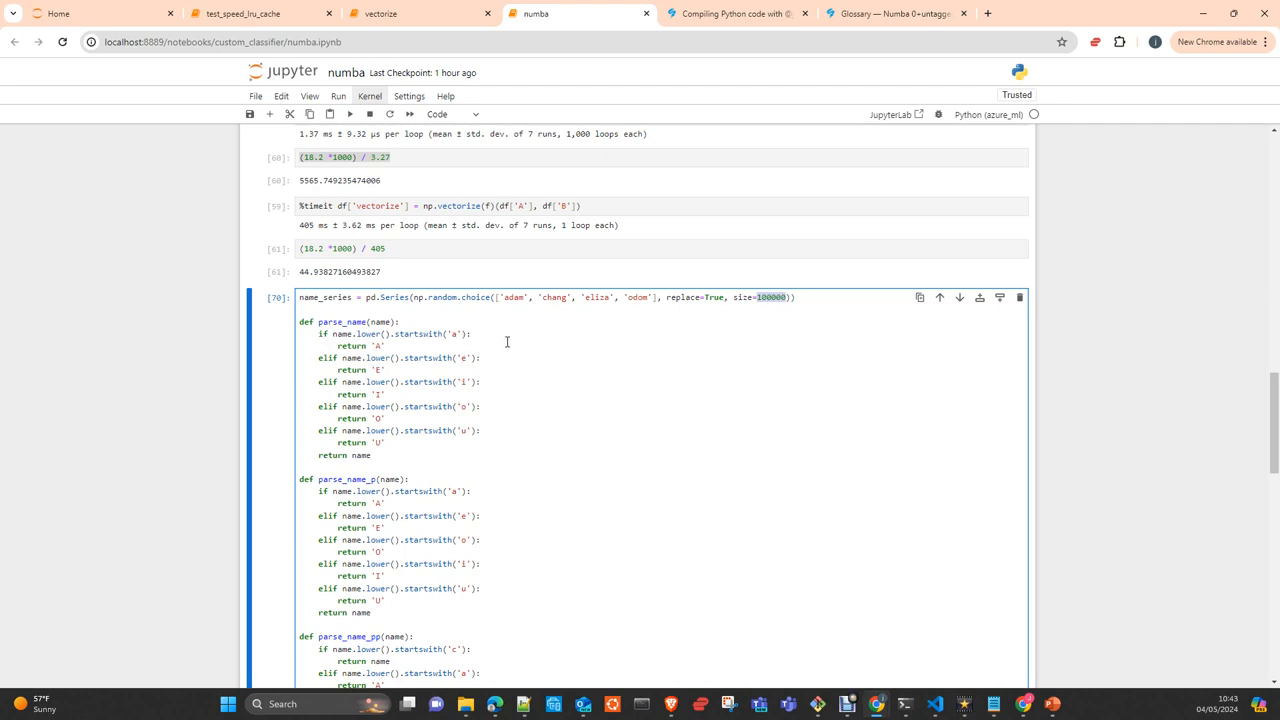
mouse_move(432, 343)
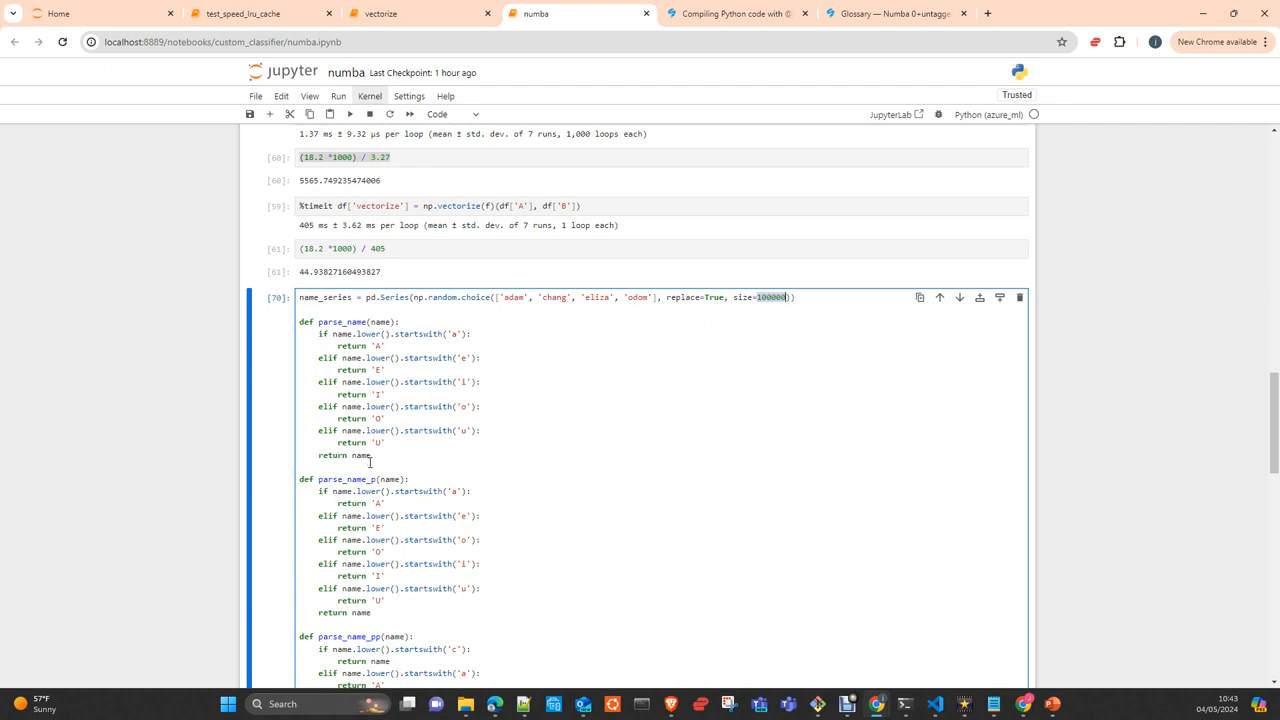
mouse_move(527, 336)
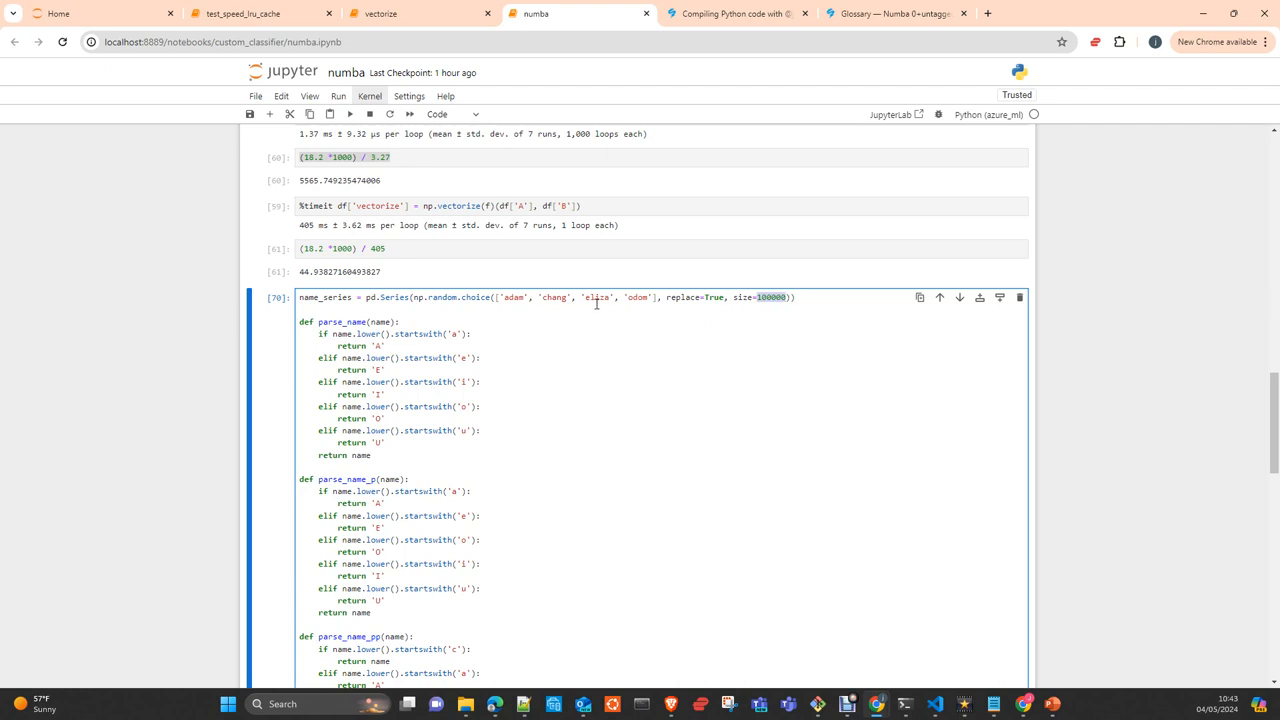
mouse_move(396, 373)
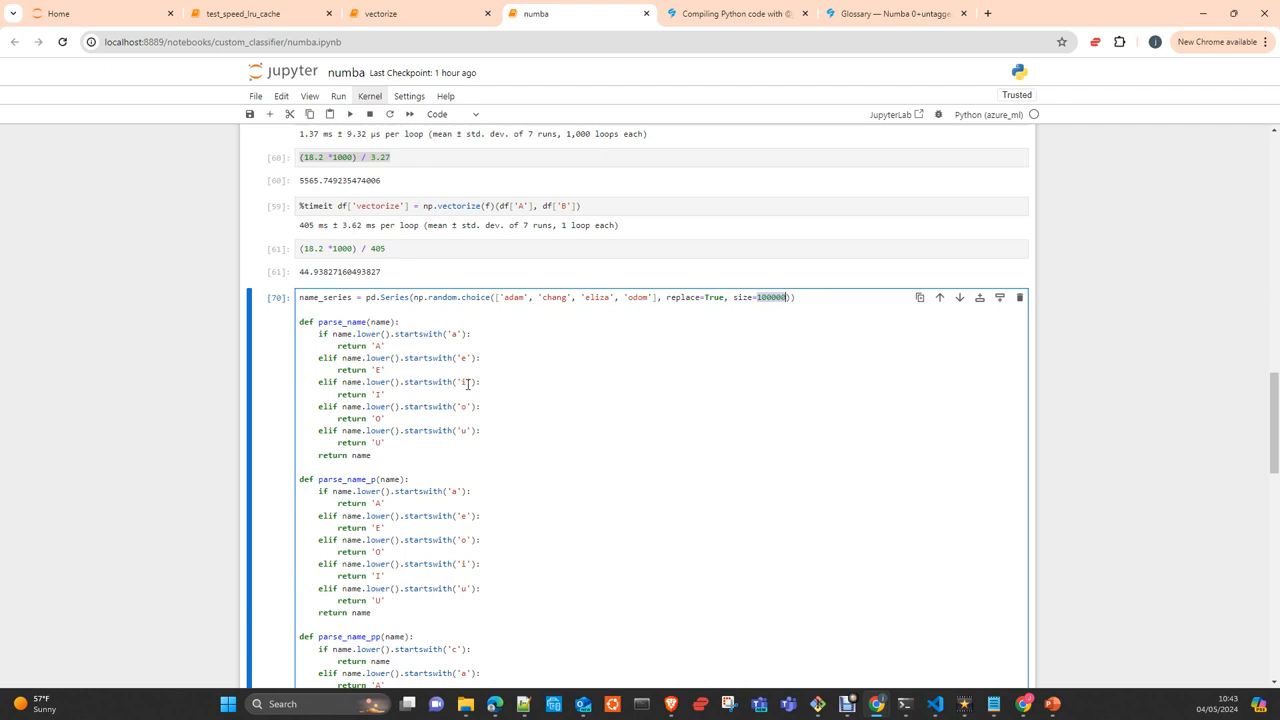
mouse_move(500, 296)
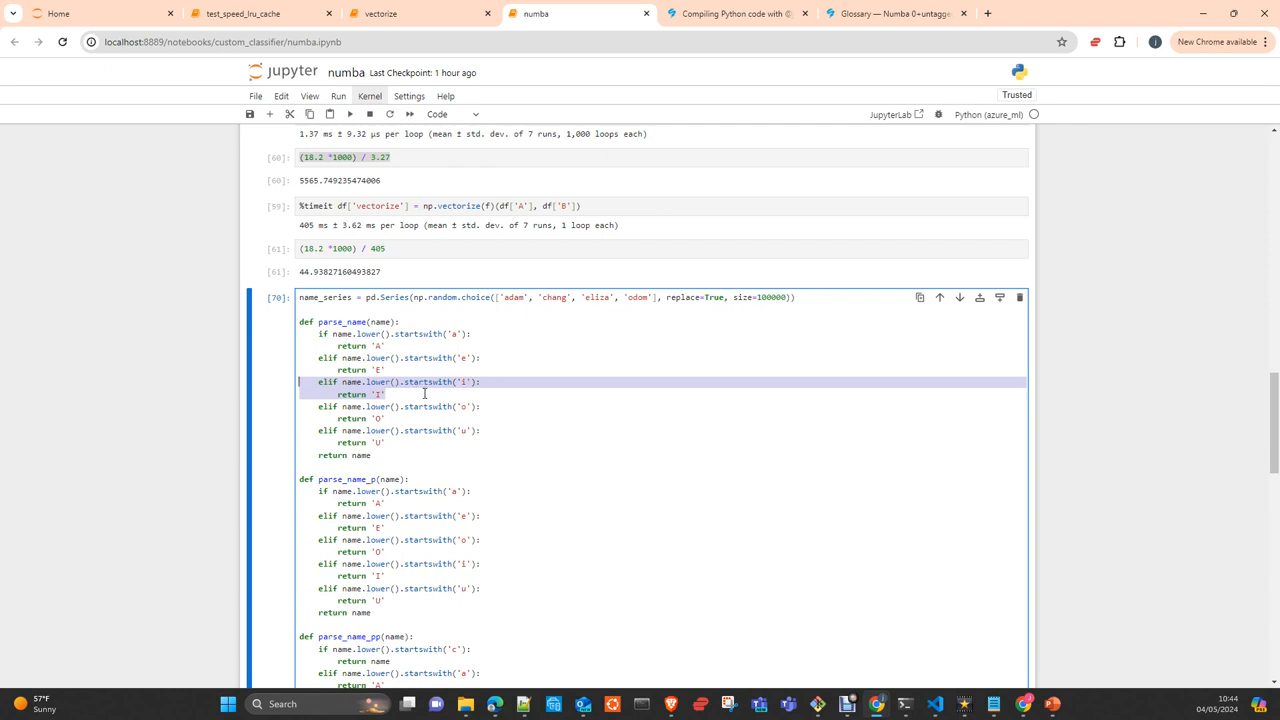
scroll(down, 3)
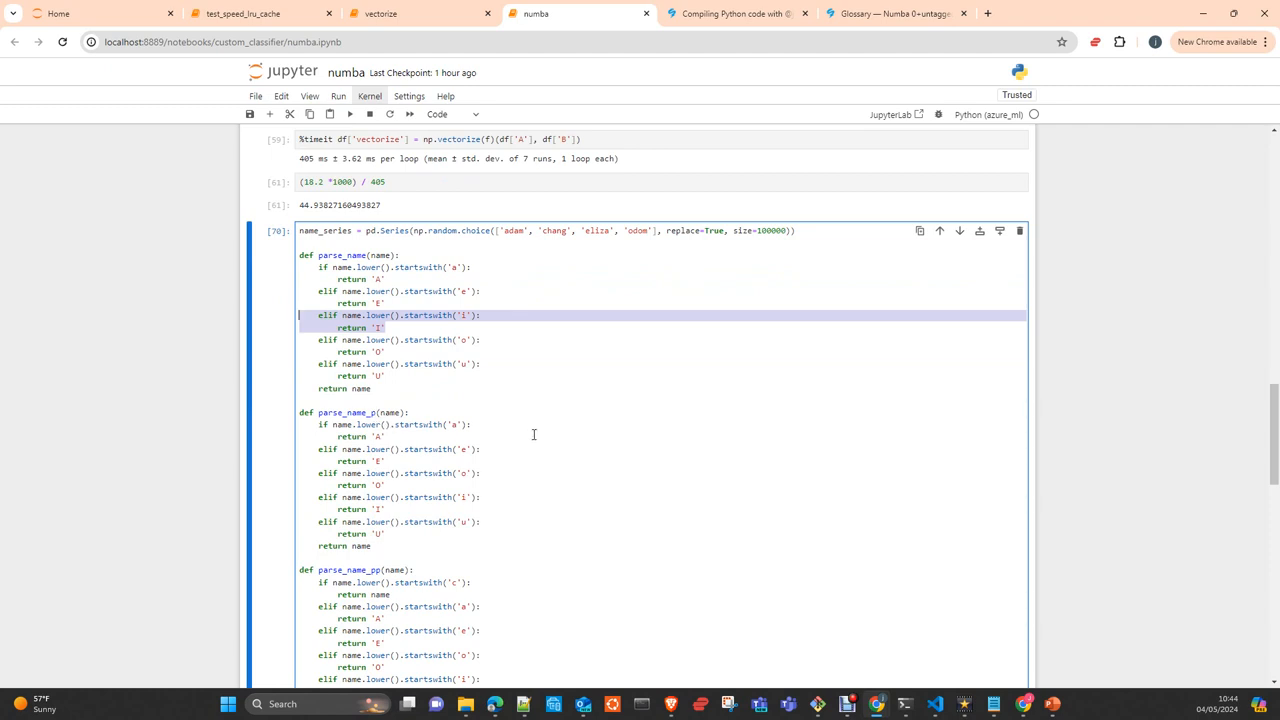
double_click(343, 255)
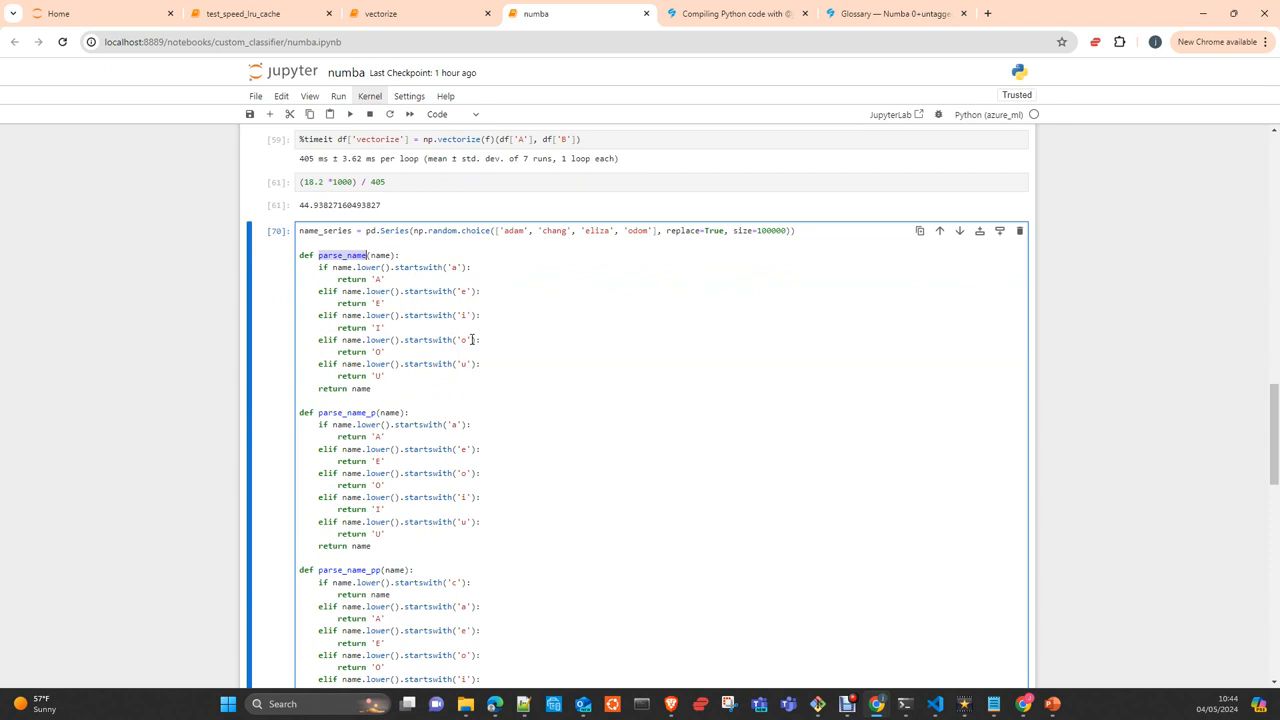
mouse_move(522, 253)
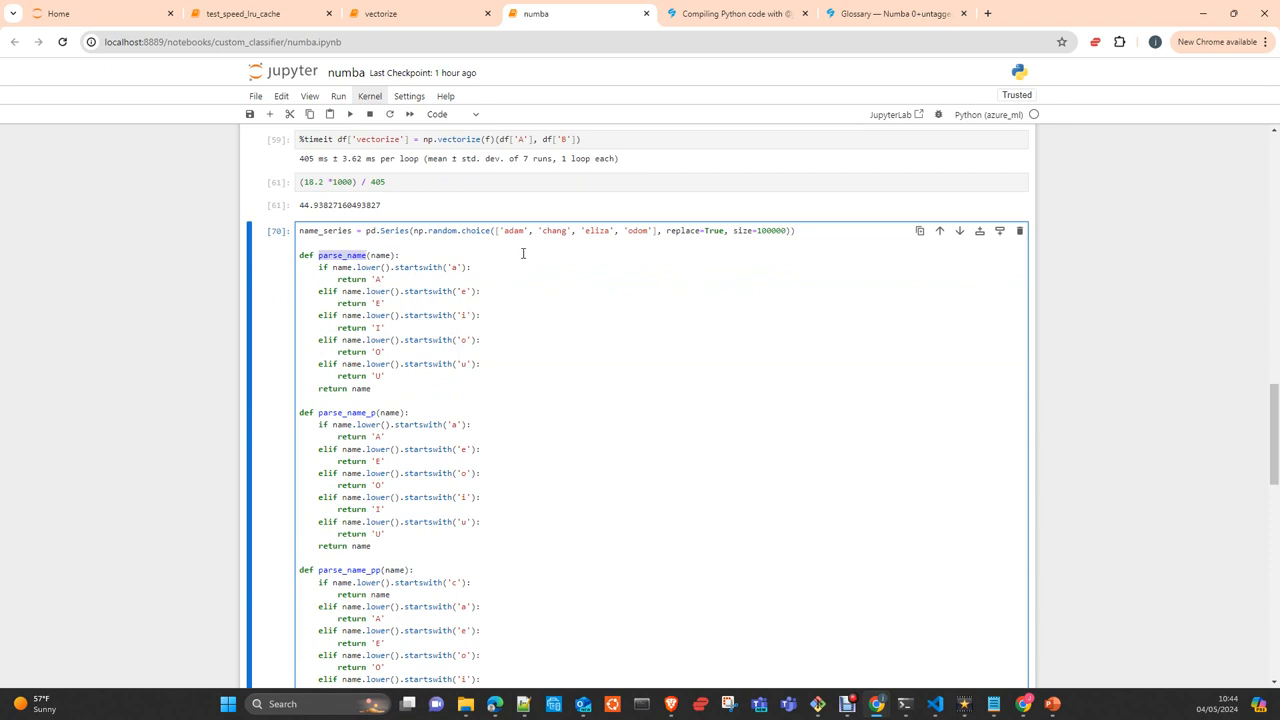
scroll(down, 3)
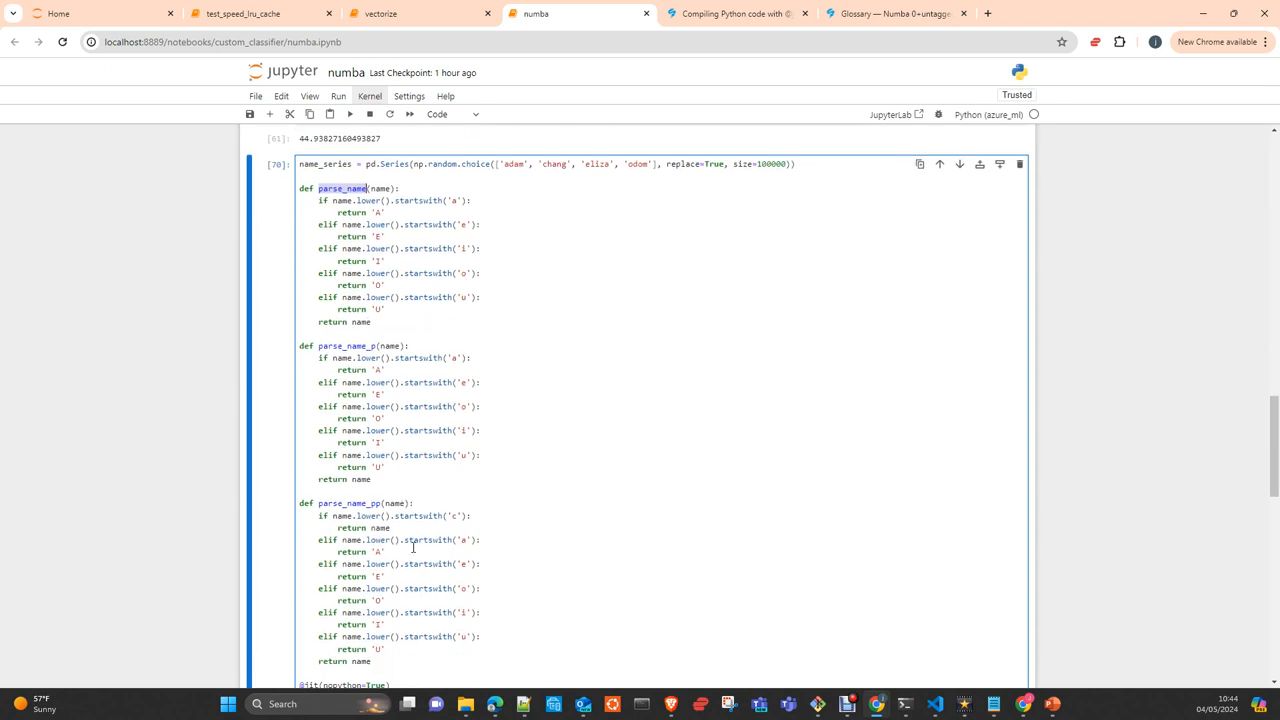
scroll(down, 3)
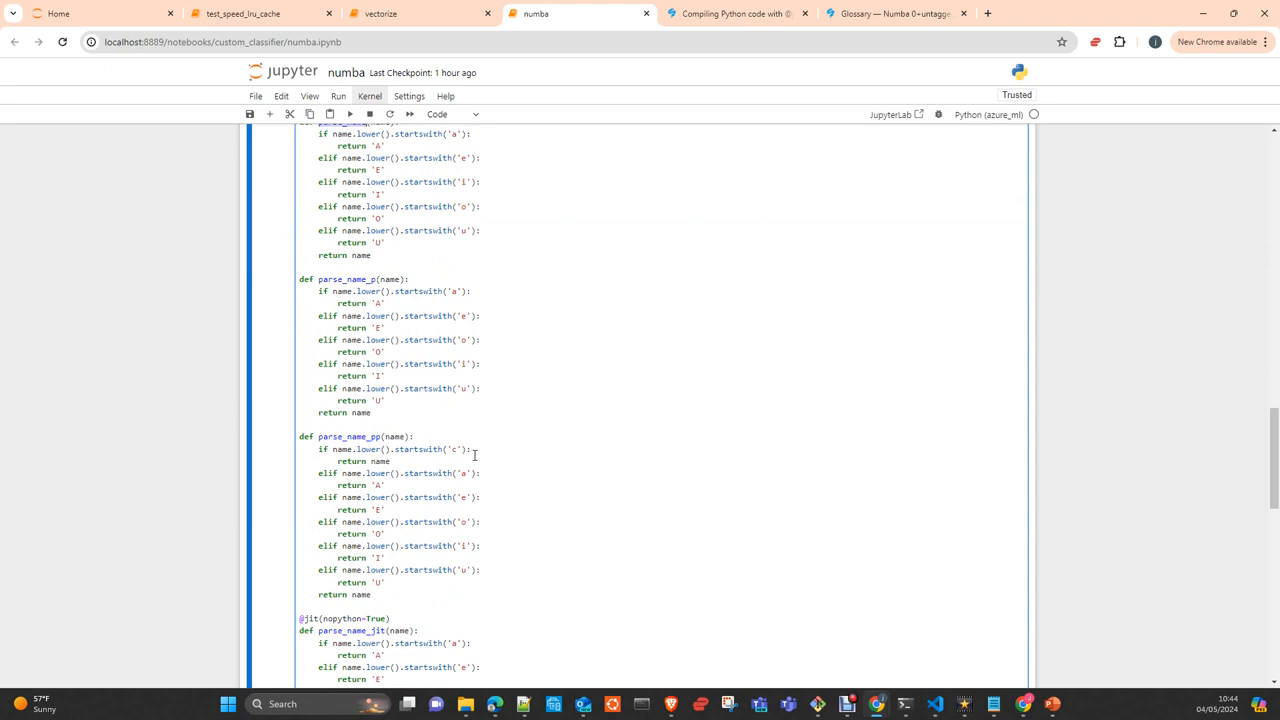
mouse_move(510, 508)
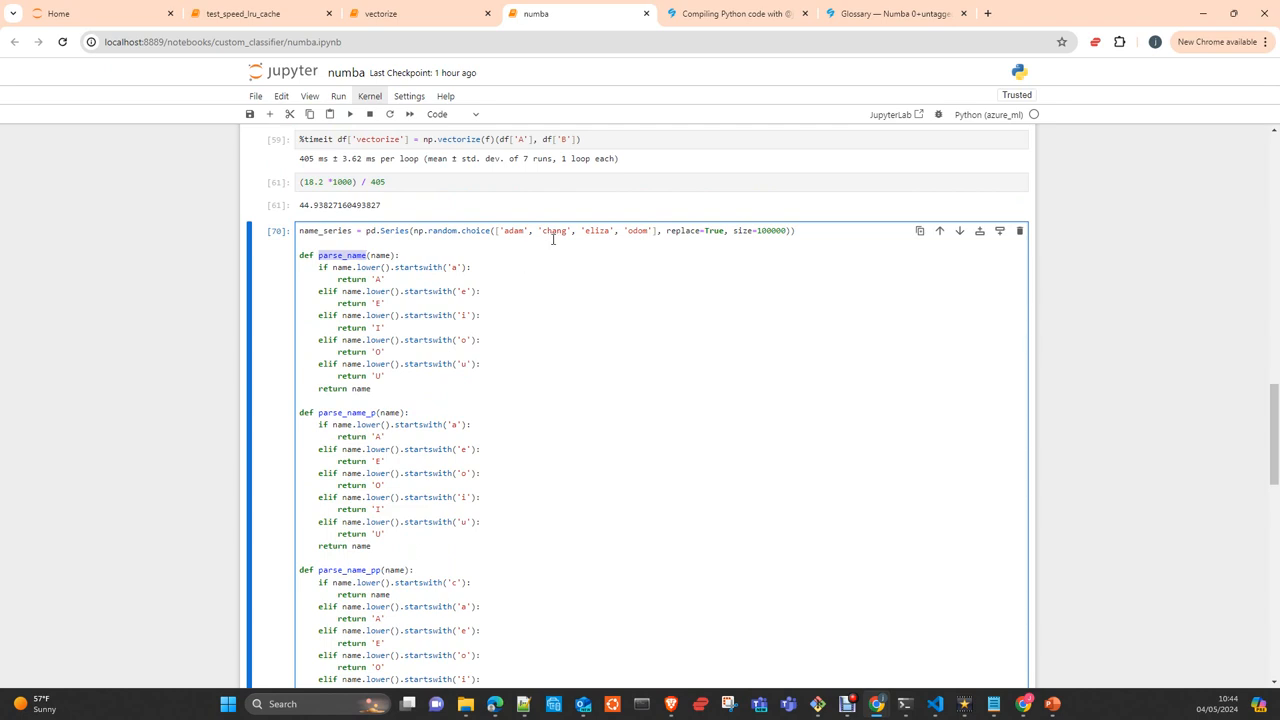
scroll(down, 3)
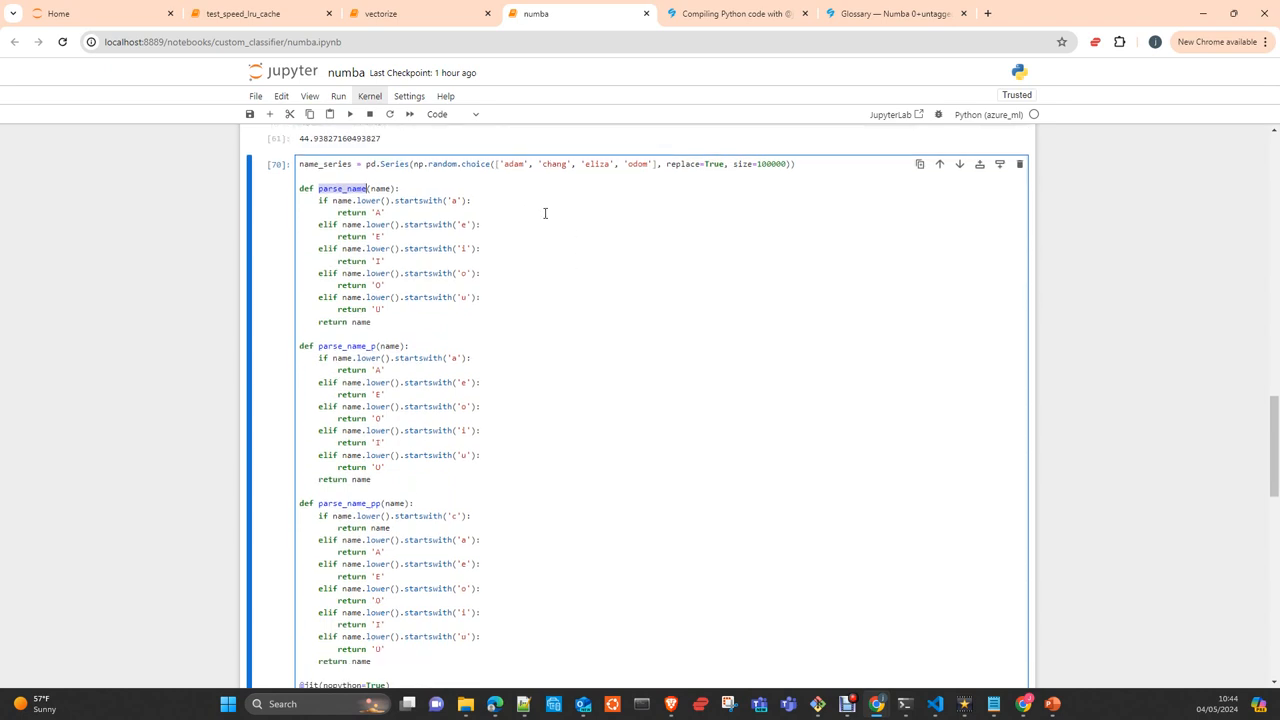
scroll(down, 3)
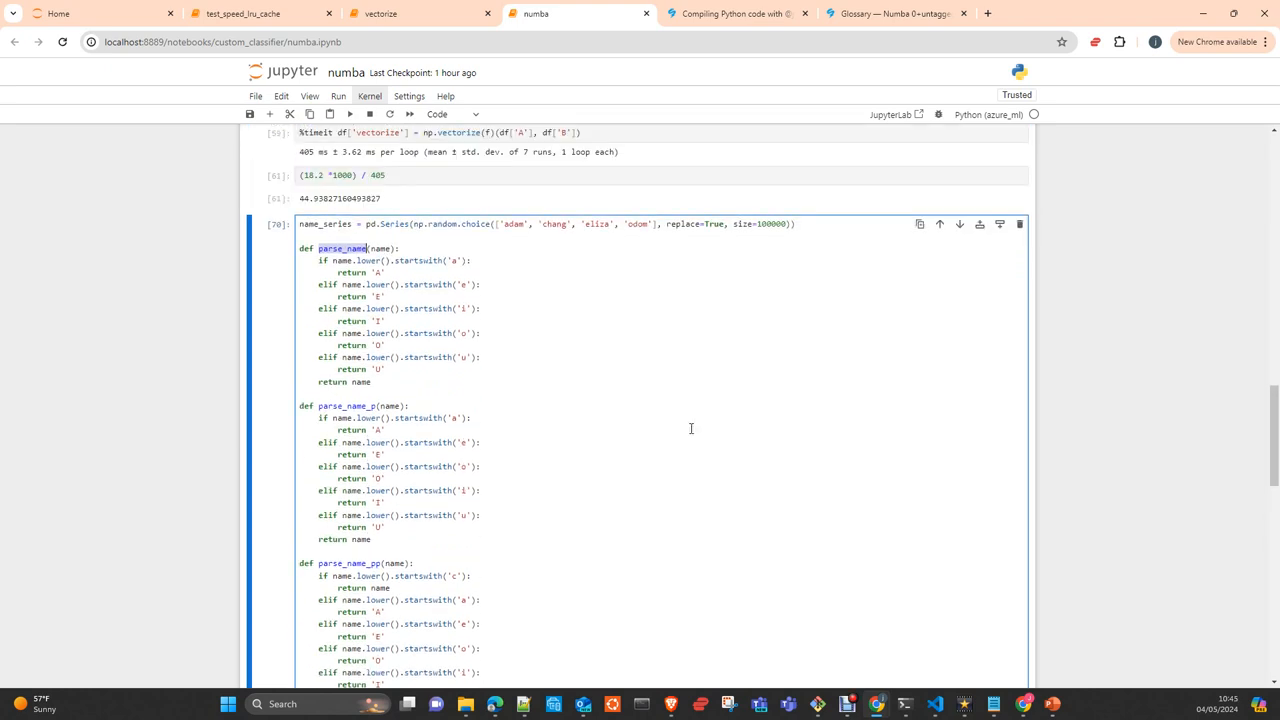
scroll(down, 3)
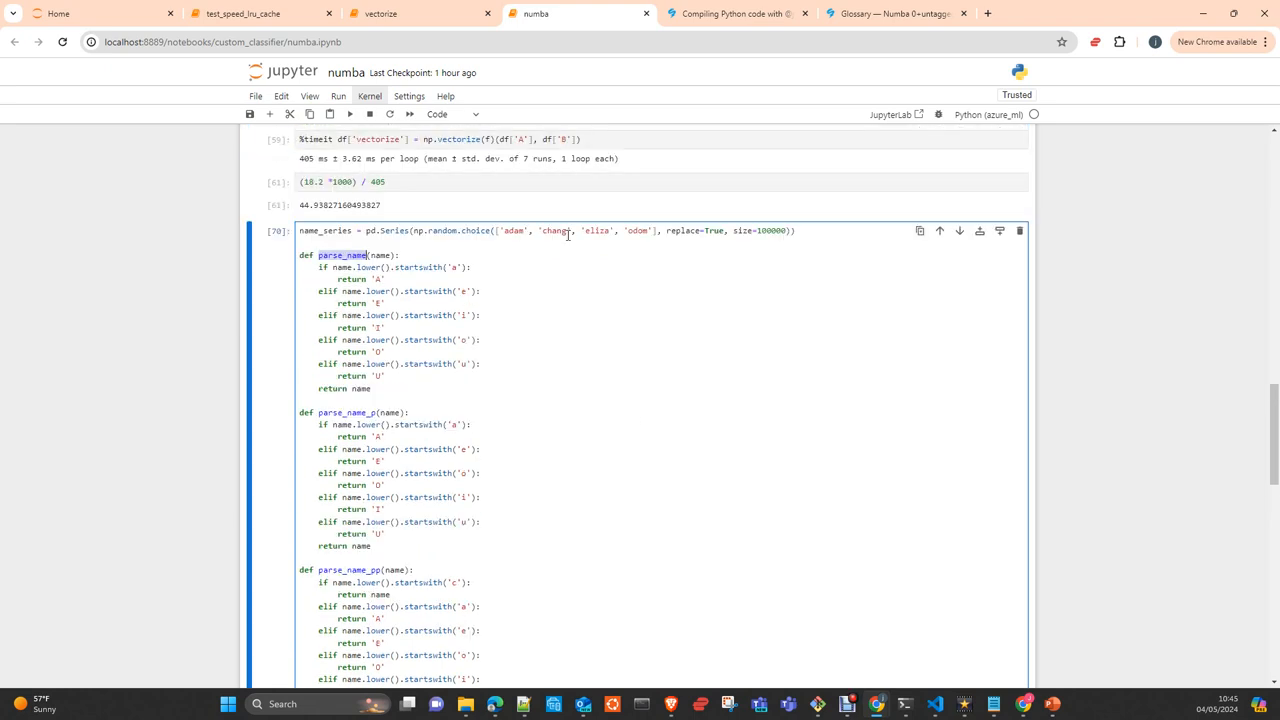
scroll(down, 3)
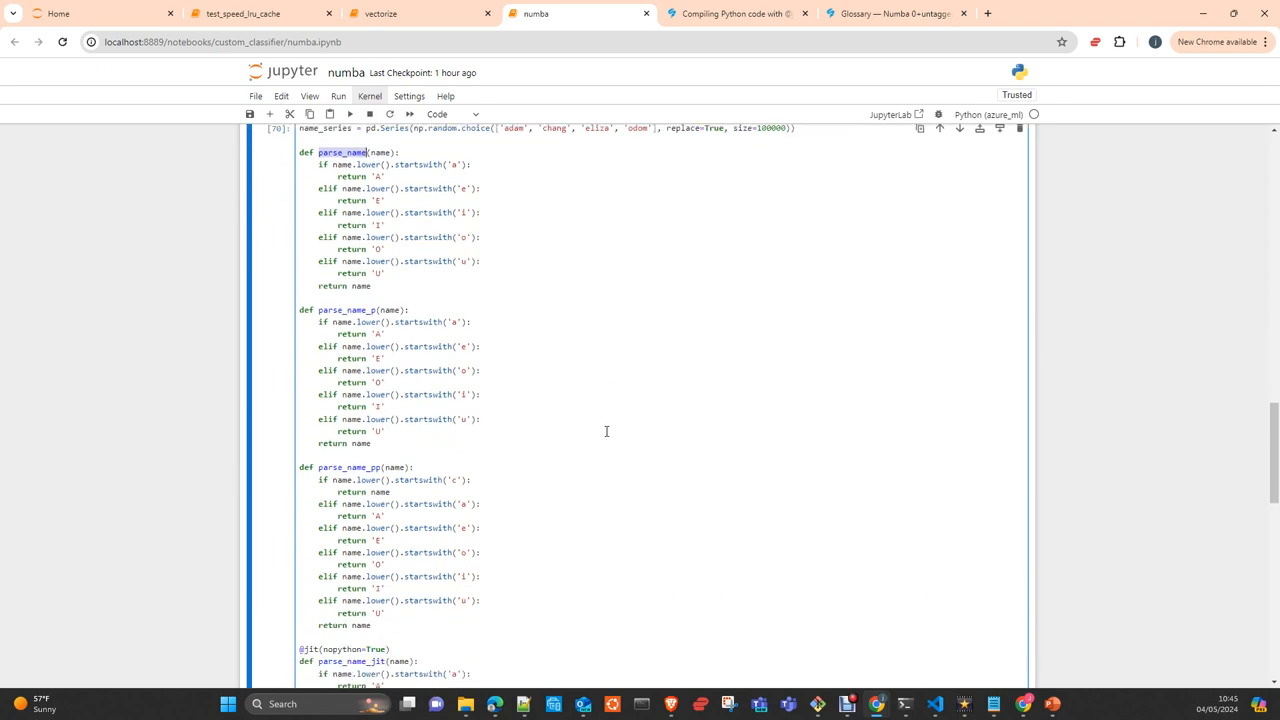
scroll(down, 3)
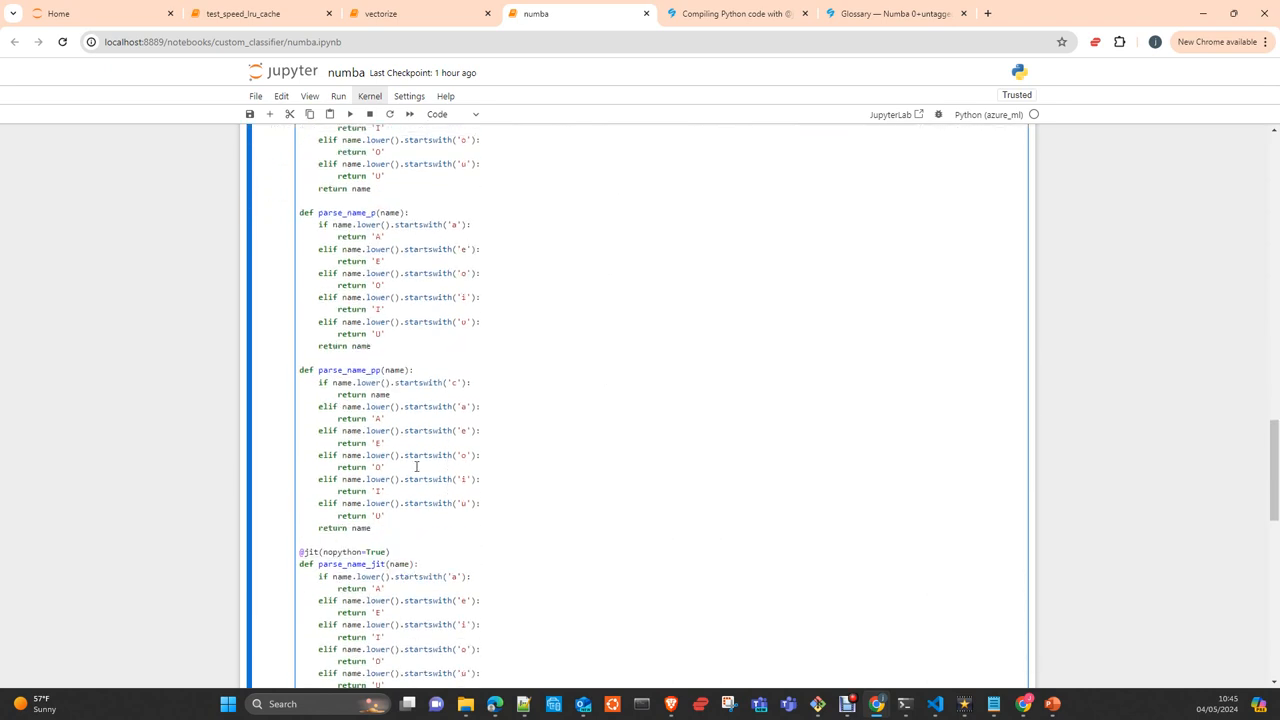
mouse_move(326, 488)
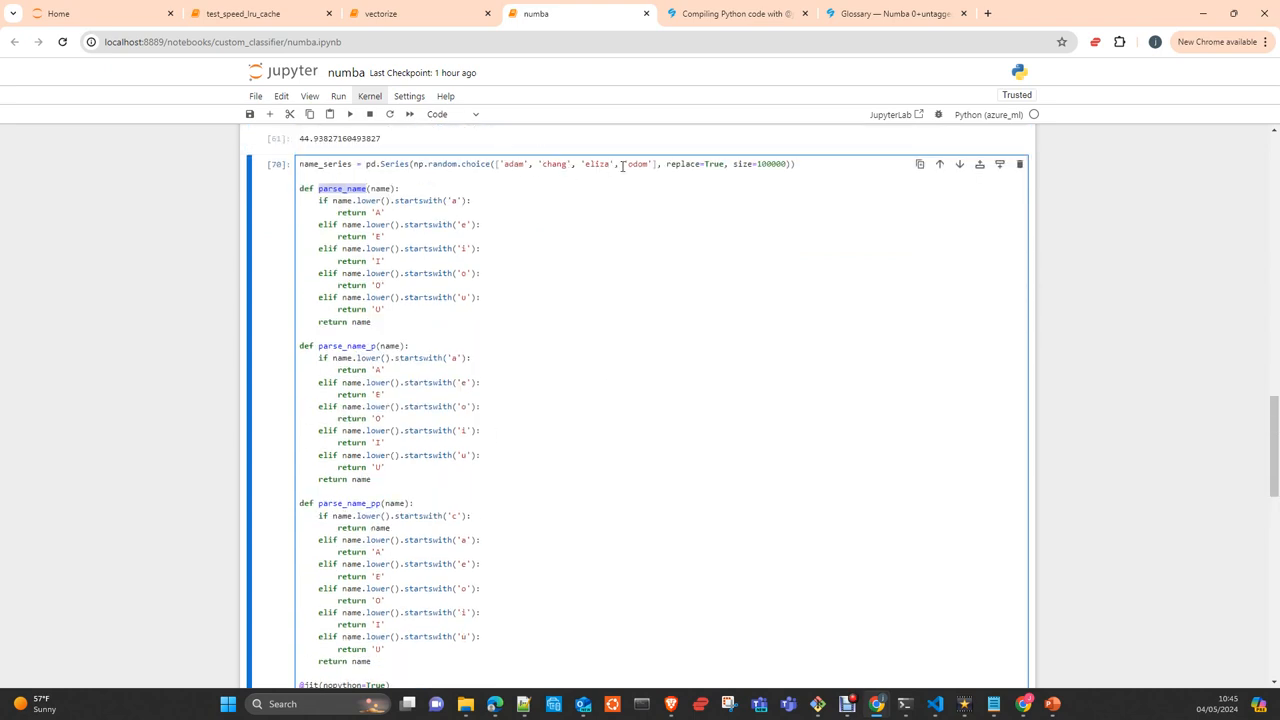
scroll(down, 3)
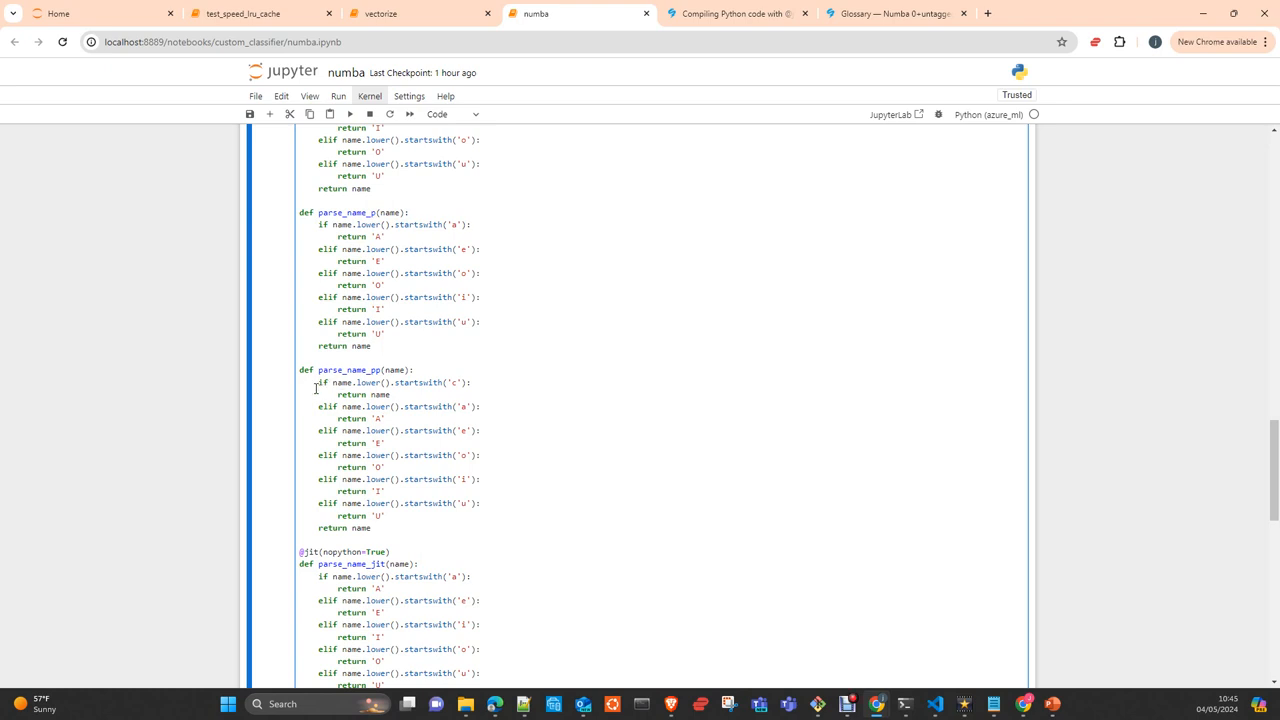
scroll(down, 3)
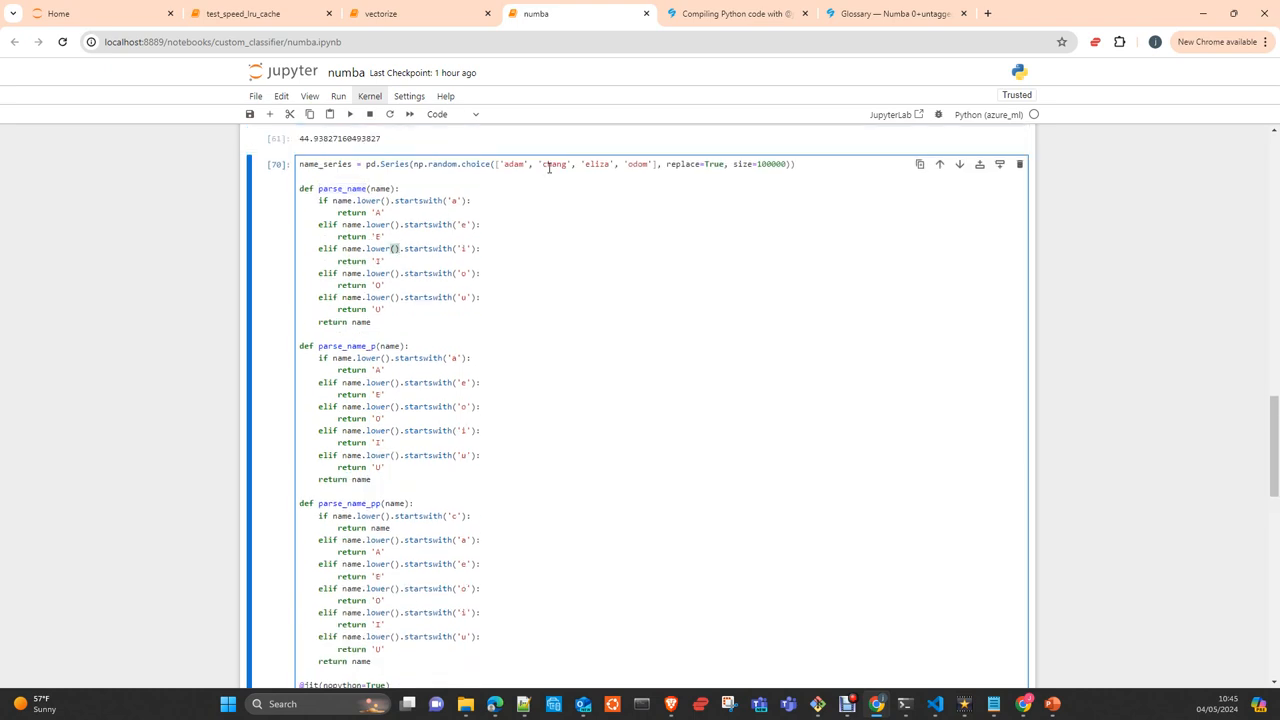
double_click(555, 164)
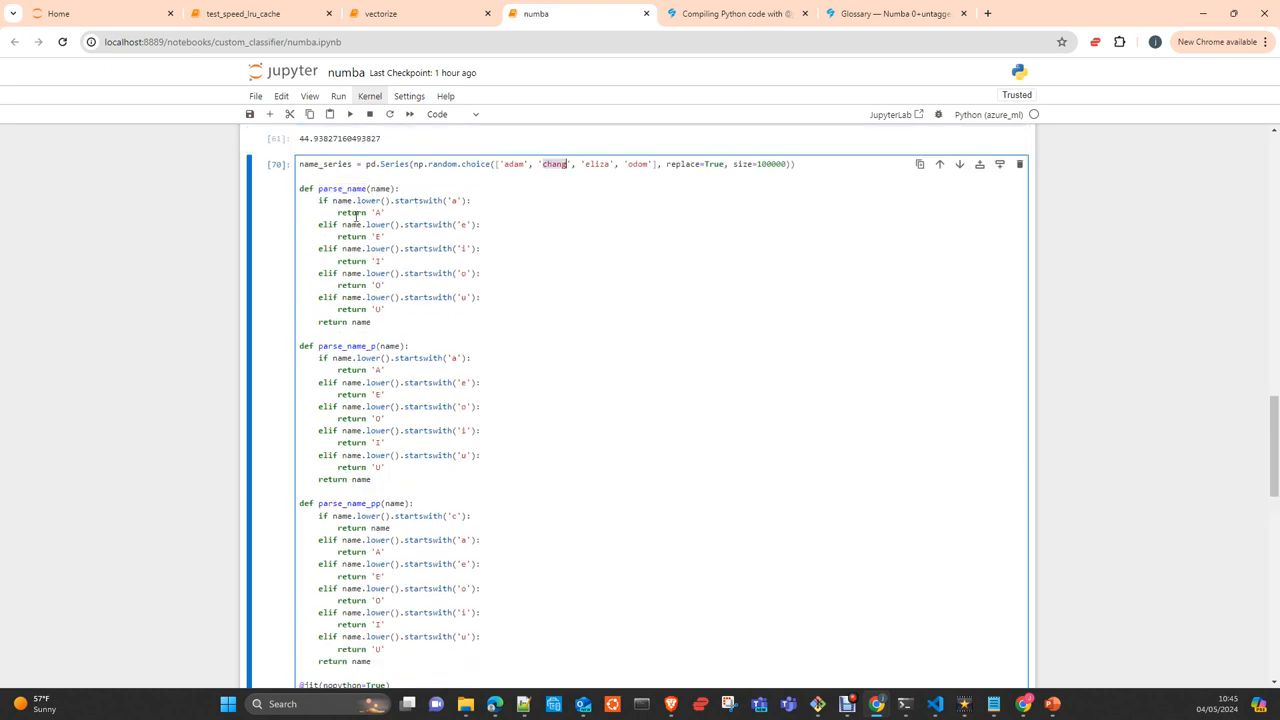
scroll(down, 3)
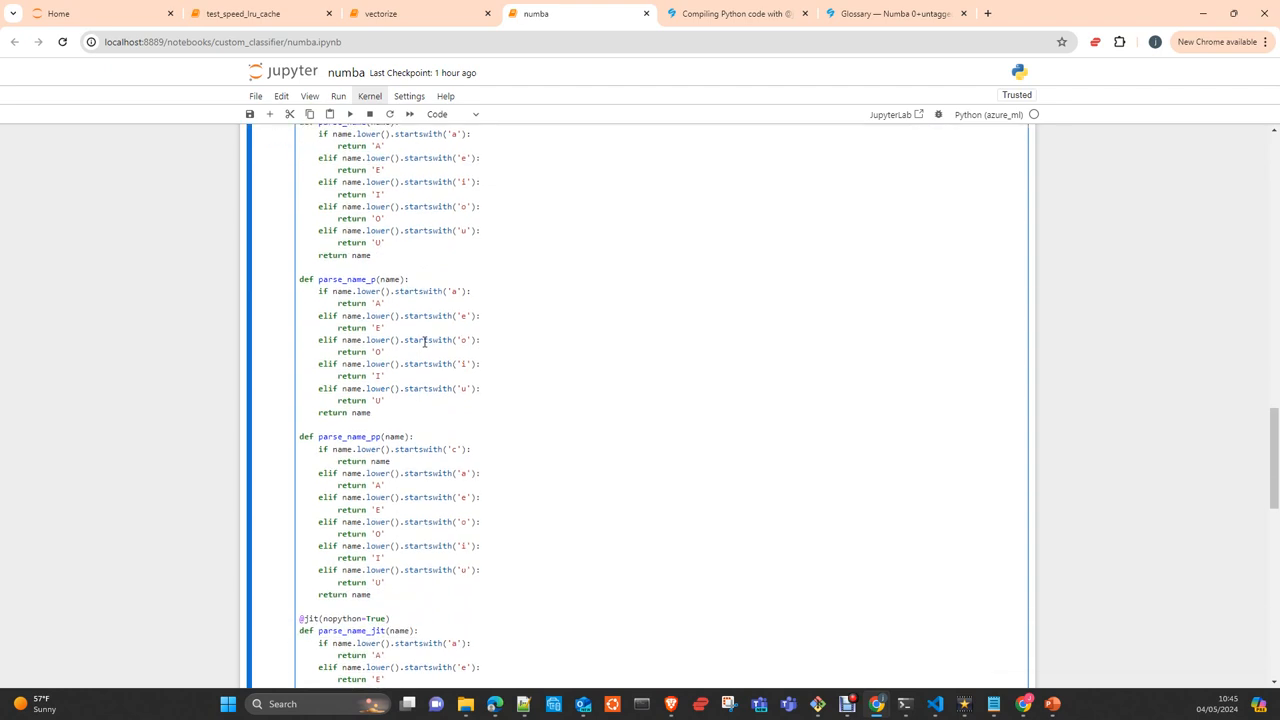
scroll(down, 3)
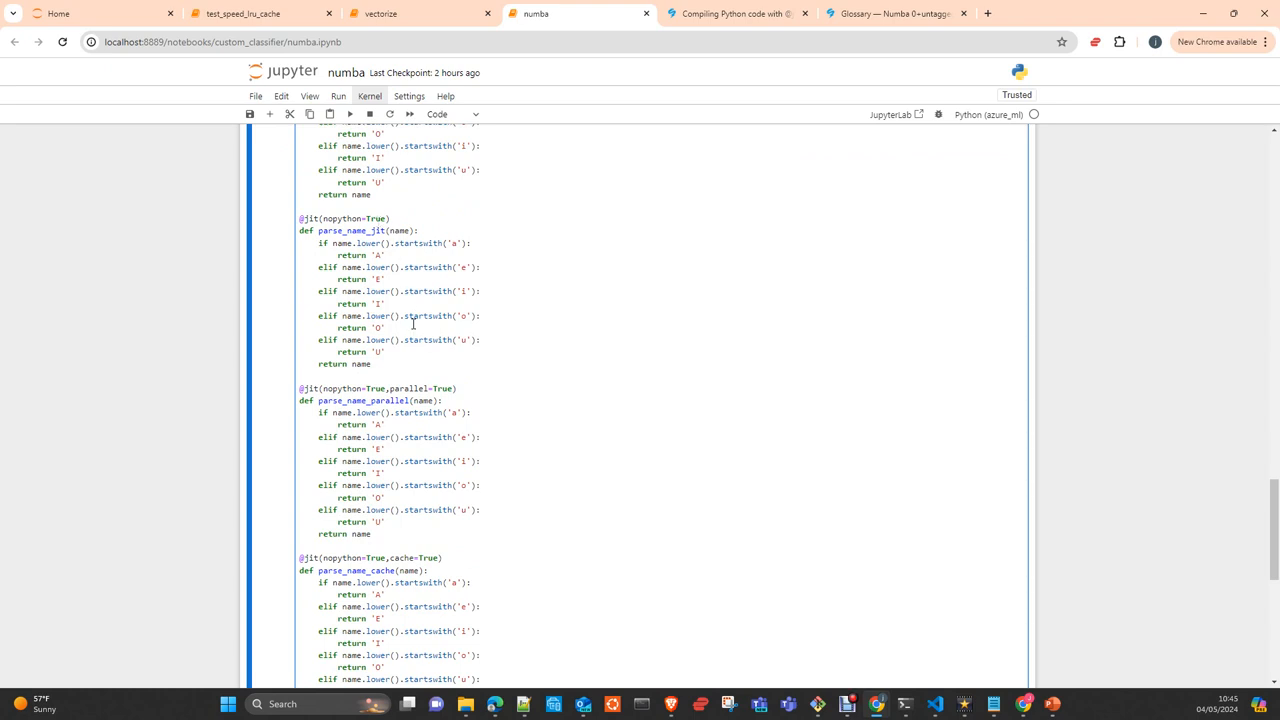
scroll(down, 3)
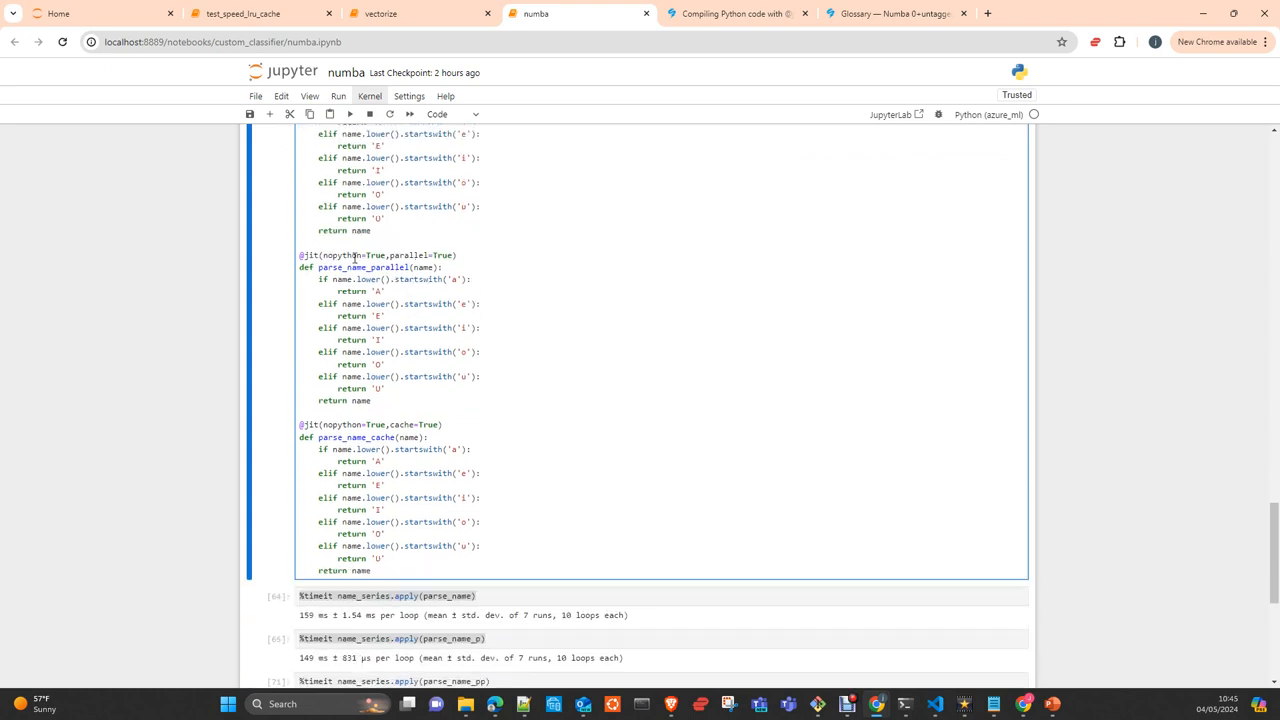
mouse_move(419, 421)
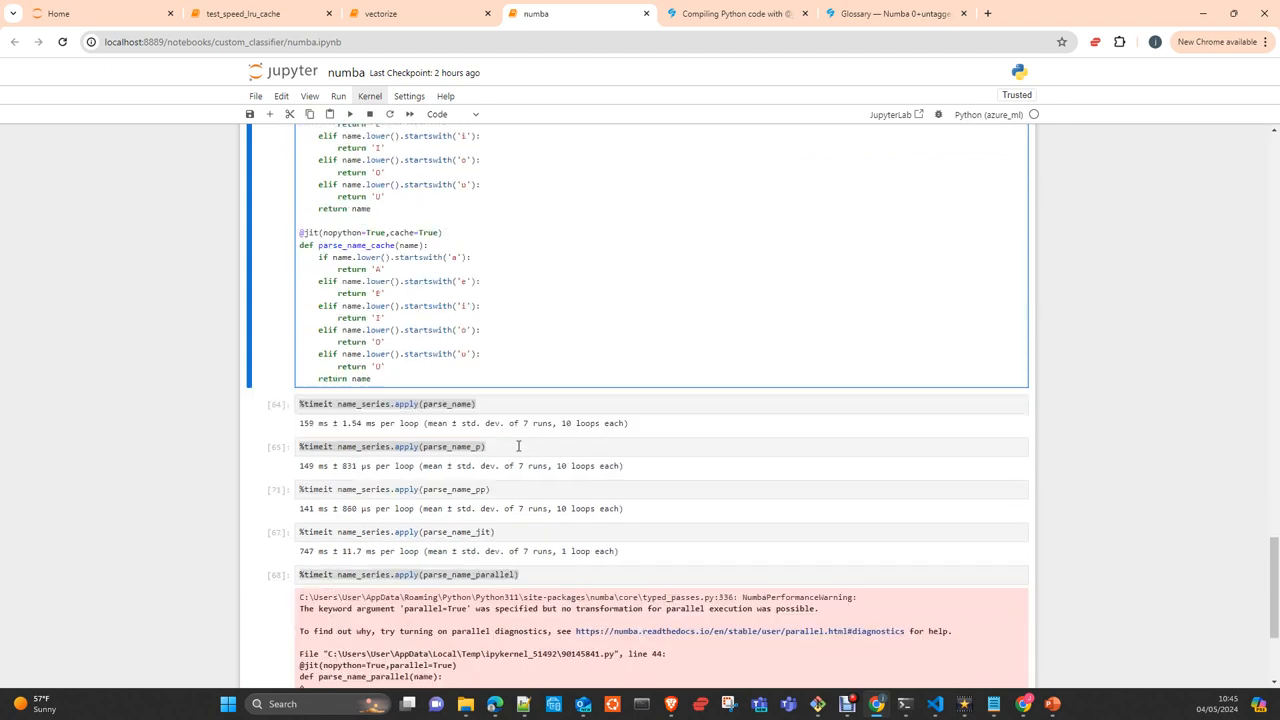
scroll(down, 3)
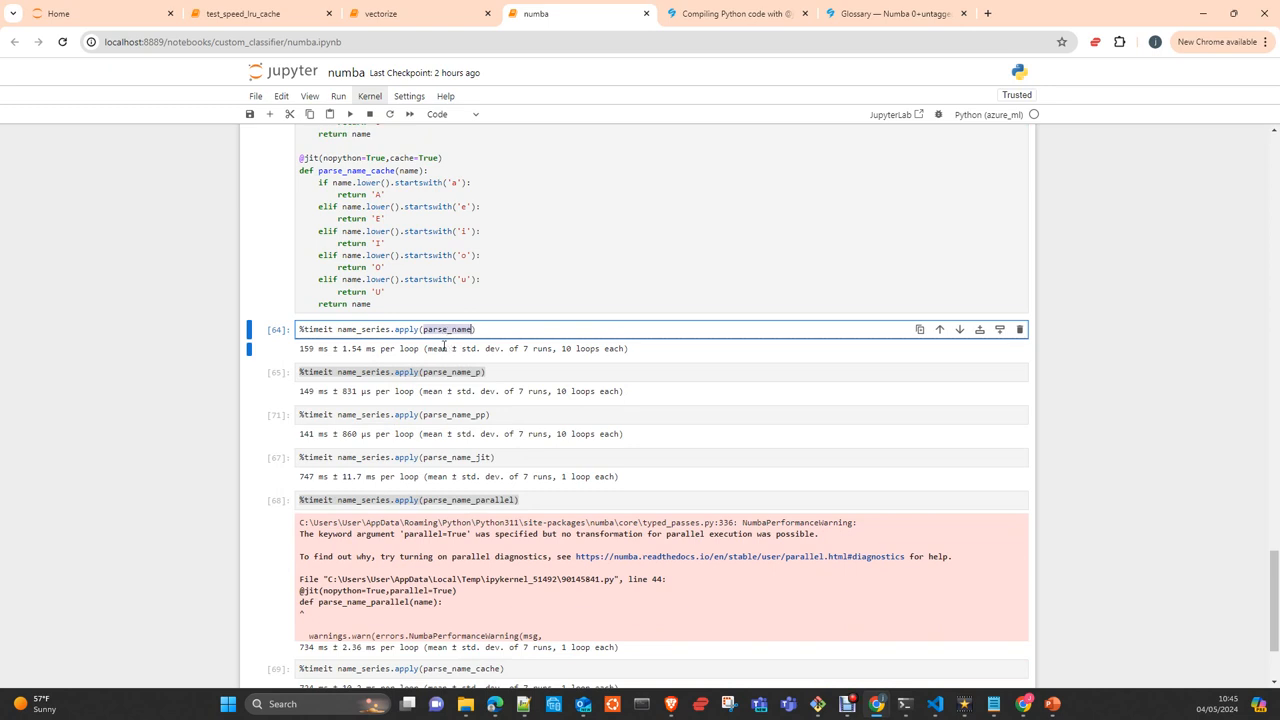
mouse_move(313, 364)
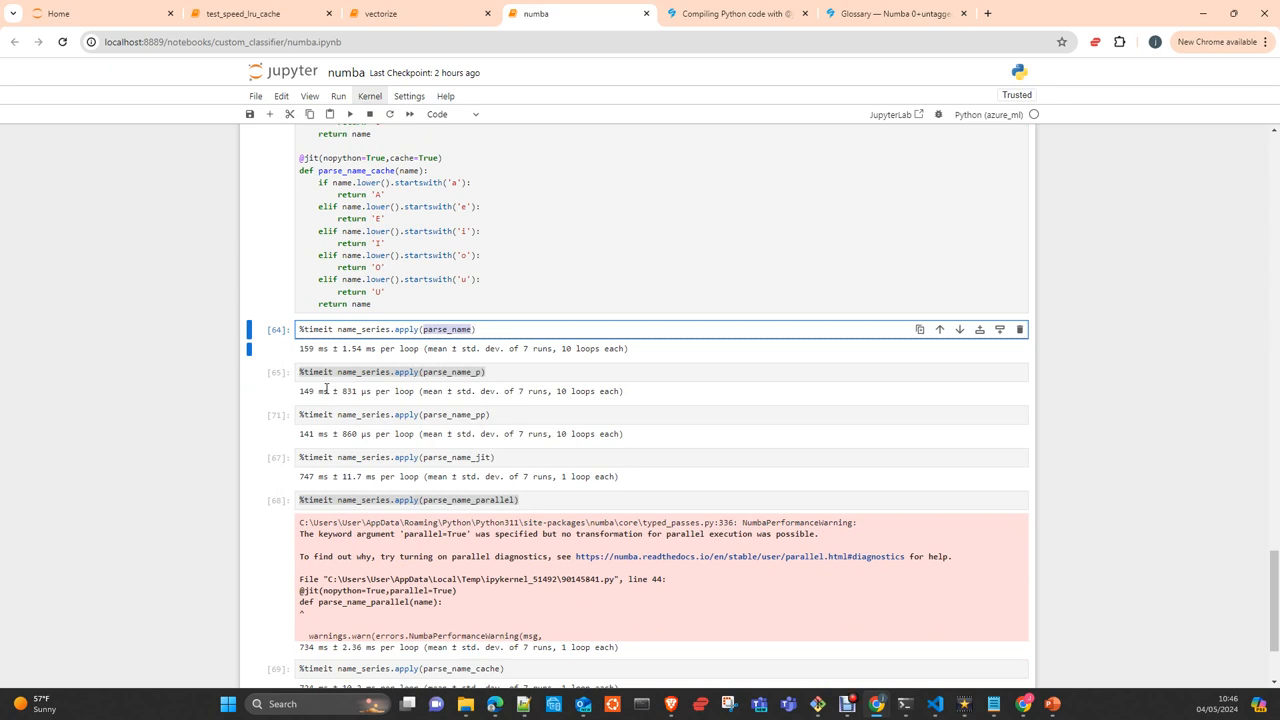
mouse_move(320, 407)
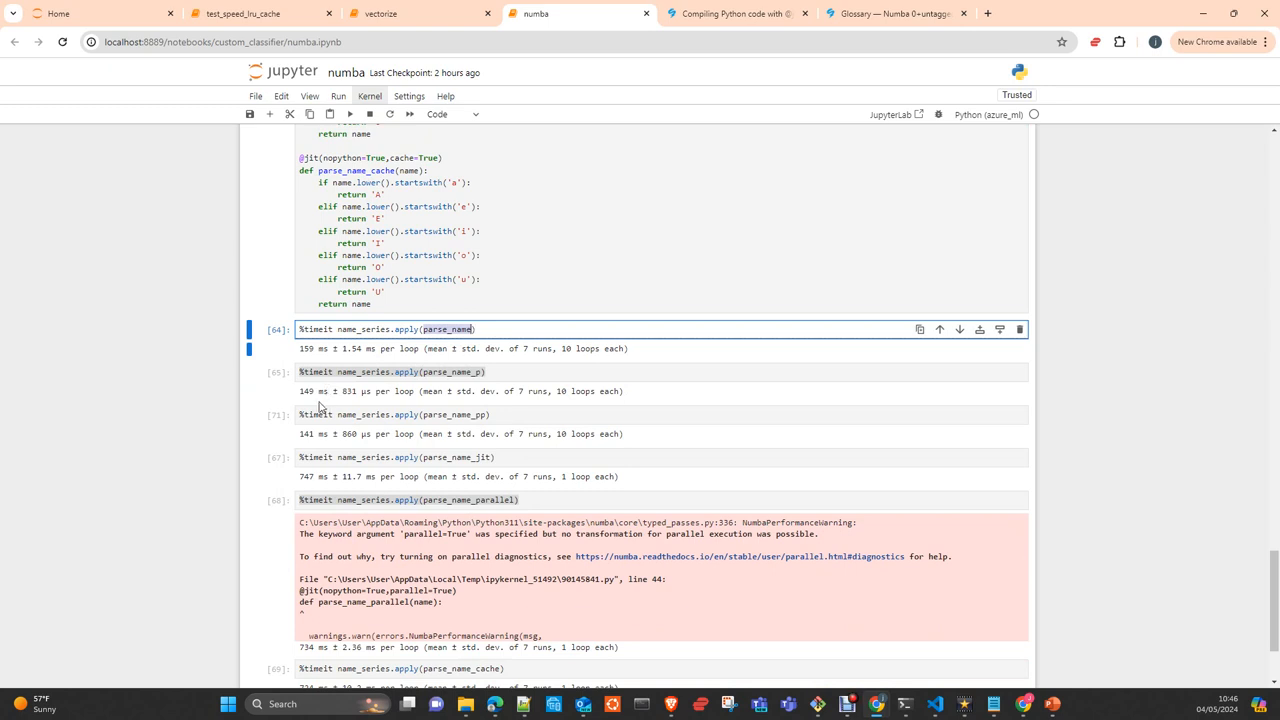
mouse_move(321, 446)
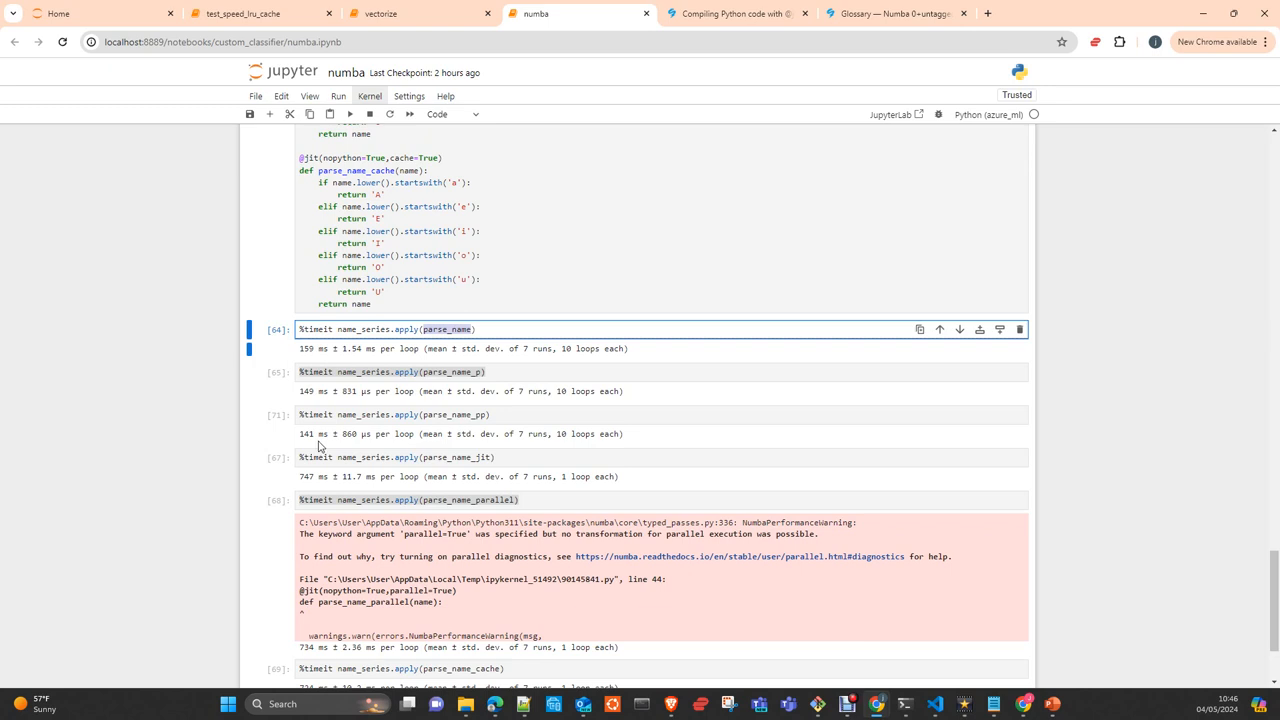
scroll(down, 3)
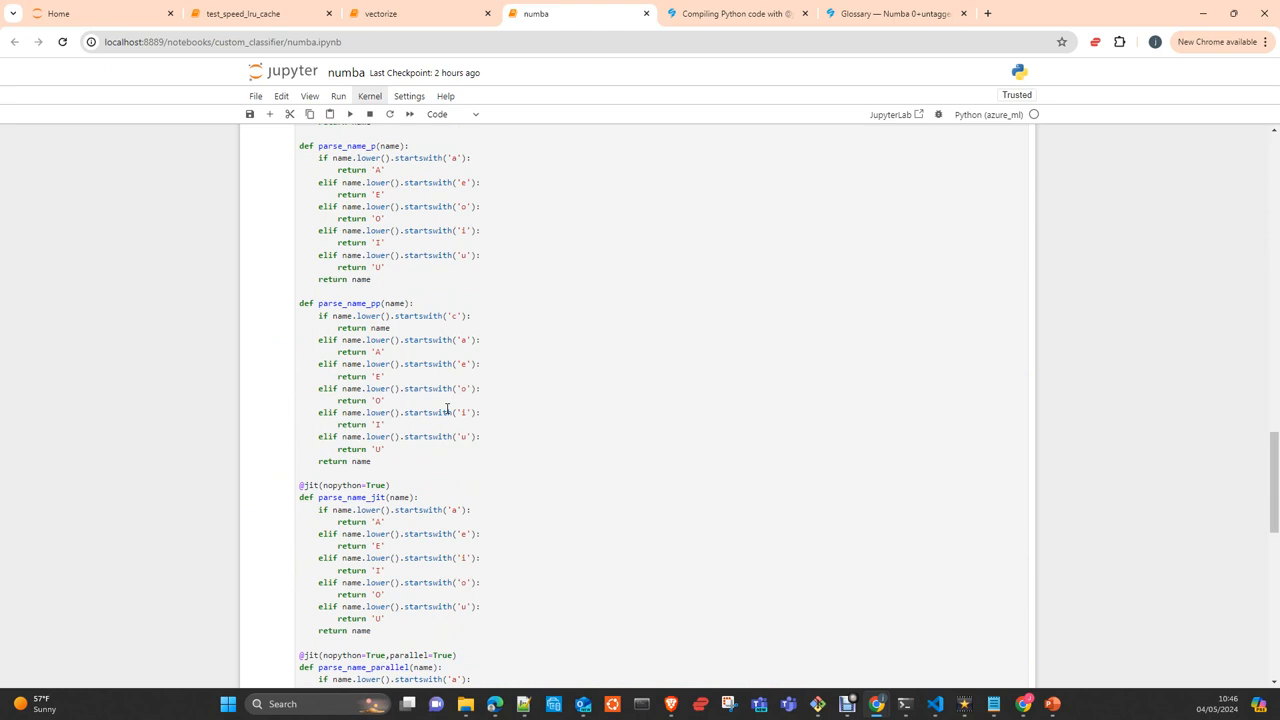
scroll(down, 3)
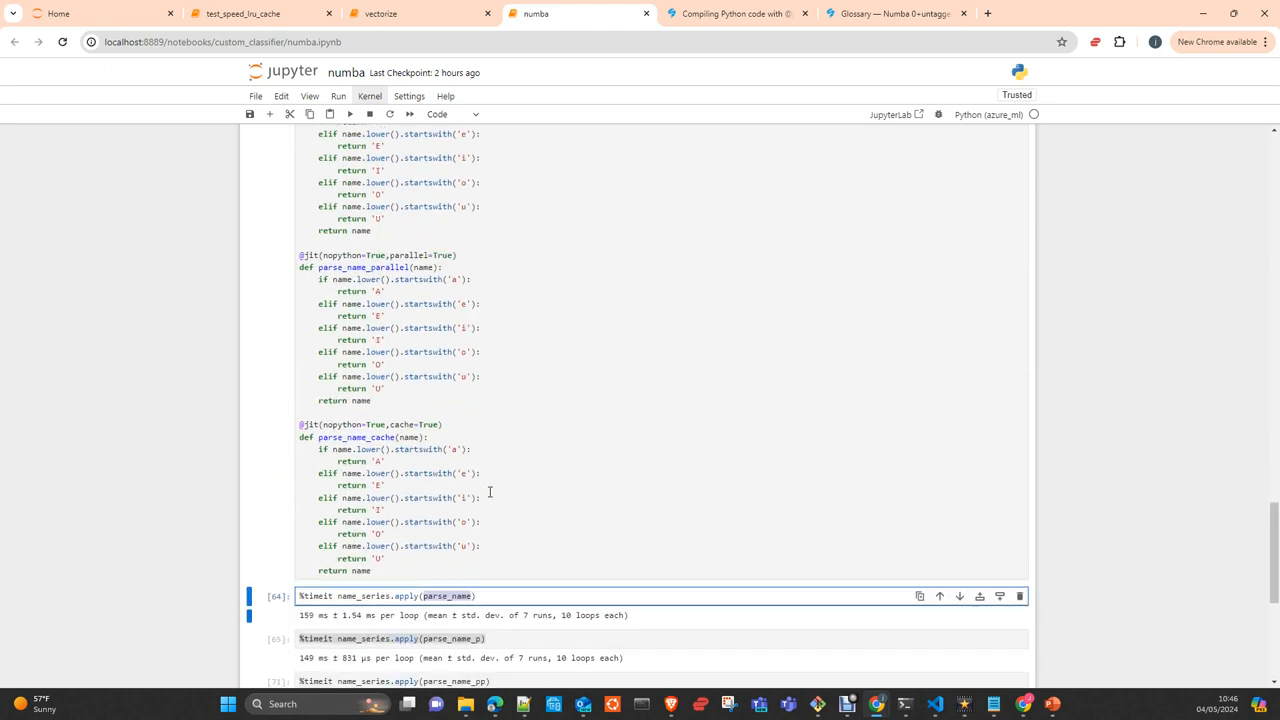
scroll(down, 3)
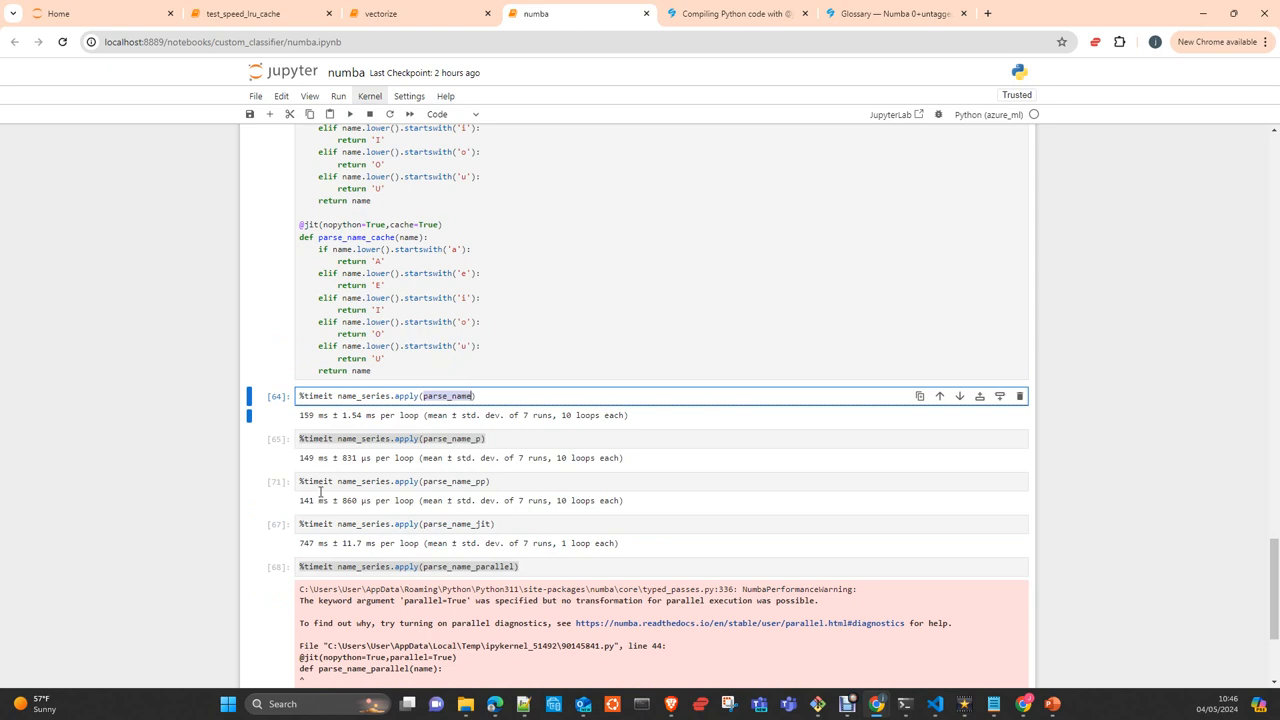
scroll(down, 3)
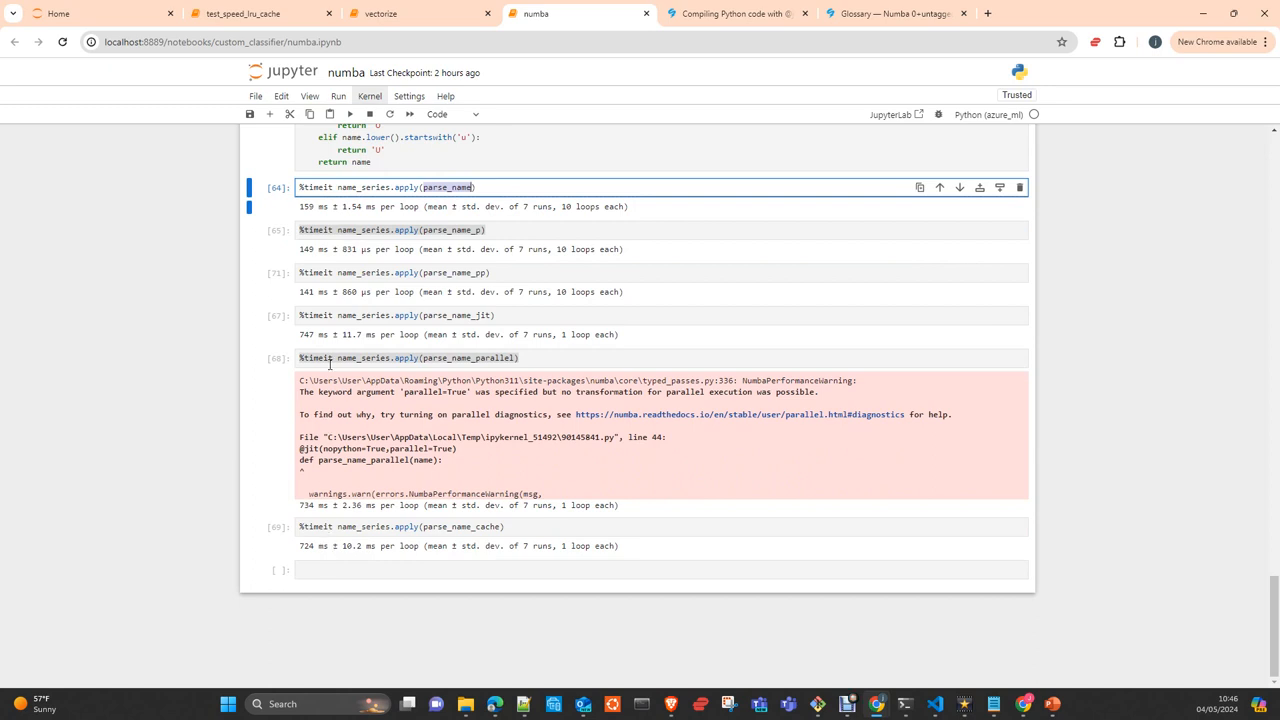
mouse_move(313, 561)
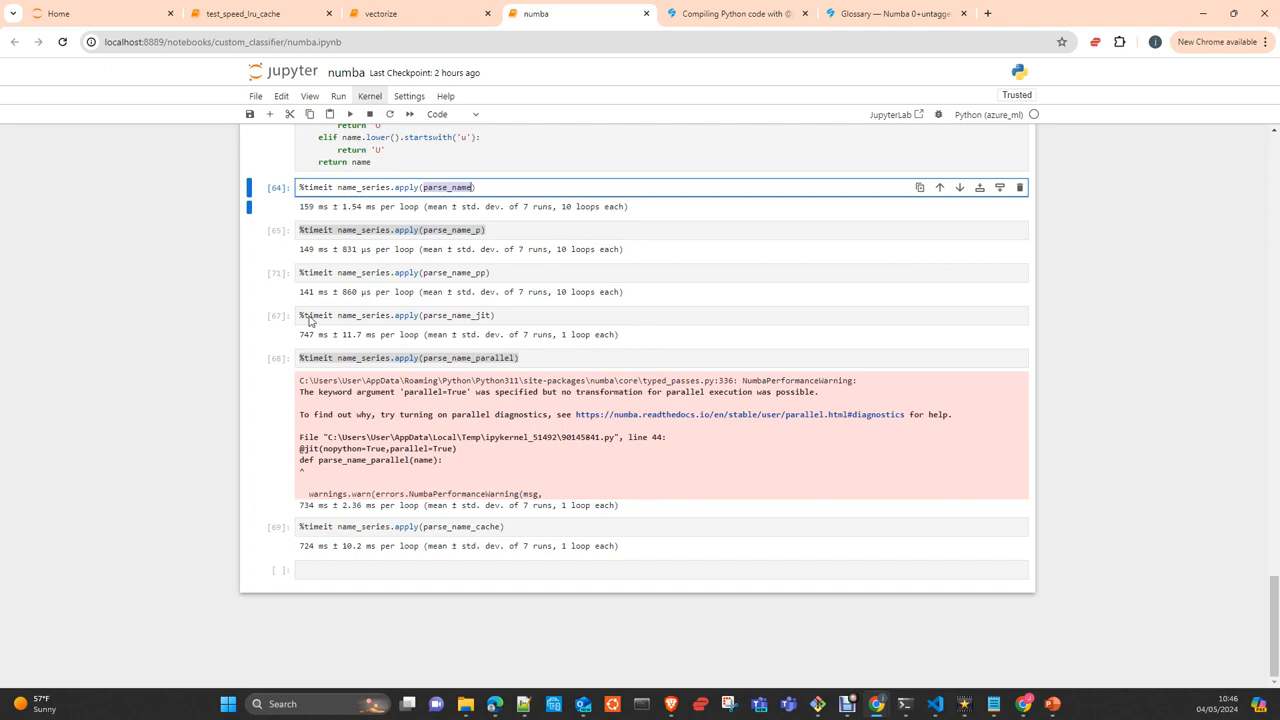
mouse_move(316, 557)
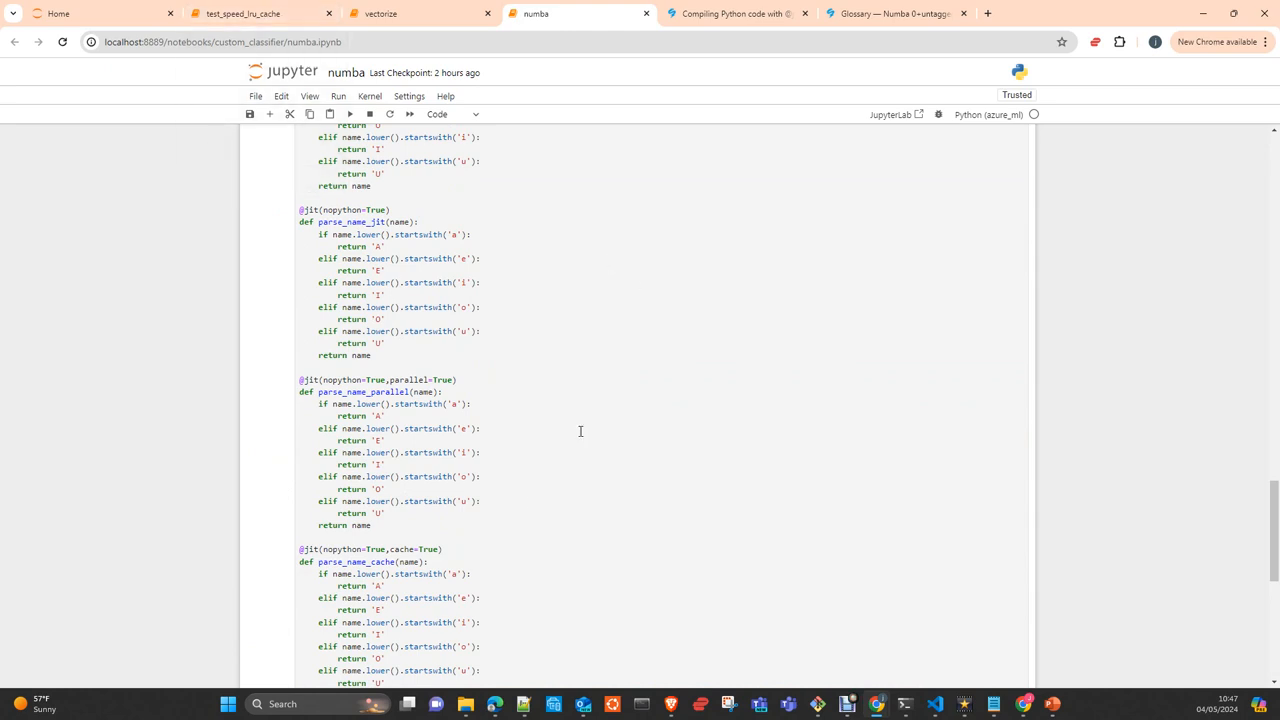
scroll(up, 3)
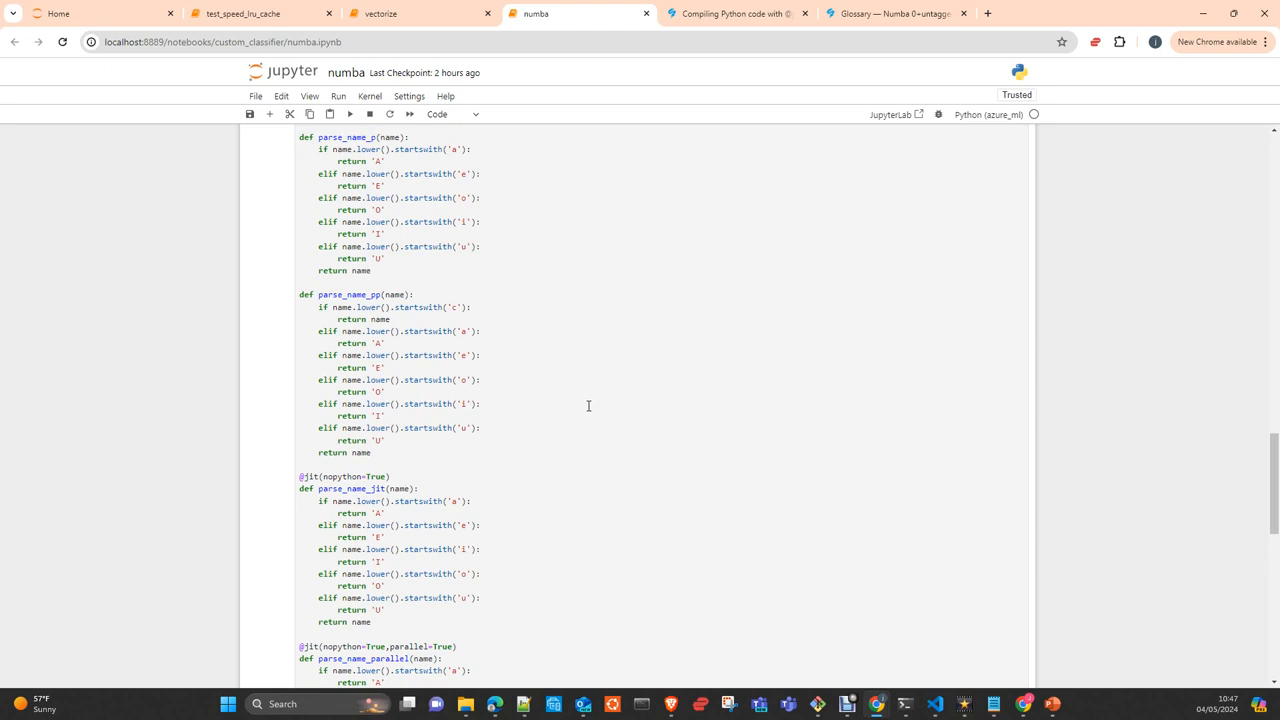
mouse_move(616, 412)
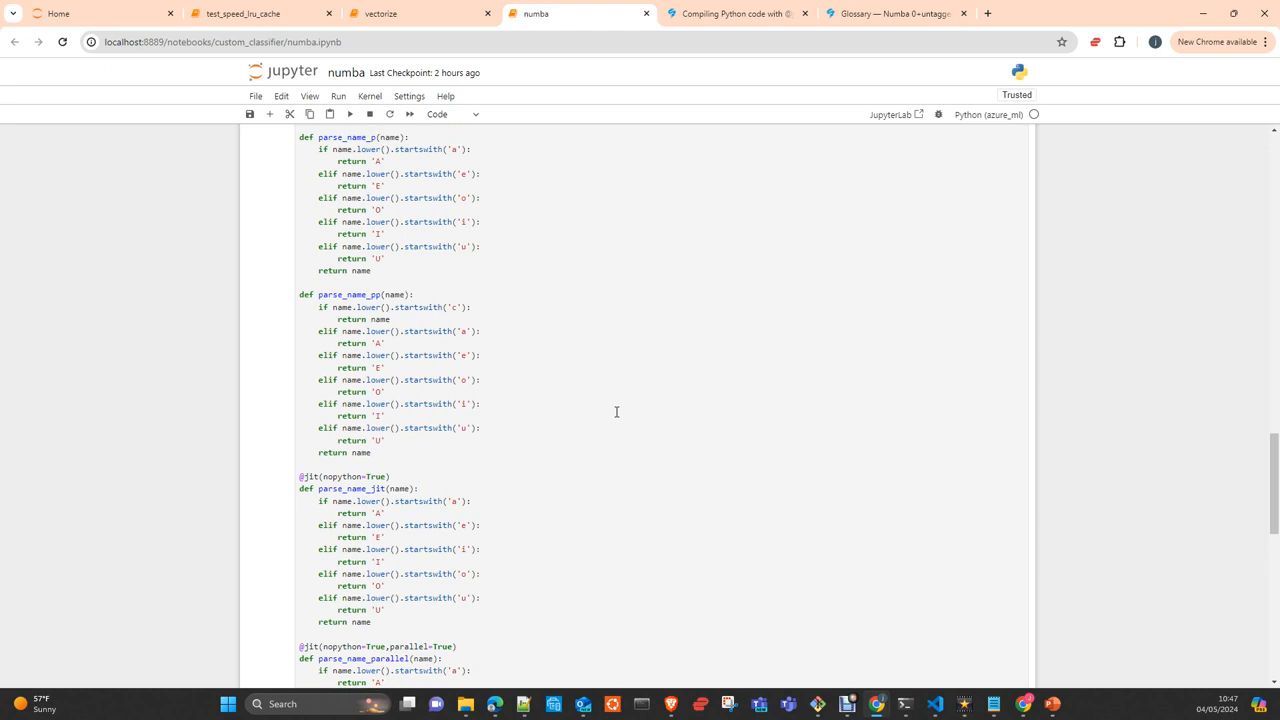
mouse_move(421, 395)
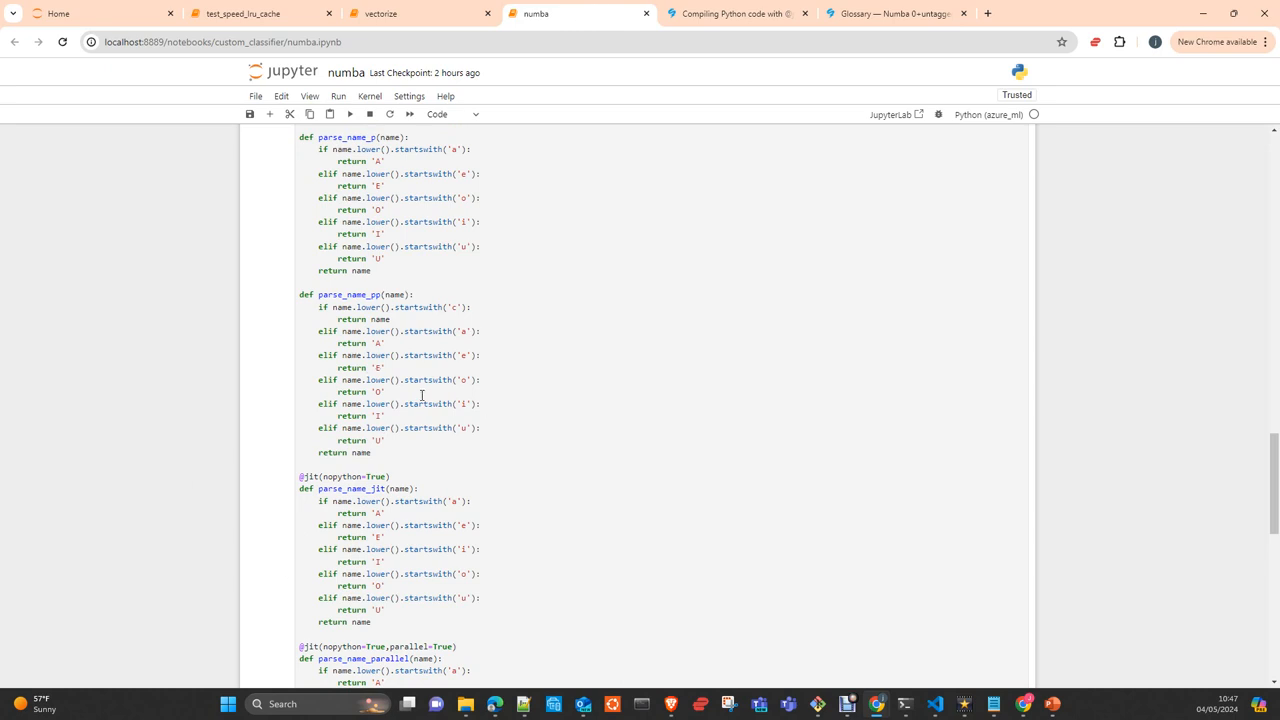
mouse_move(420, 402)
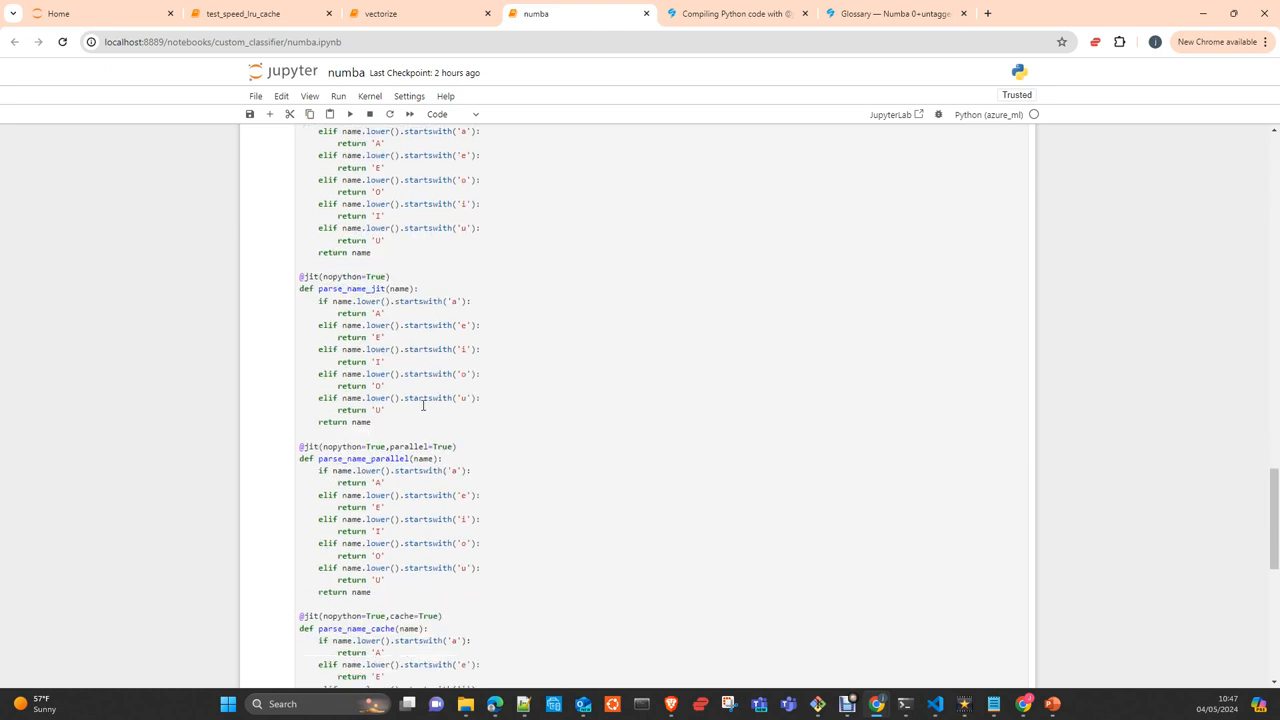
scroll(down, 3)
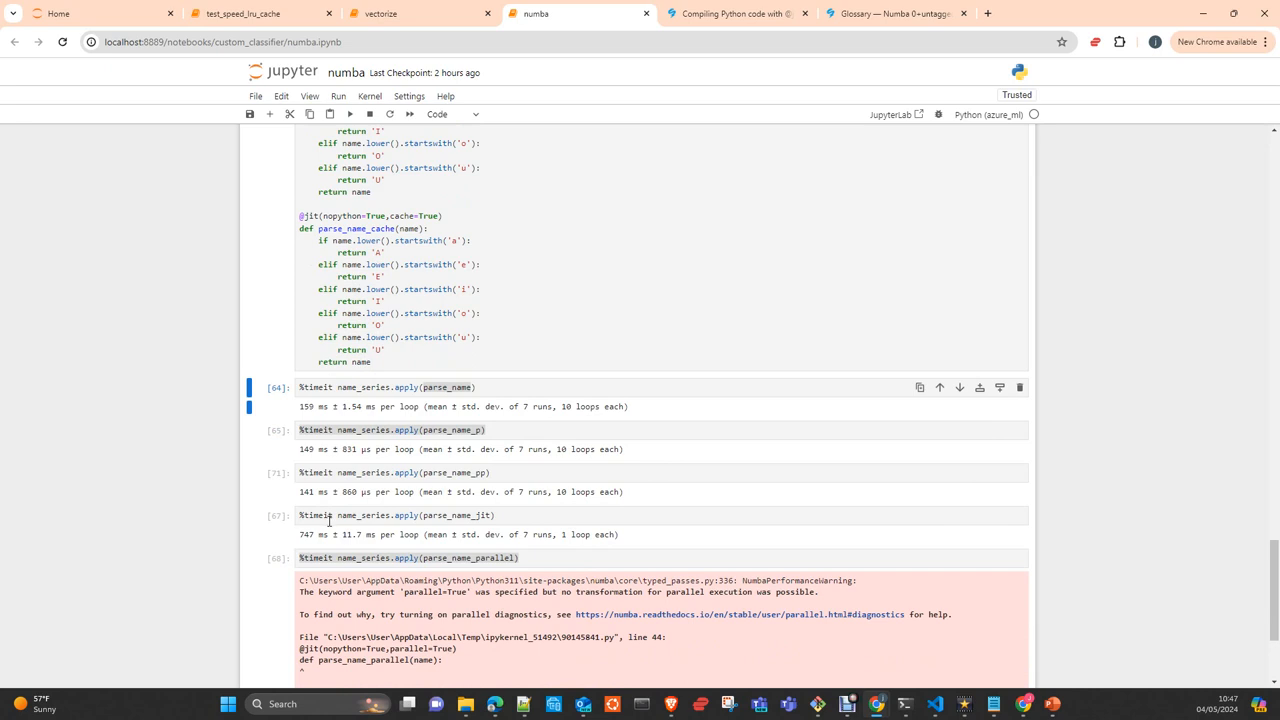
mouse_move(322, 530)
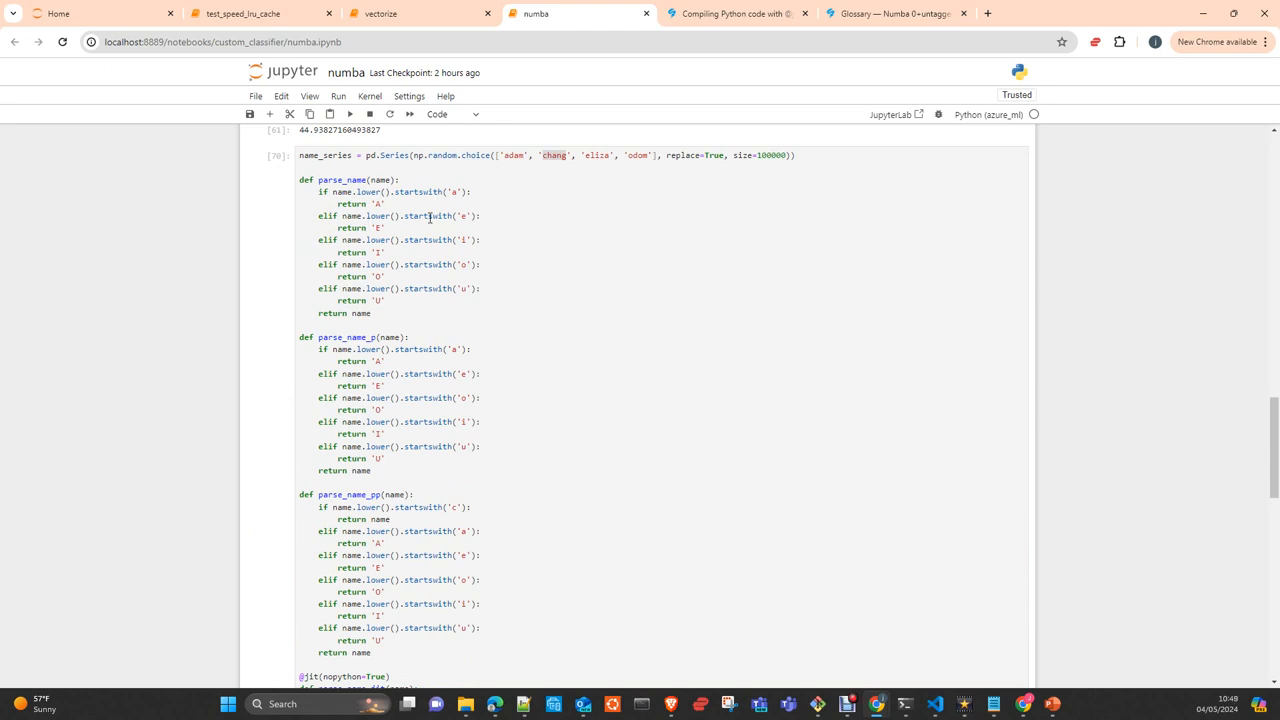
mouse_move(271, 255)
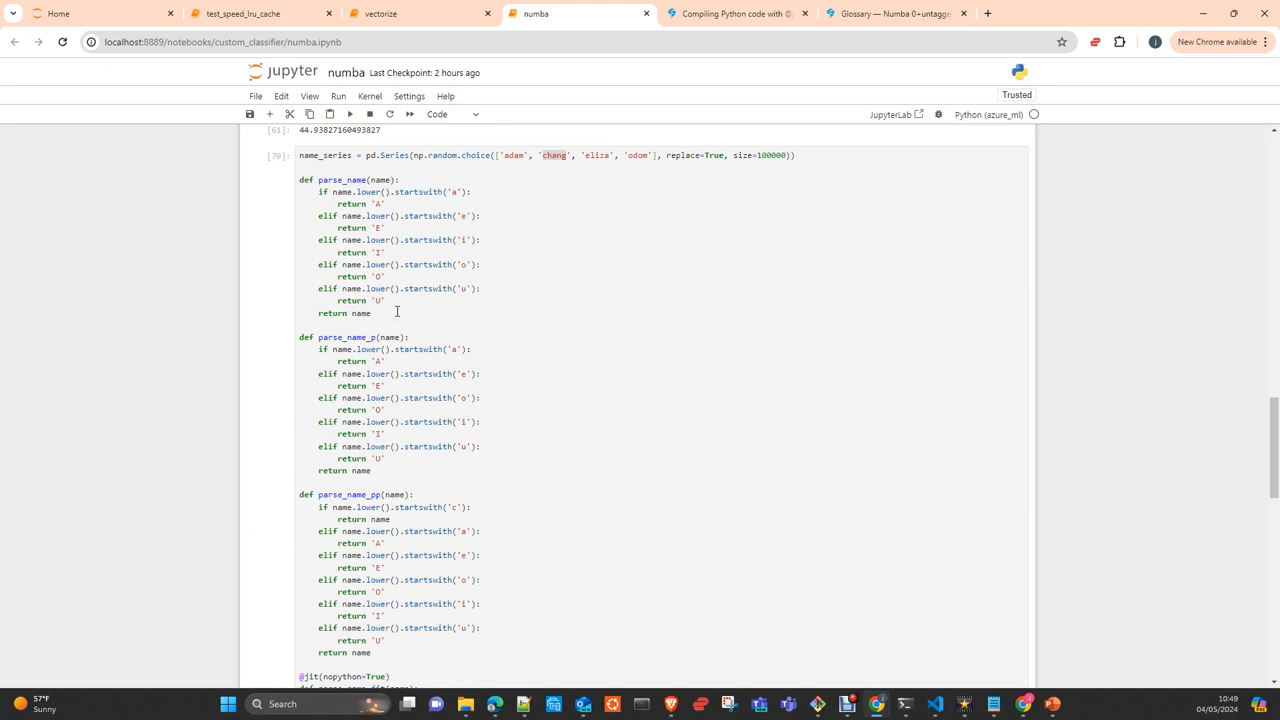
mouse_move(557, 174)
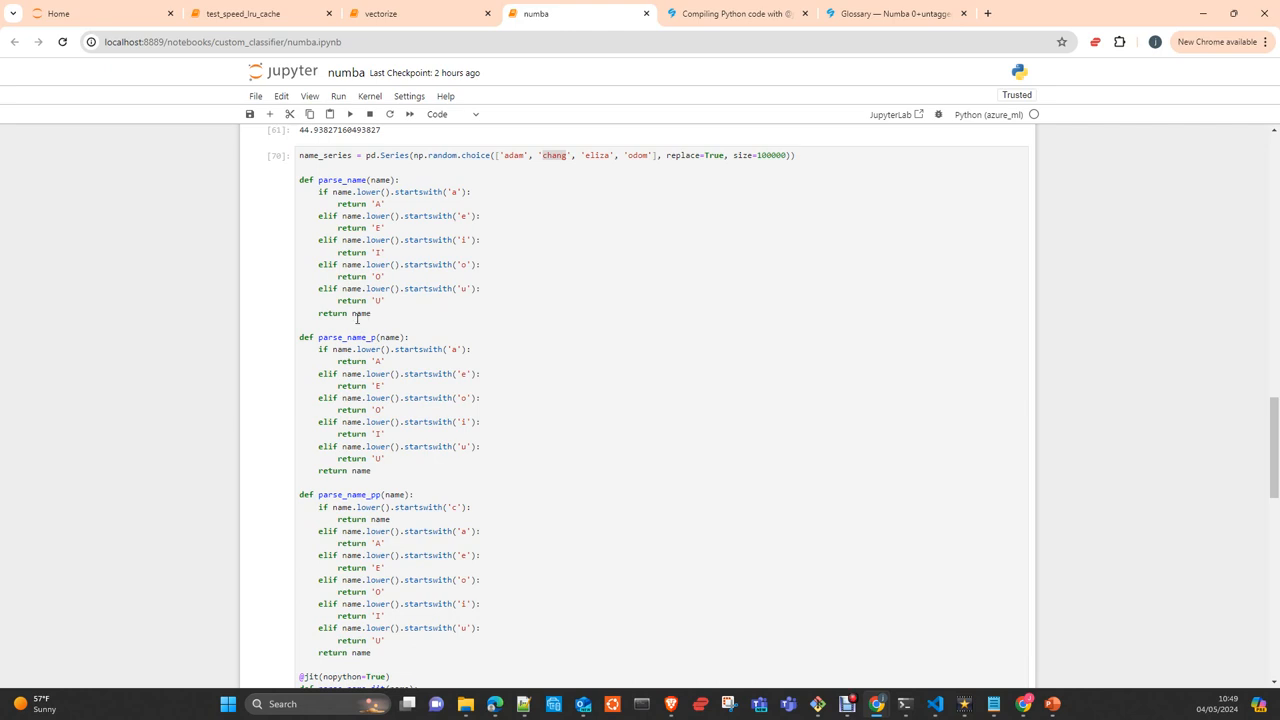
mouse_move(368, 303)
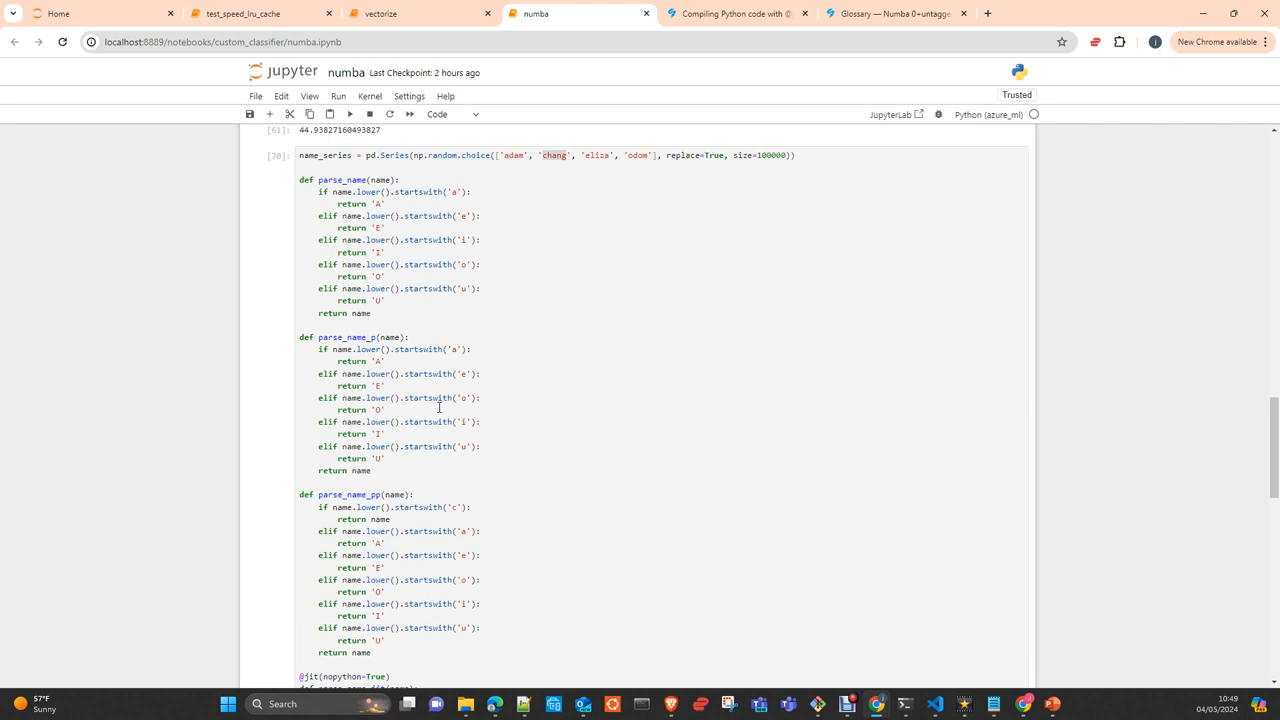
scroll(down, 3)
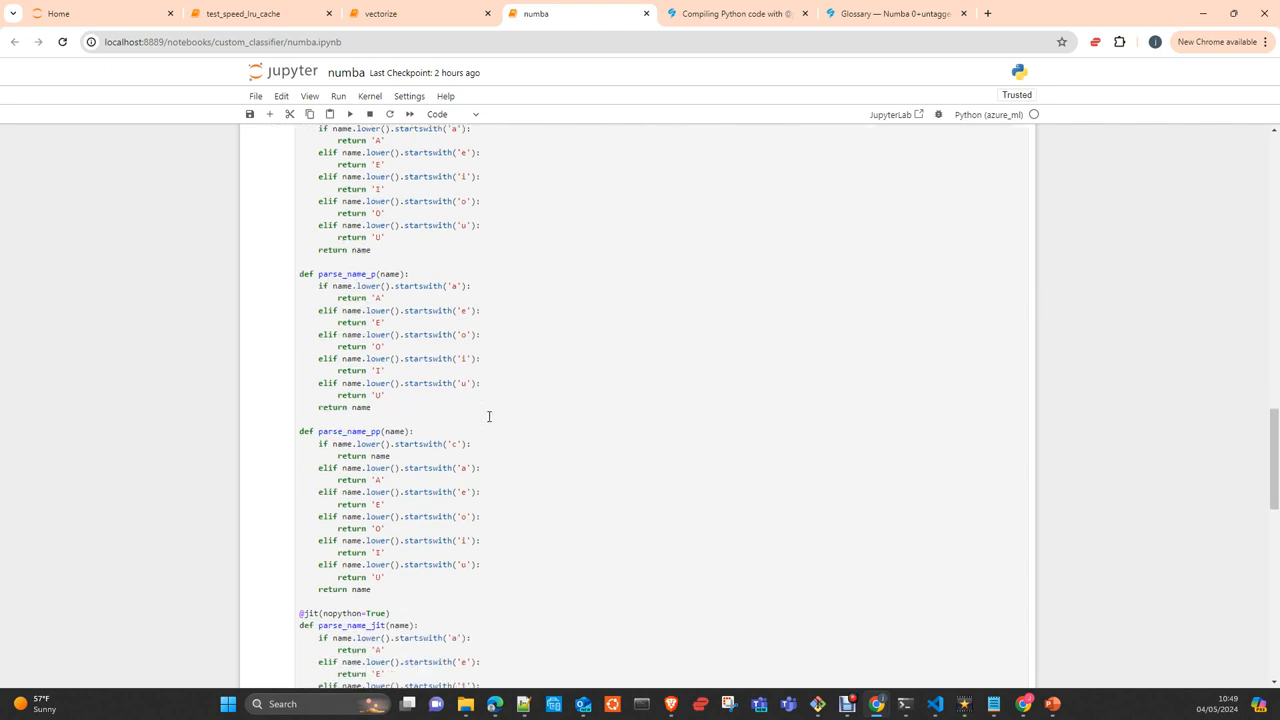
scroll(down, 3)
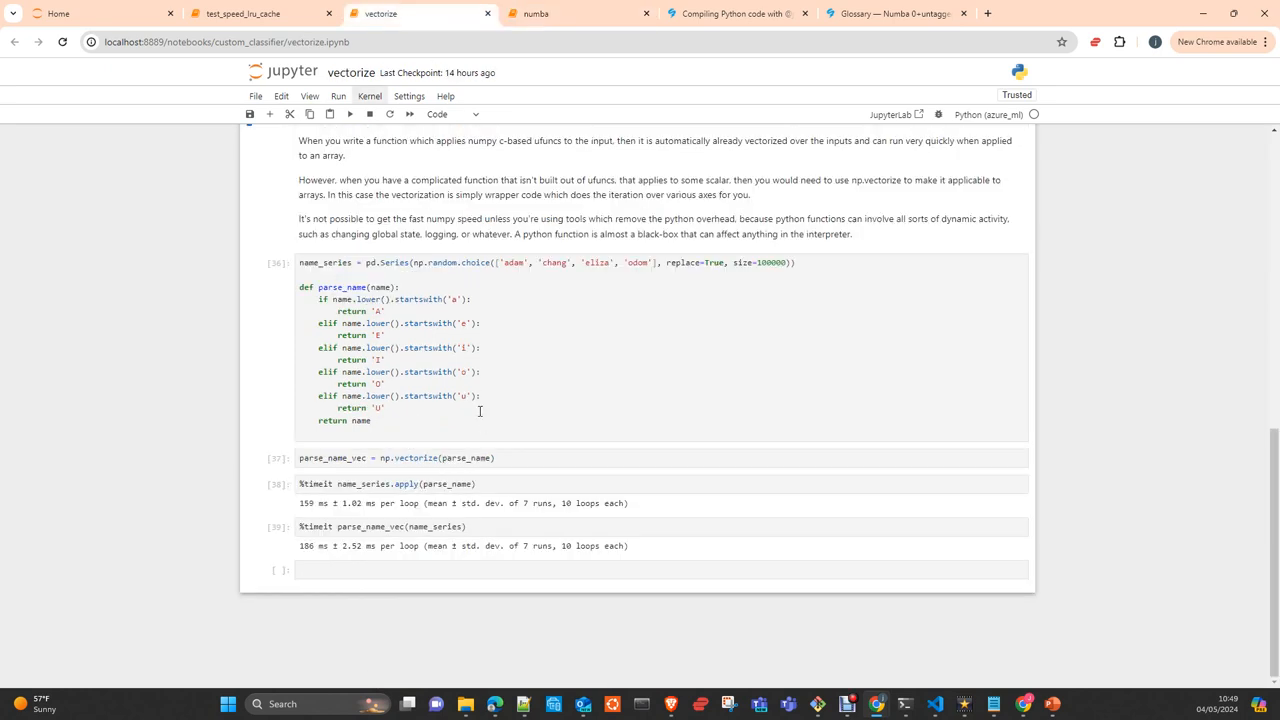
mouse_move(365, 559)
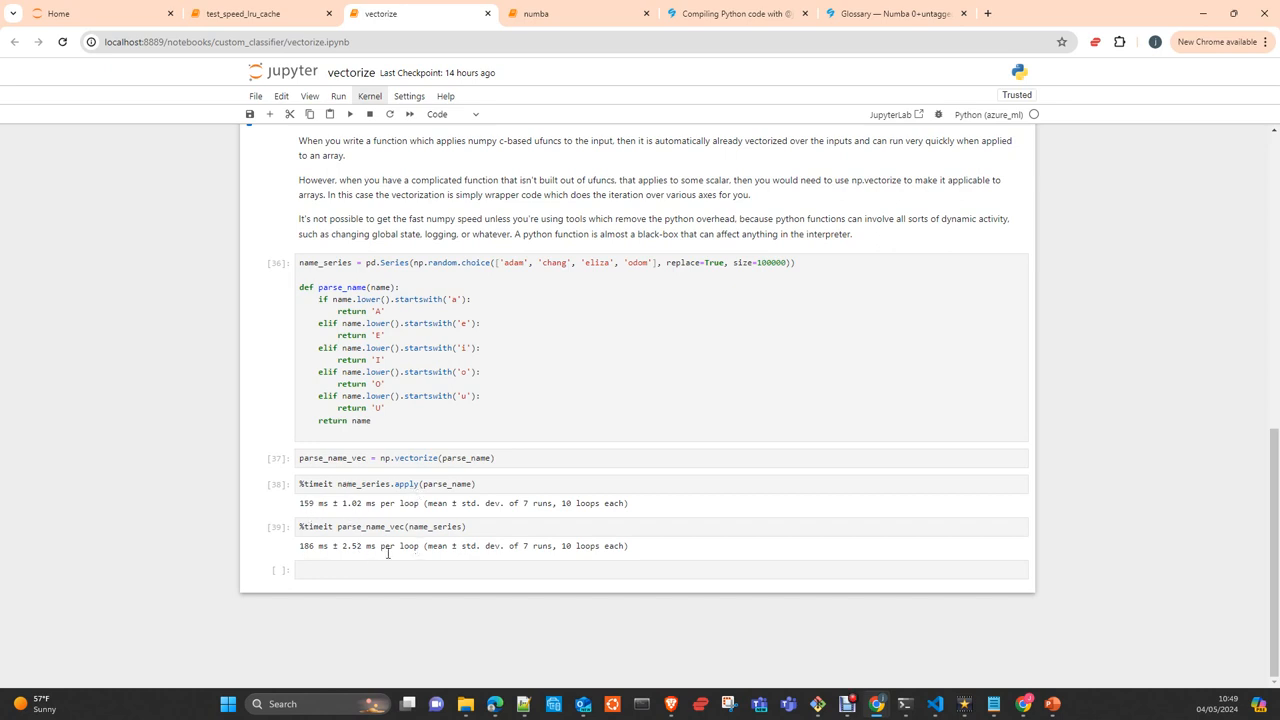
mouse_move(398, 475)
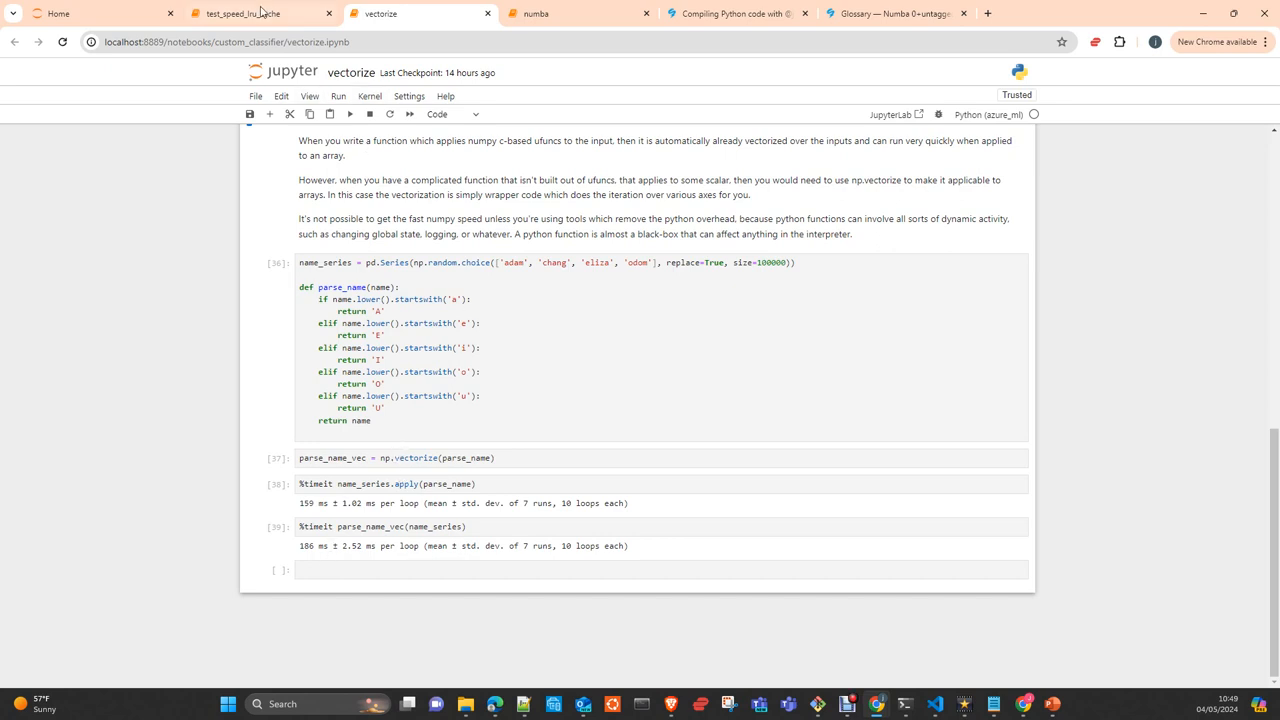
- Glance at the test_speed_lru_cache notebook, then go back to the numba notebook
click(240, 13)
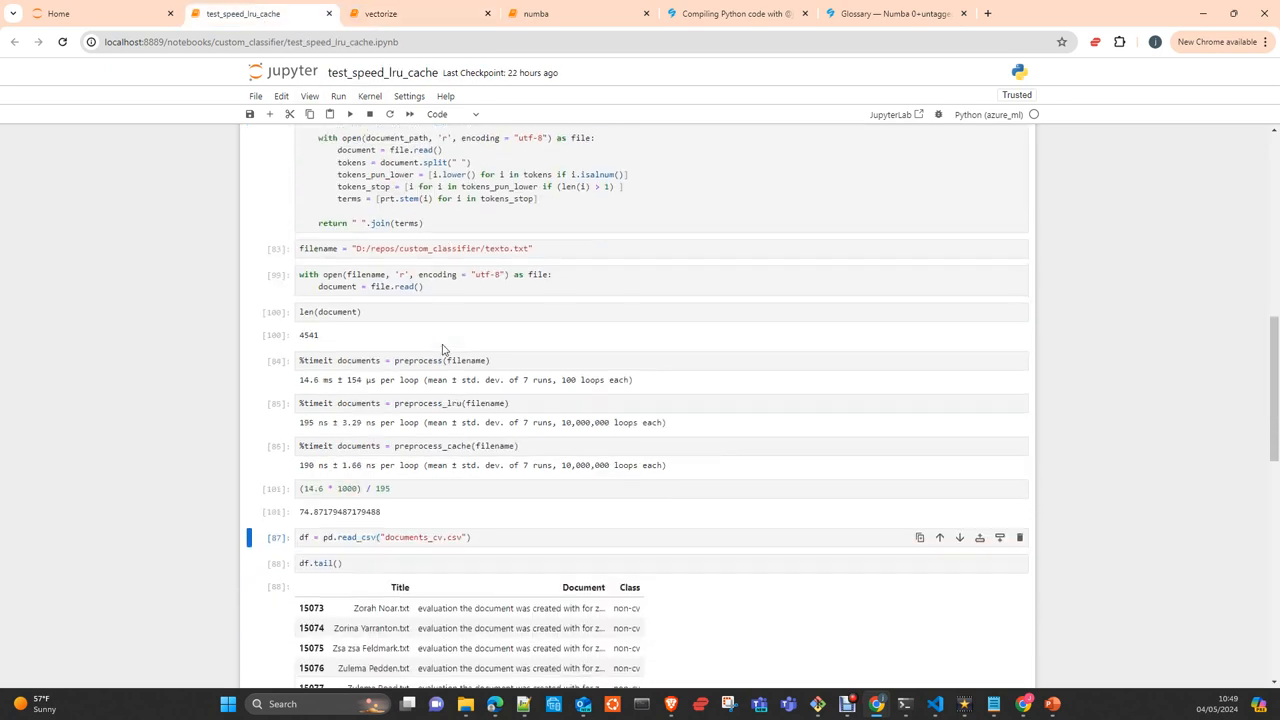
click(535, 13)
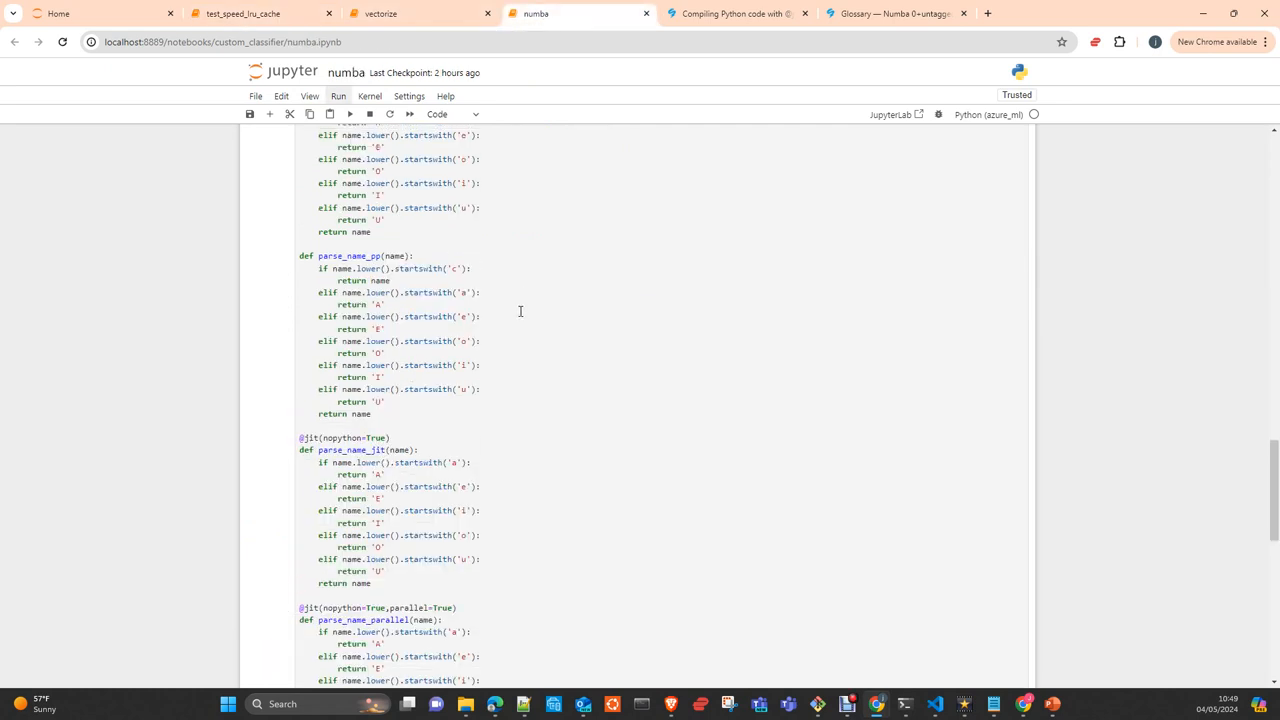
scroll(up, 3)
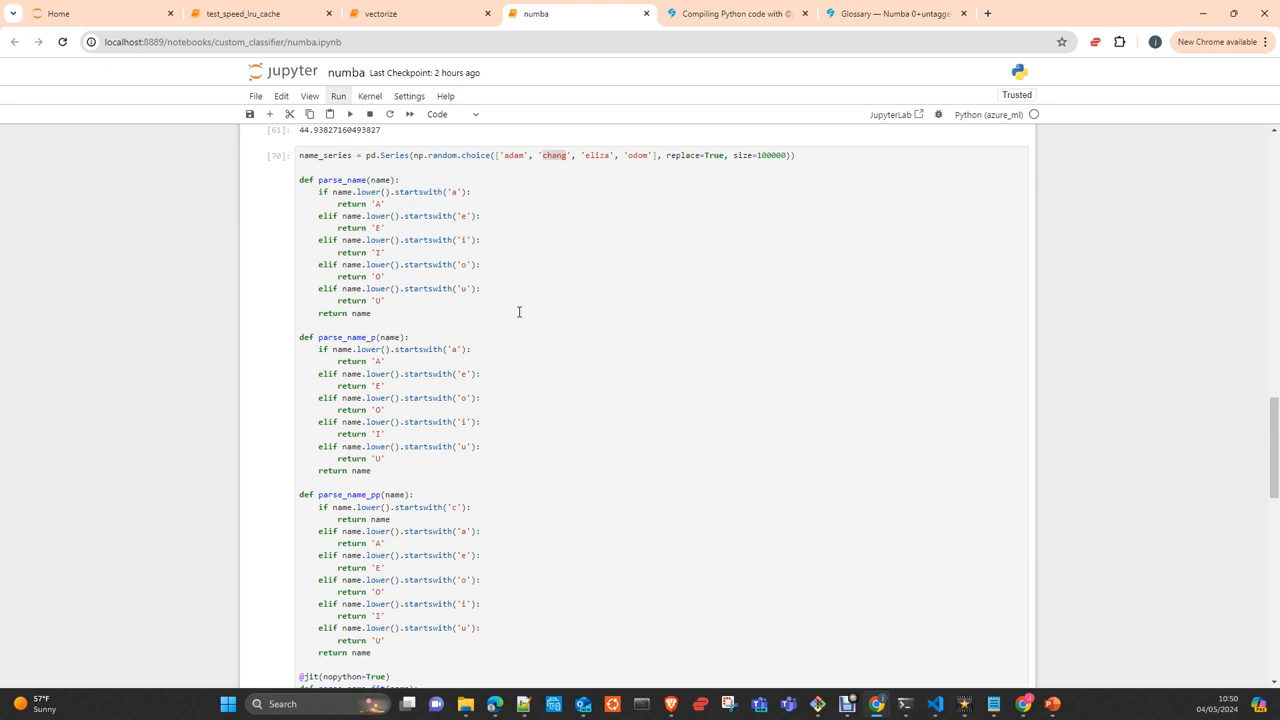
mouse_move(515, 311)
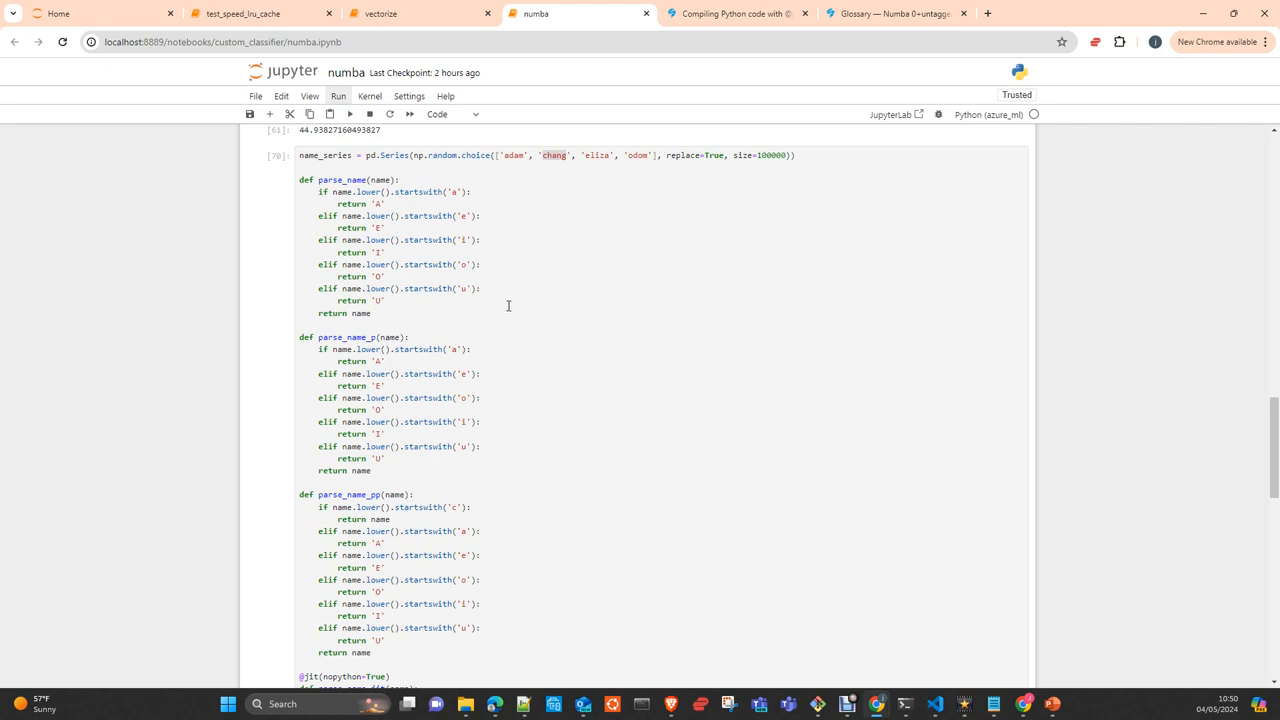
mouse_move(538, 250)
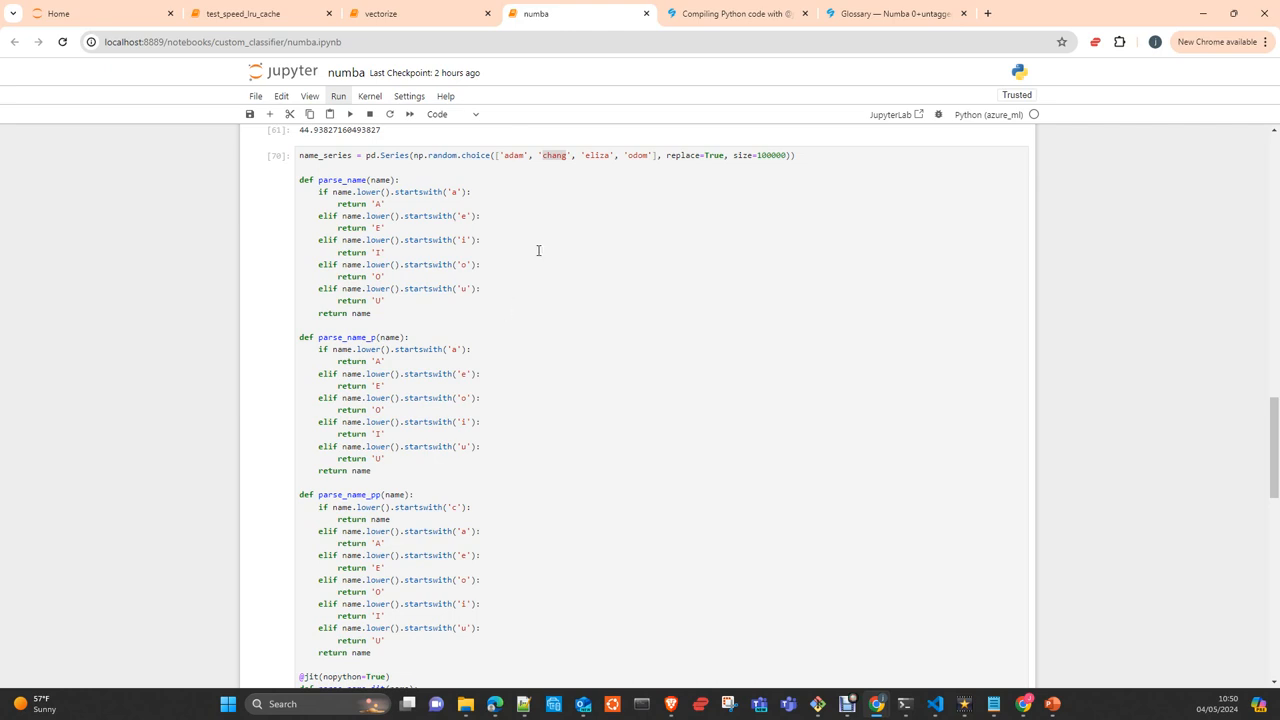
mouse_move(557, 324)
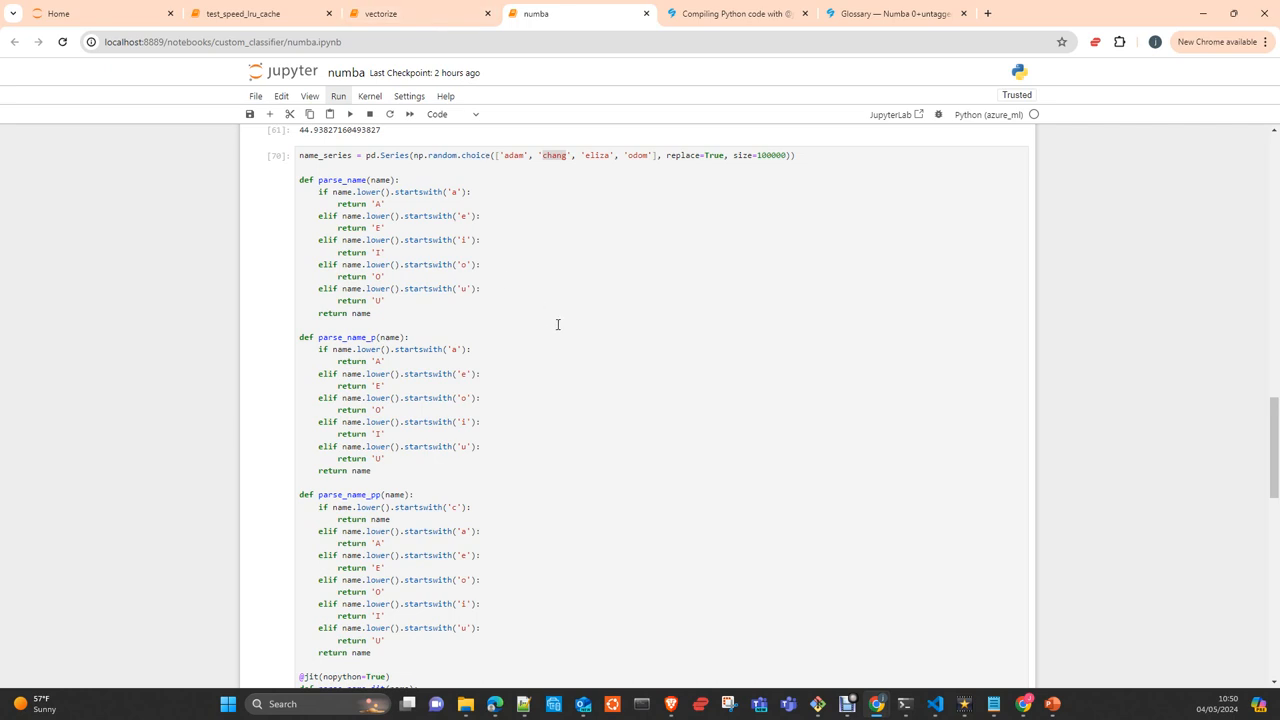
mouse_move(559, 325)
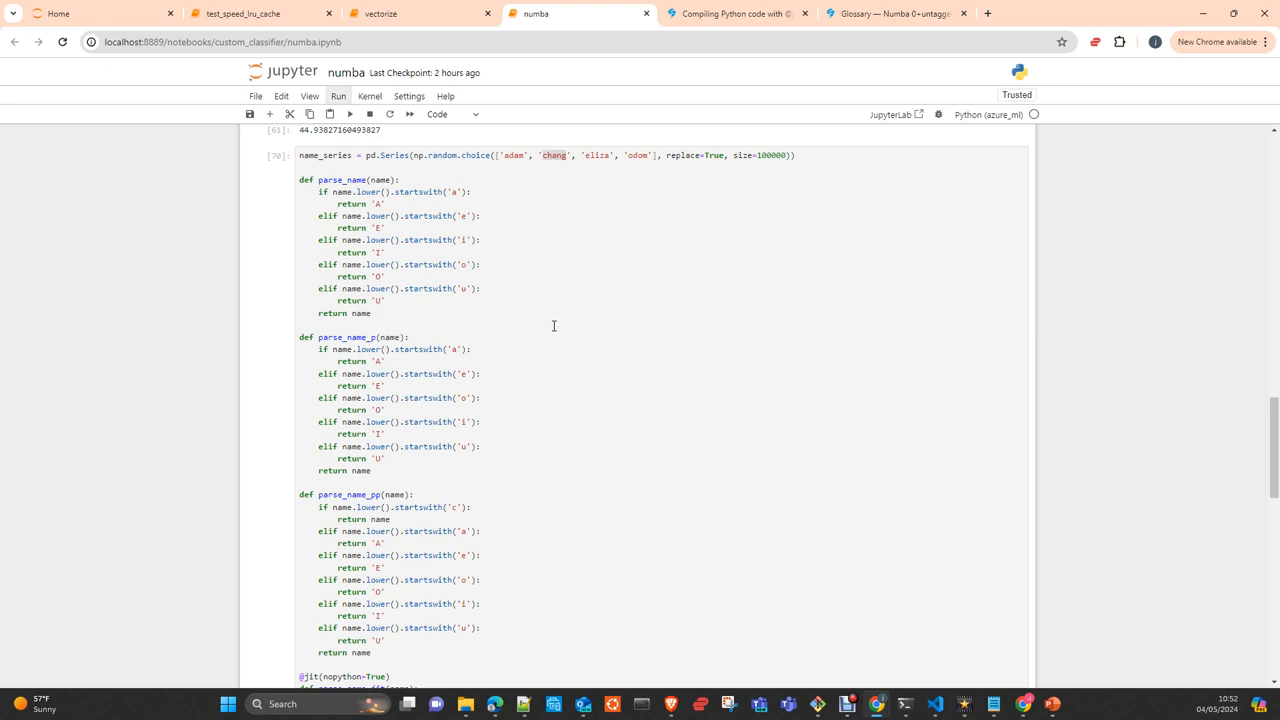
mouse_move(564, 344)
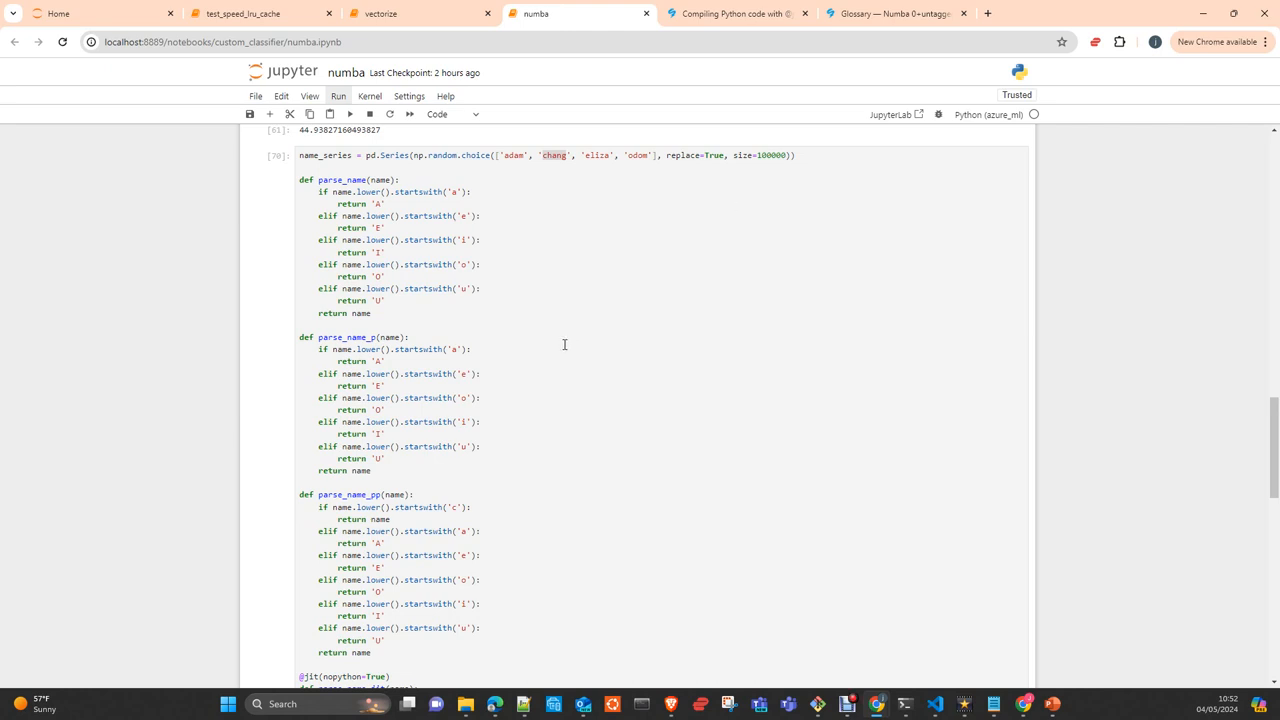
mouse_move(564, 356)
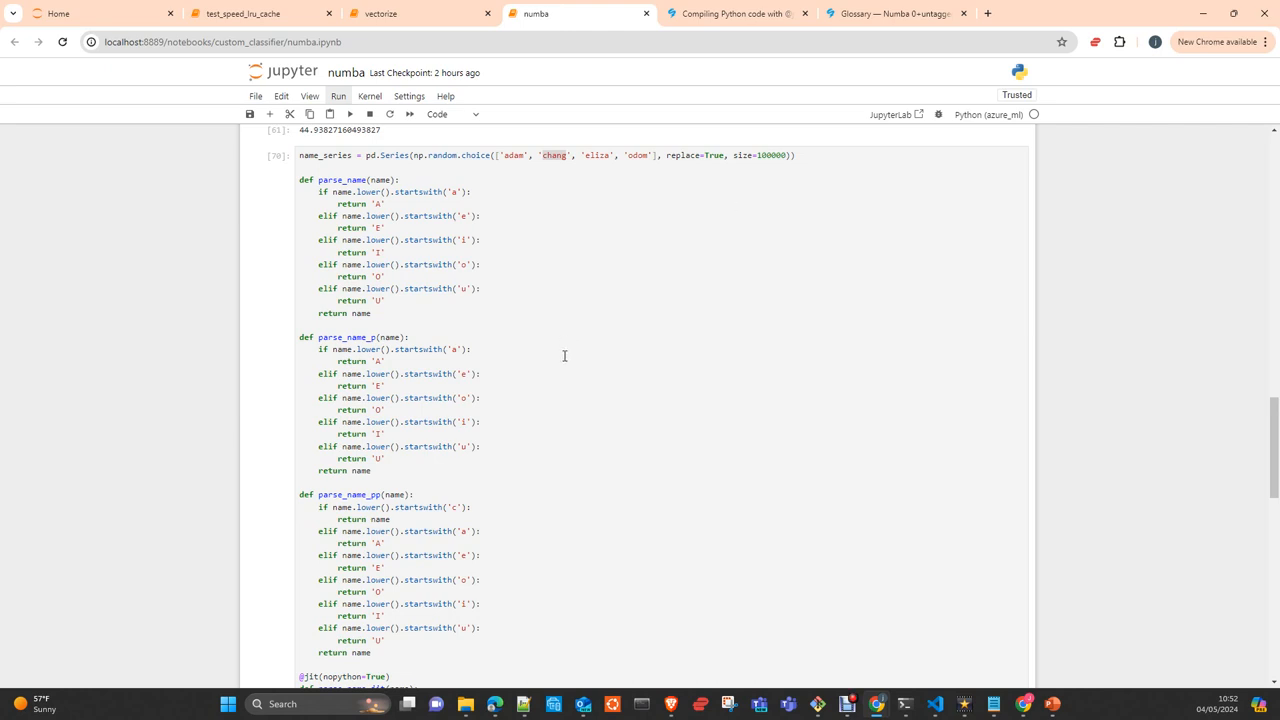